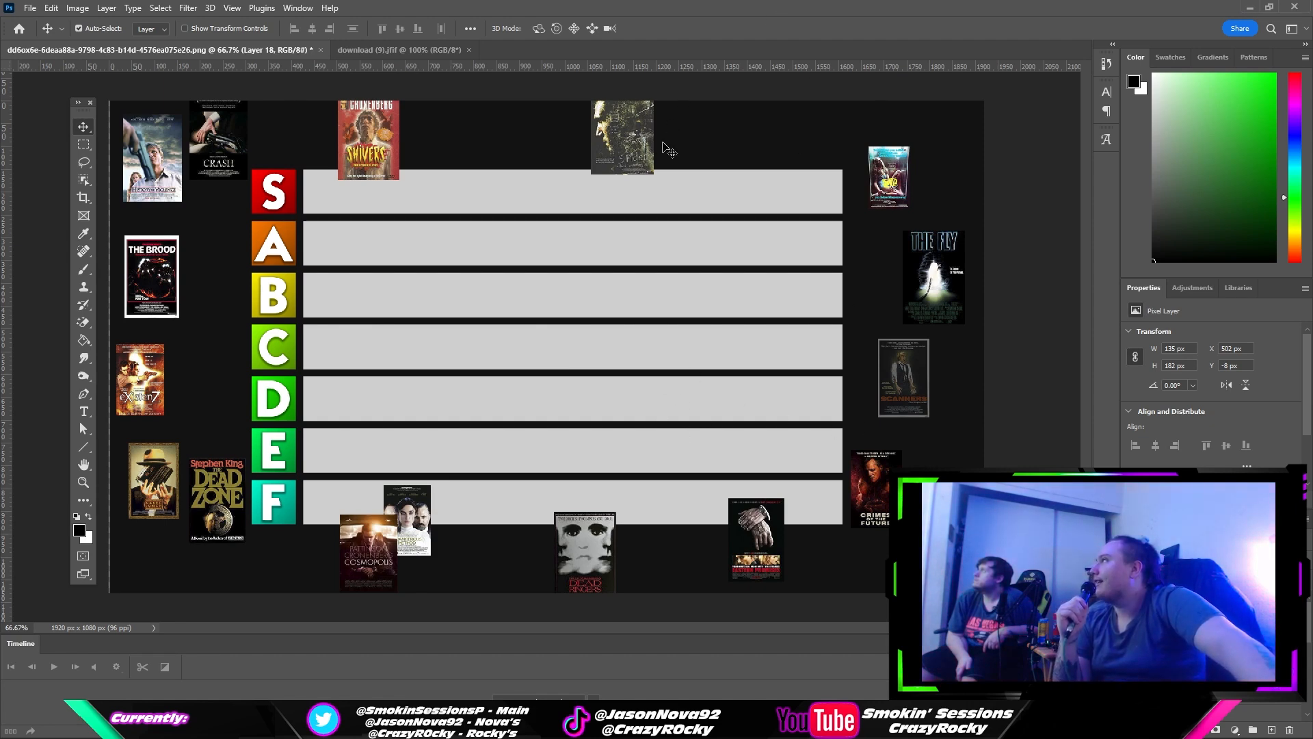
- Drag the dark poster onto the B row and start Free Transform on it
left_click_drag(622, 138, 548, 280)
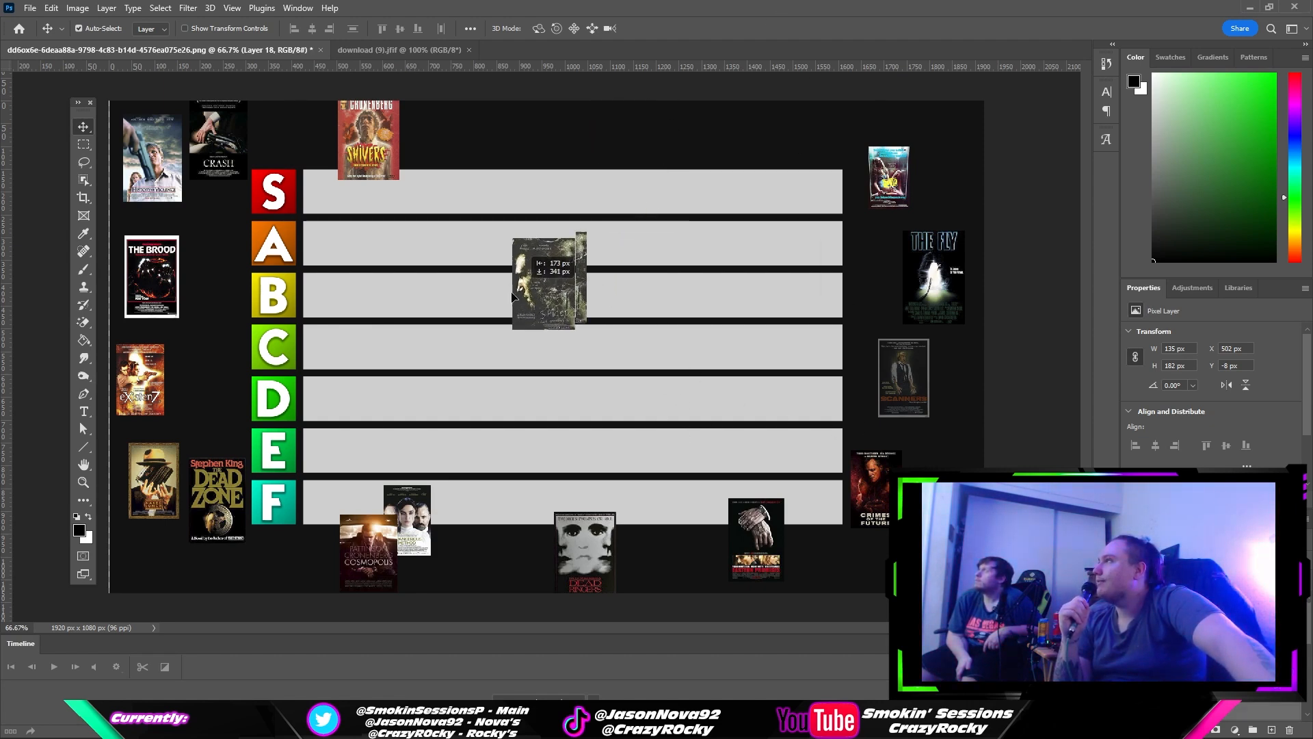
left_click_drag(549, 280, 394, 356)
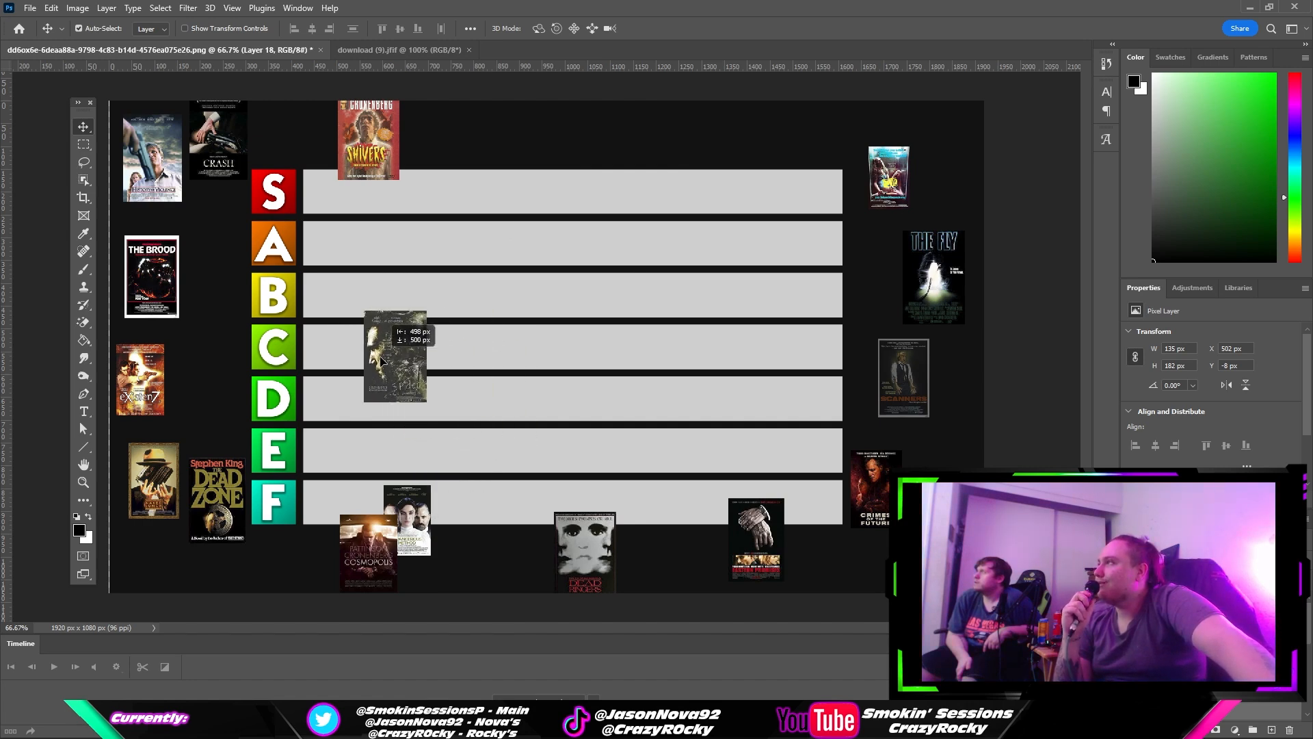
left_click_drag(394, 352, 607, 323)
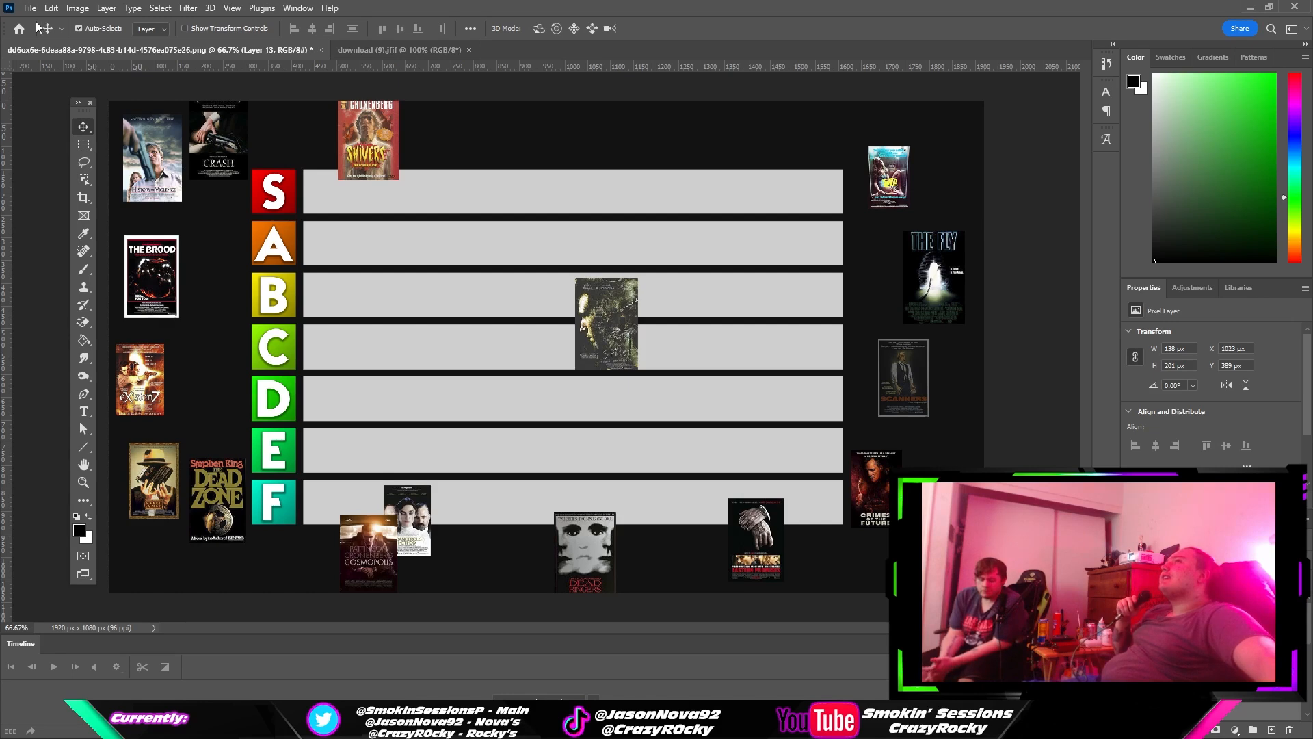
left_click(51, 8)
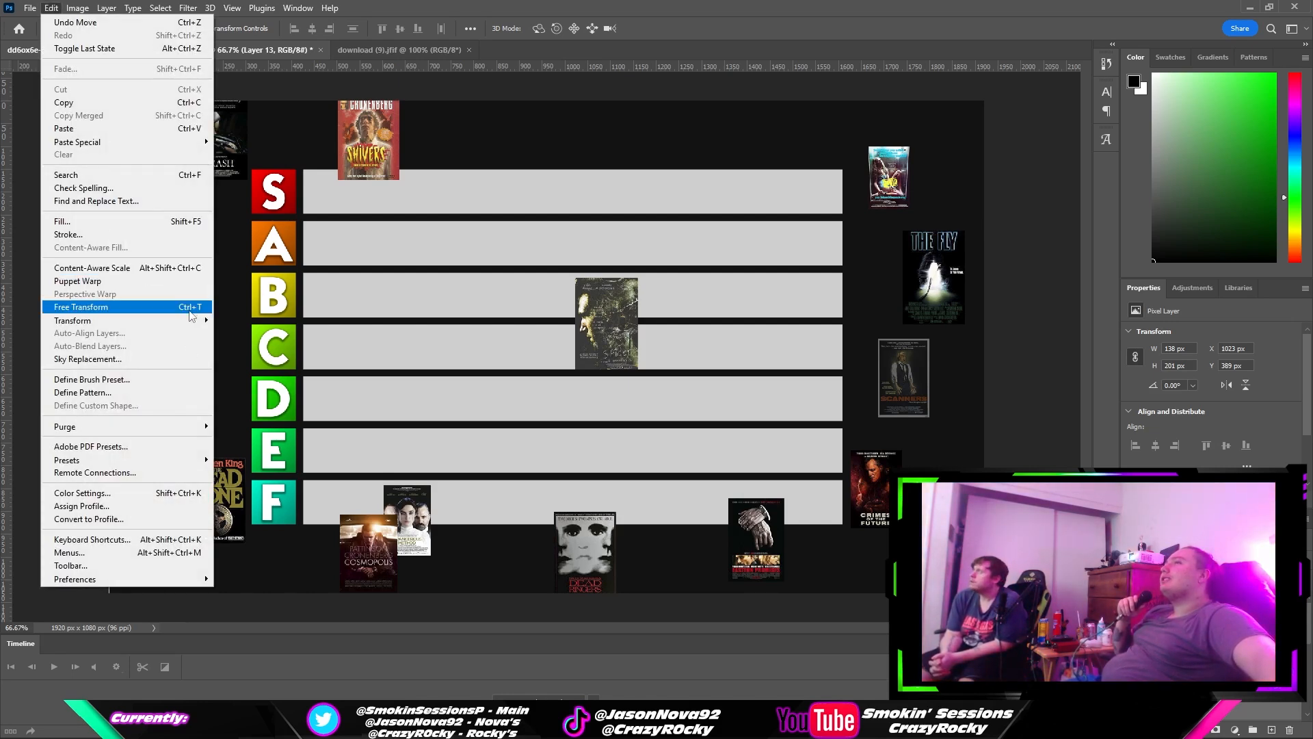
left_click(80, 307)
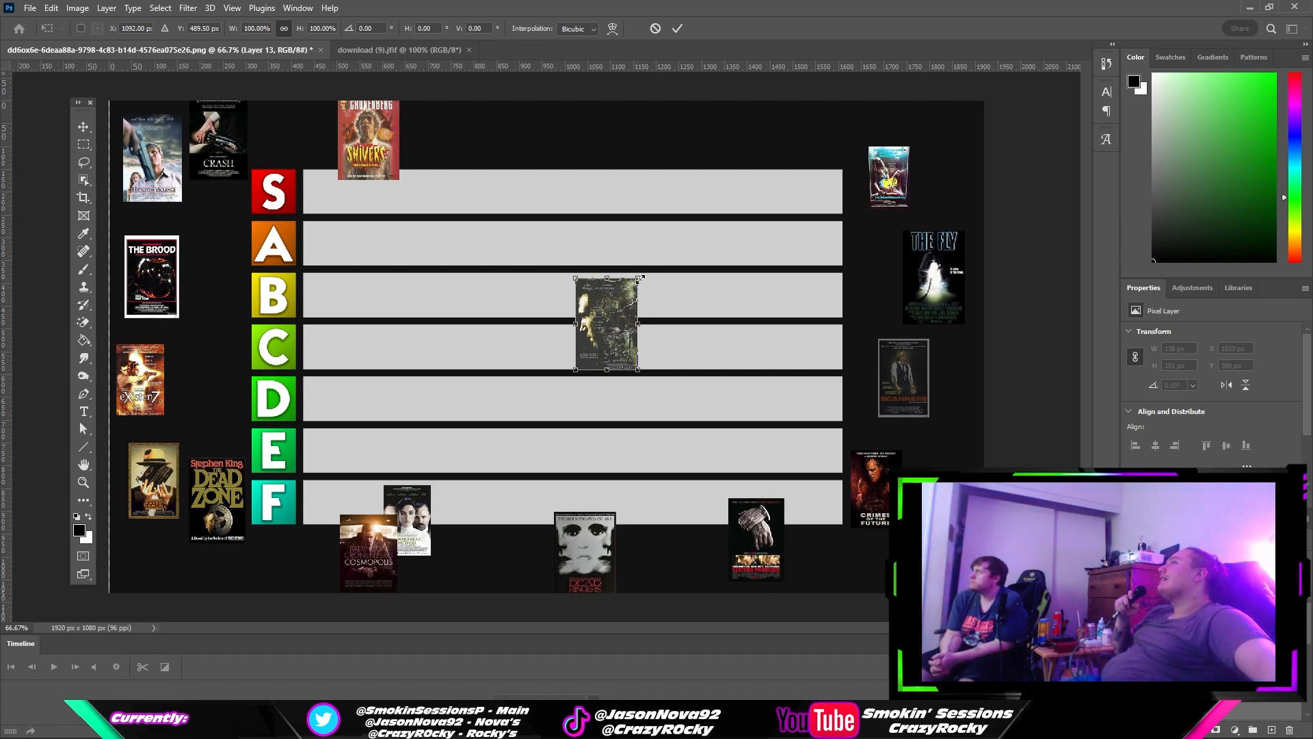
- Shrink the dark poster to row height and snug it against the B label as the first entry
left_click_drag(643, 278, 624, 295)
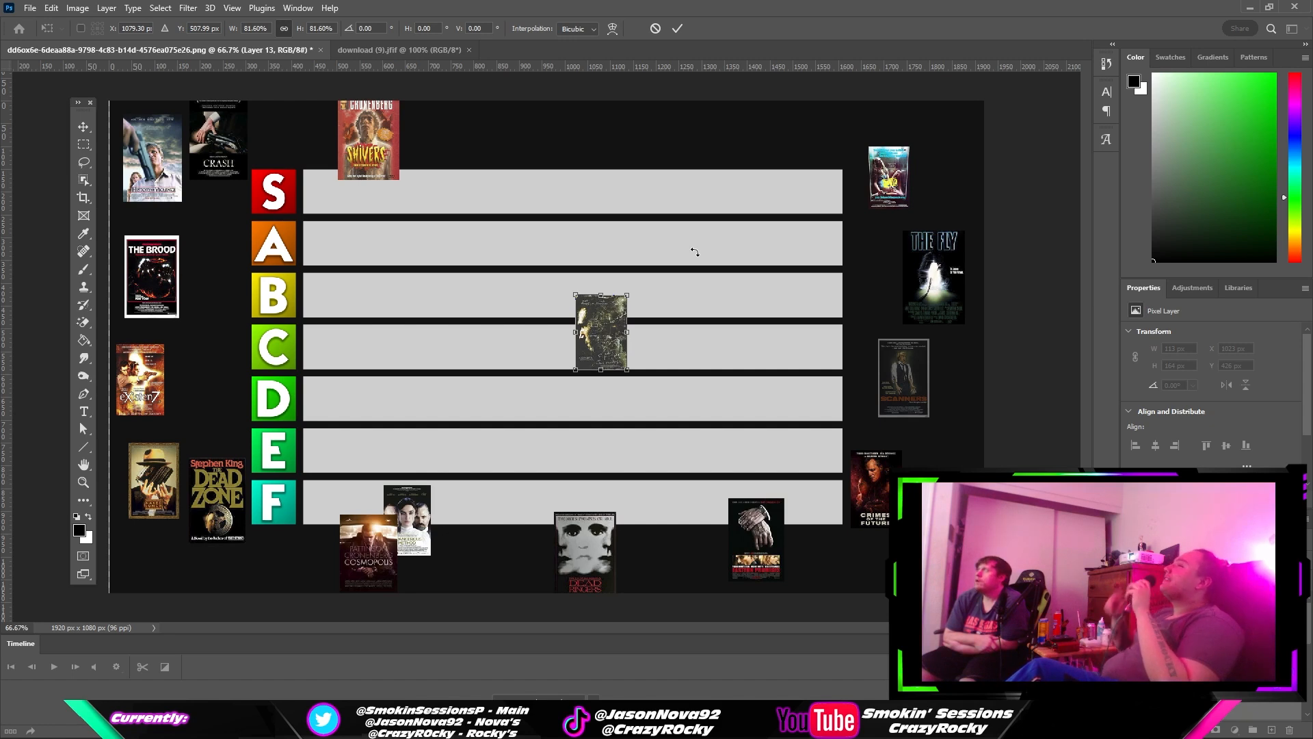
mouse_move(676, 422)
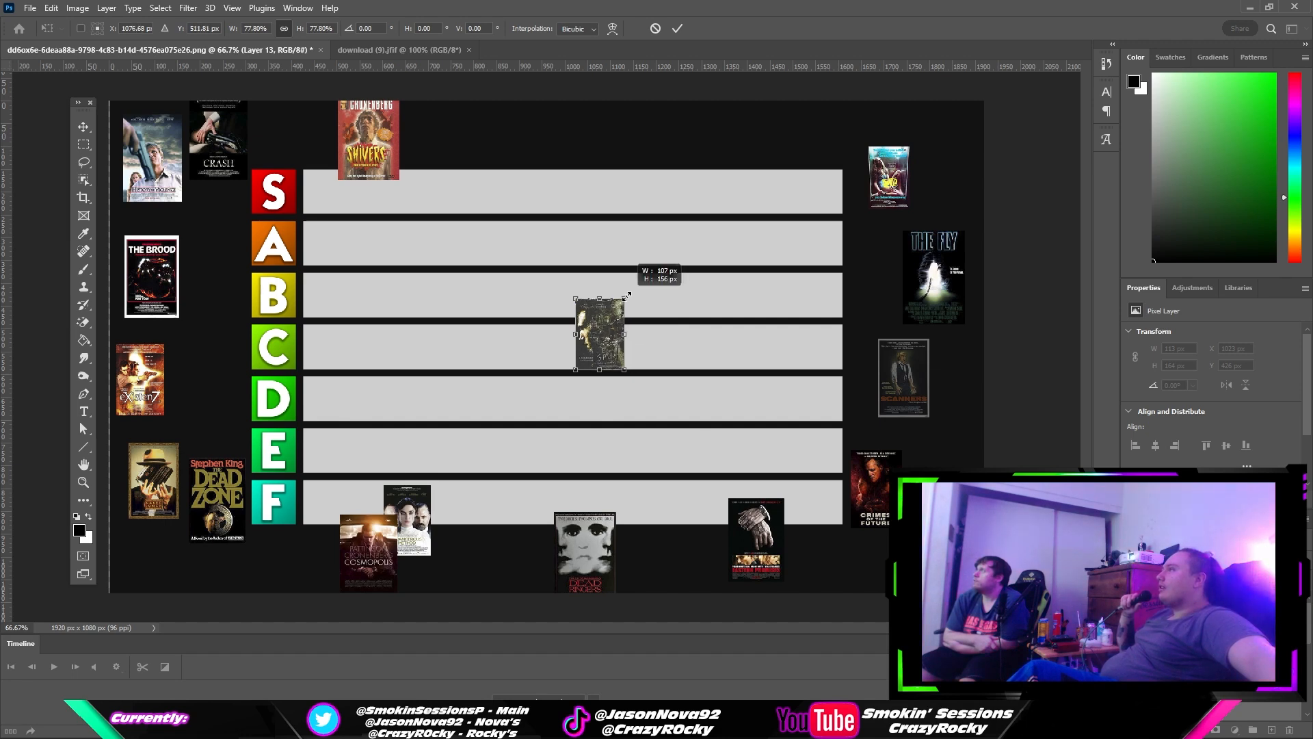
left_click_drag(626, 295, 621, 312)
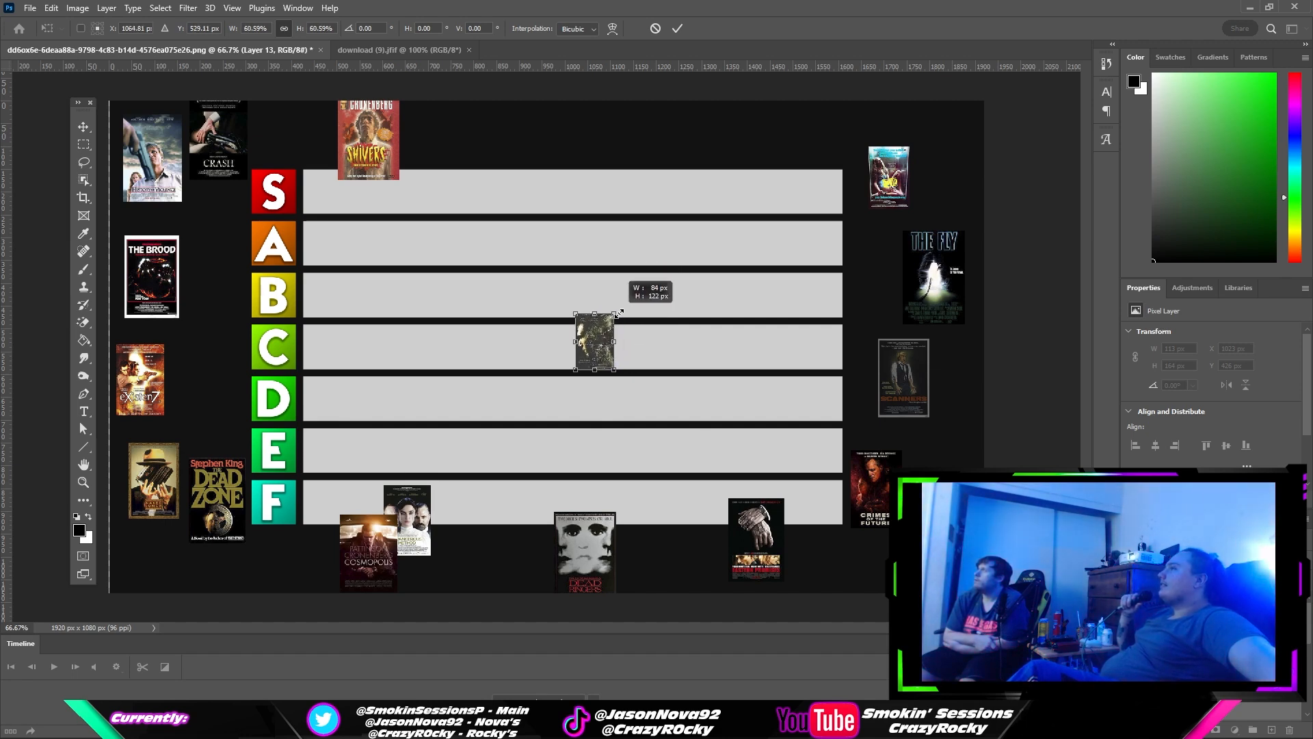
left_click_drag(621, 312, 613, 311)
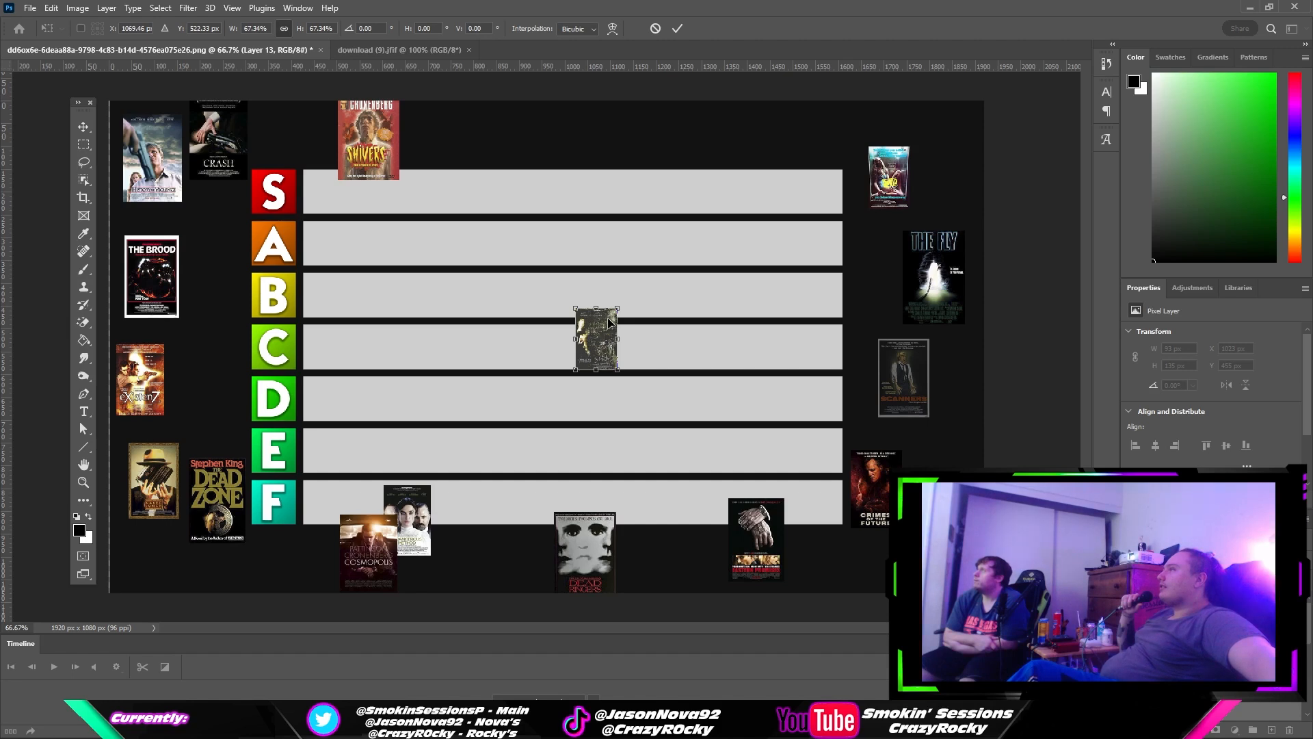
left_click_drag(595, 339, 351, 289)
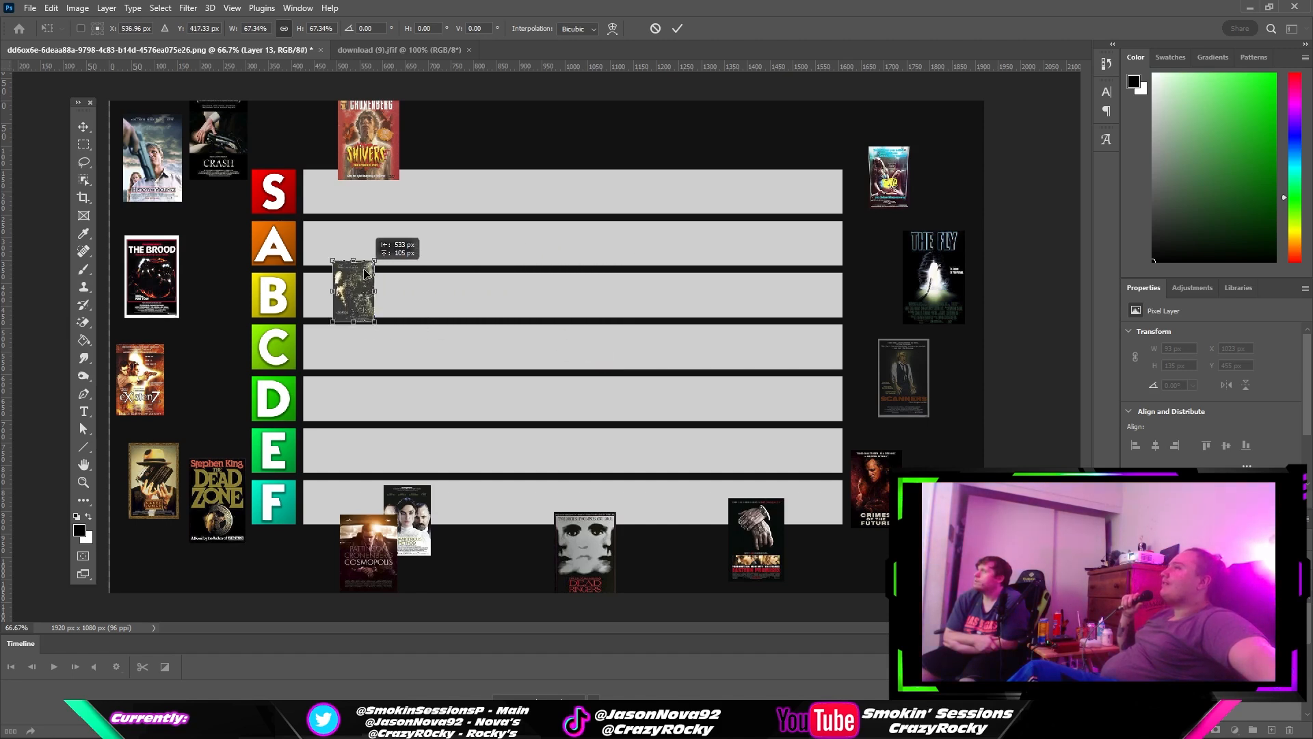
left_click_drag(352, 293, 327, 295)
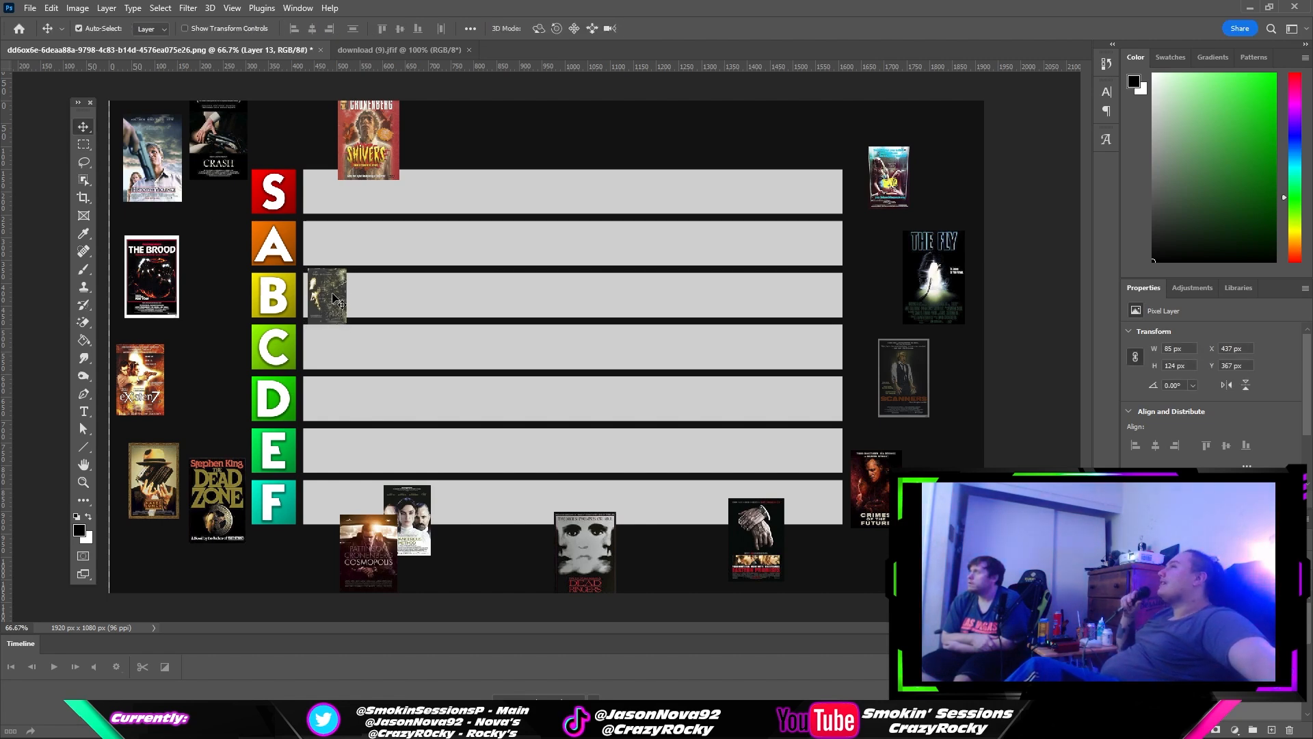
mouse_move(191, 442)
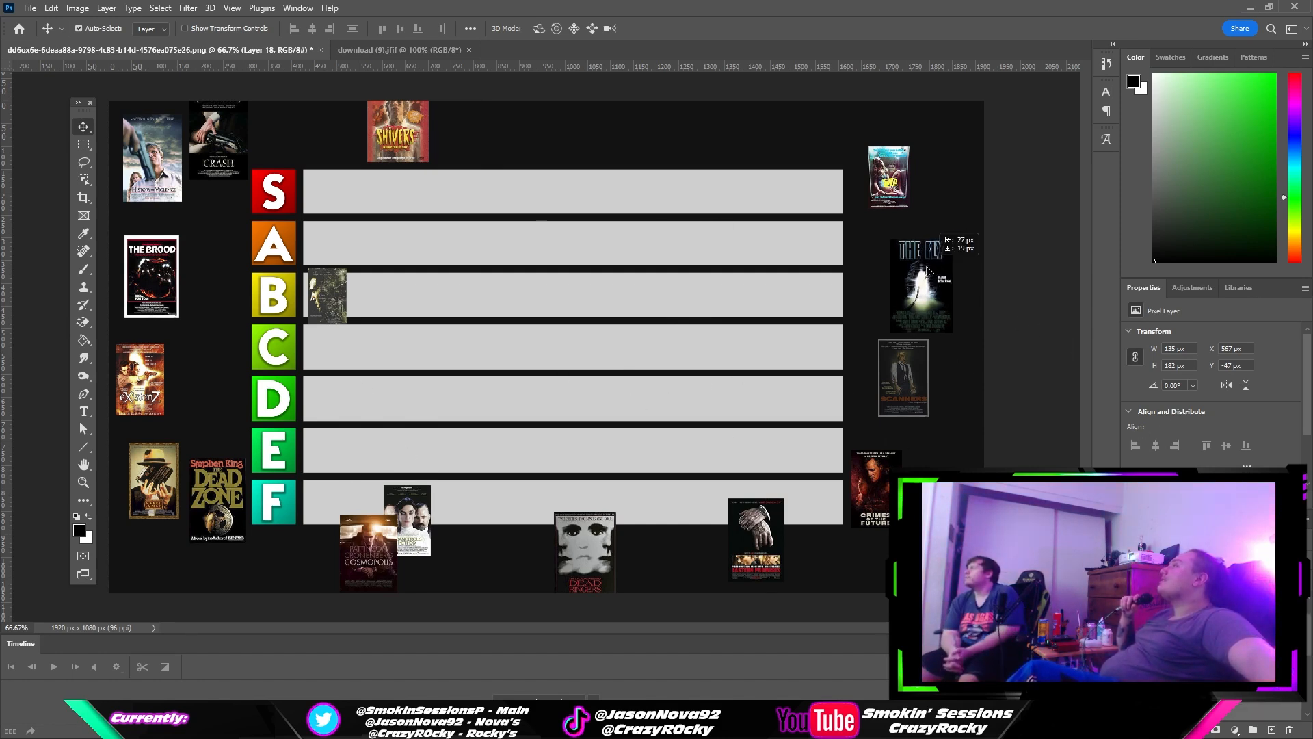
- Bring The Fly onto the rows, start Free Transform and shuffle it across the B and C rows
left_click_drag(920, 284, 667, 323)
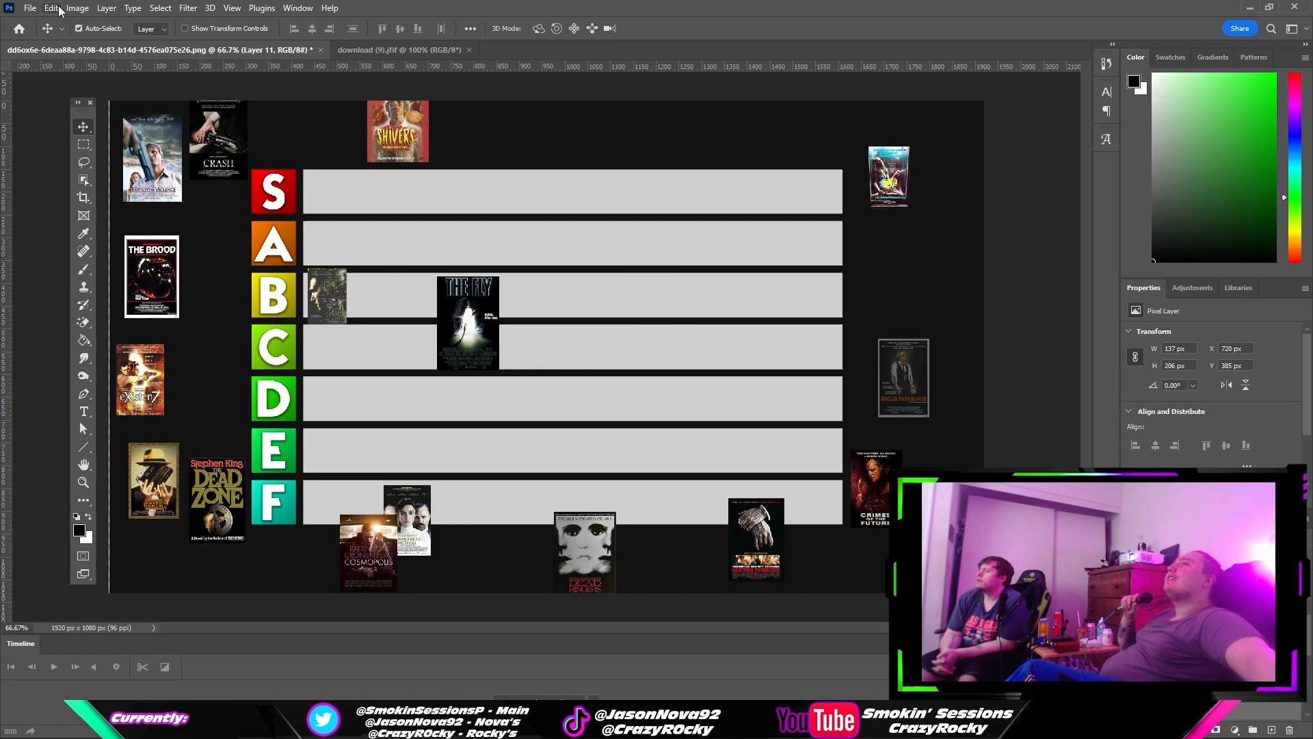
left_click(51, 8)
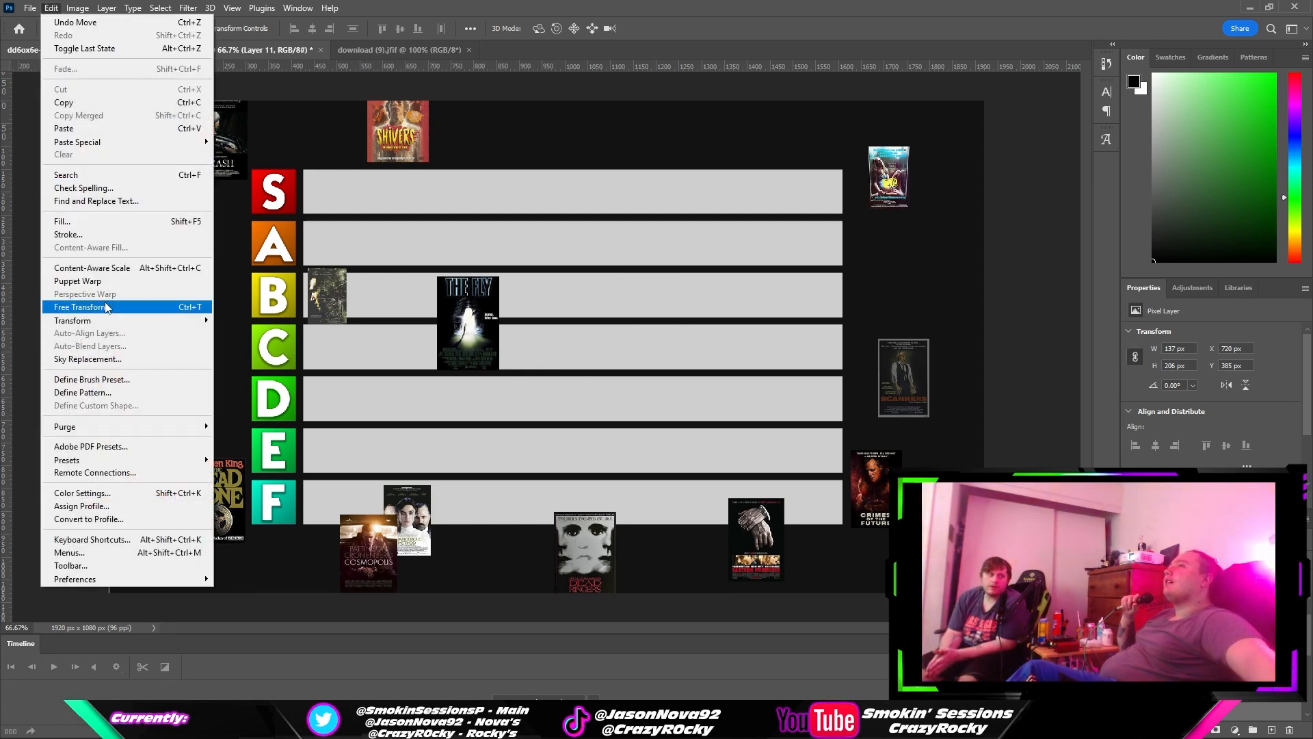
left_click(81, 306)
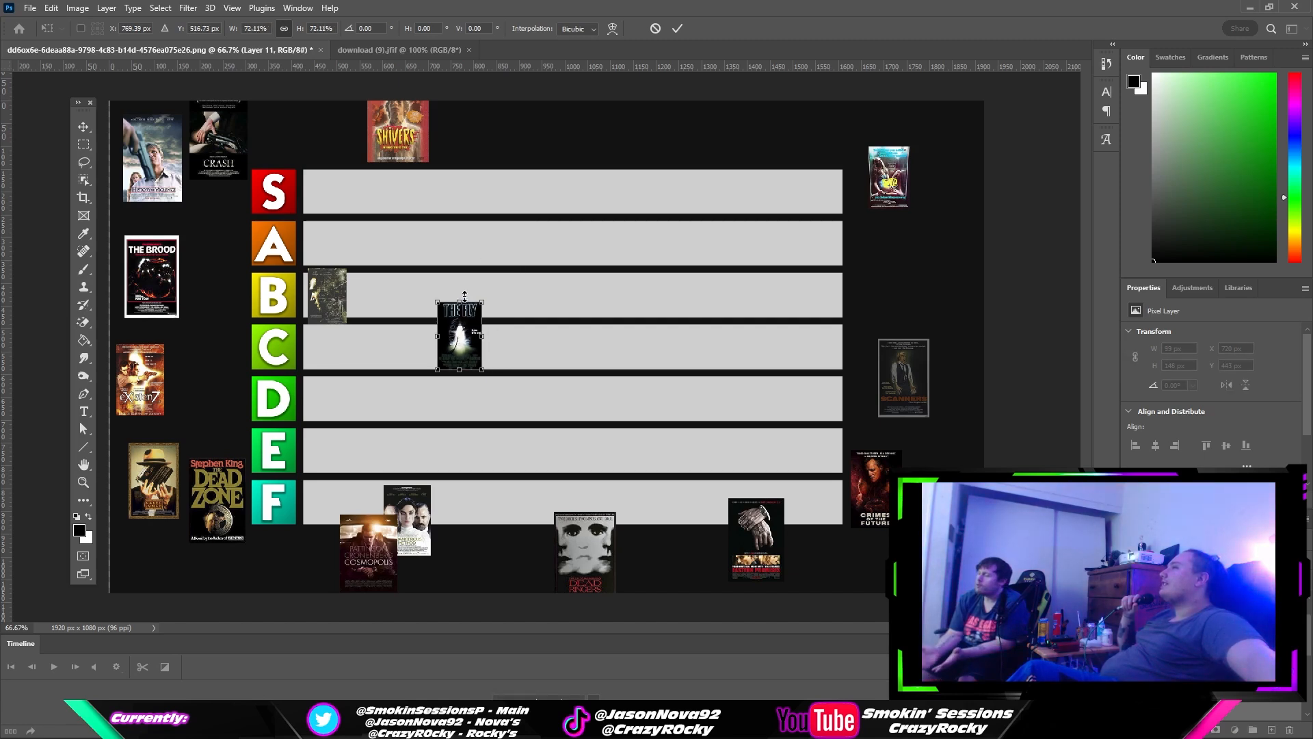
left_click_drag(461, 333, 475, 292)
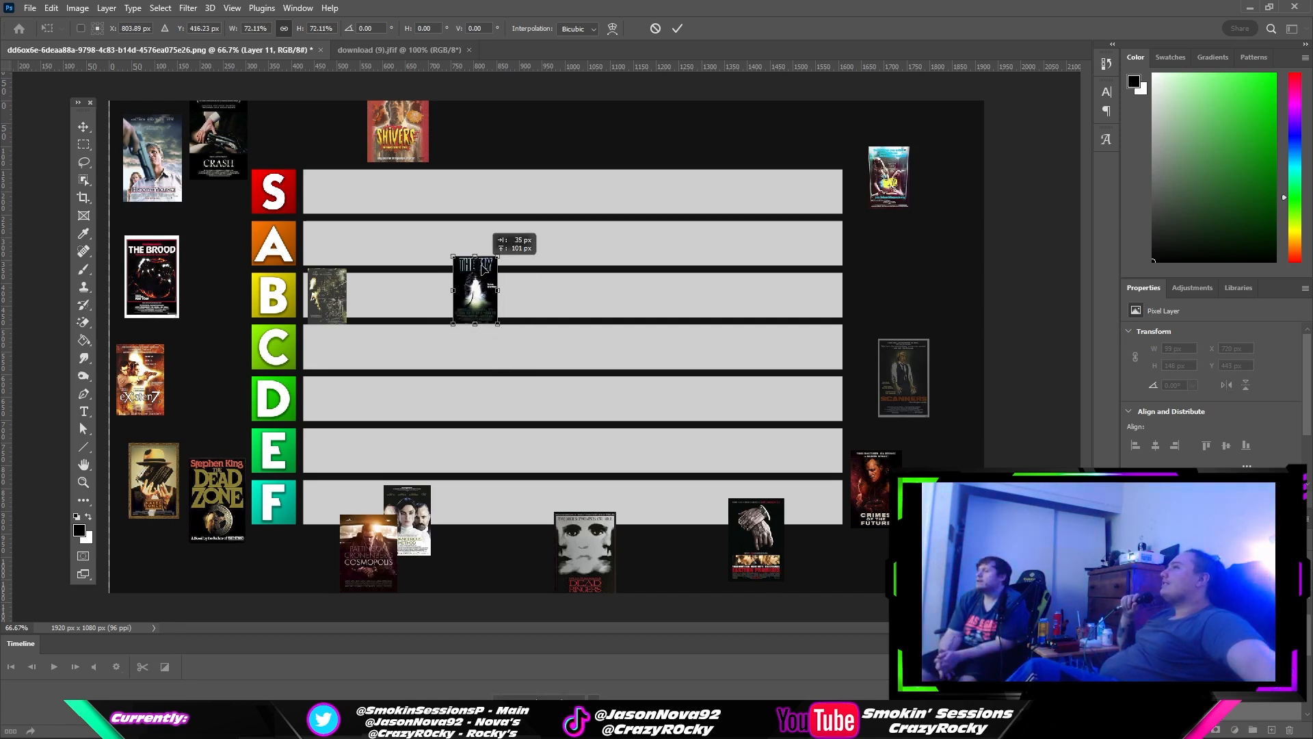
left_click_drag(474, 293, 480, 293)
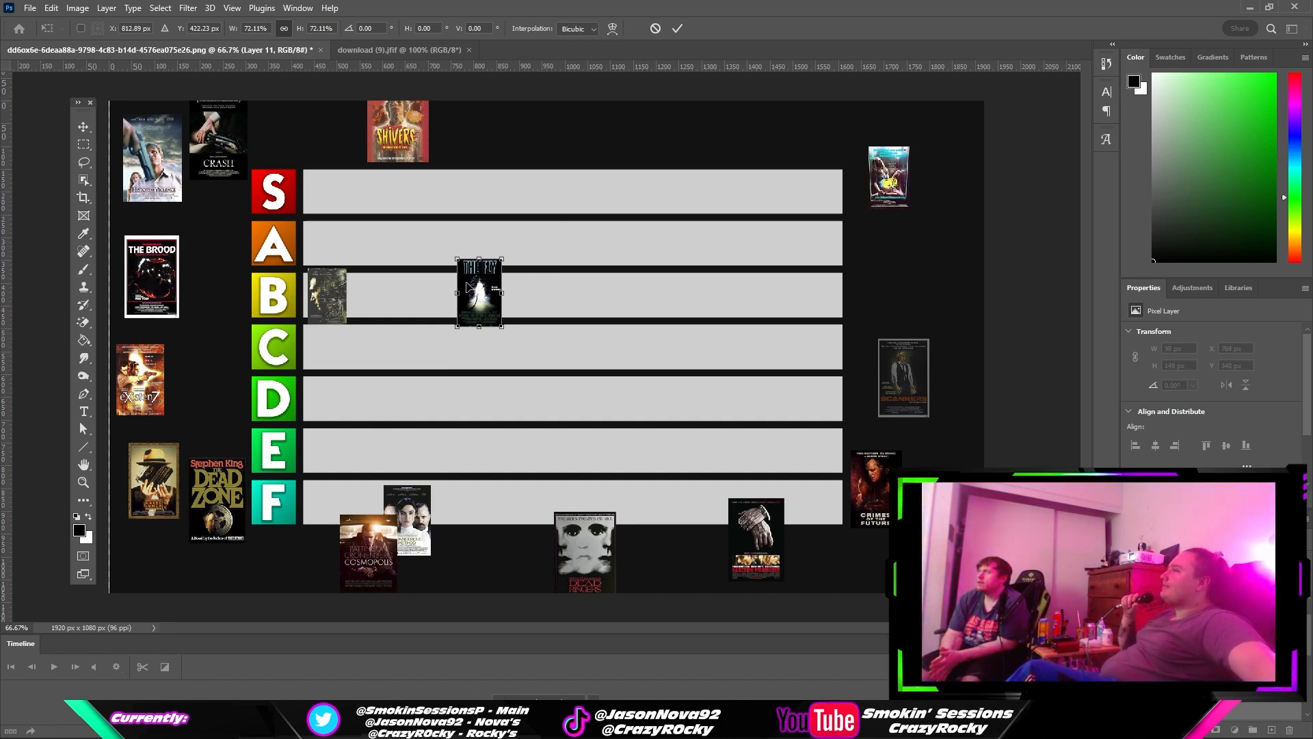
left_click_drag(478, 293, 573, 352)
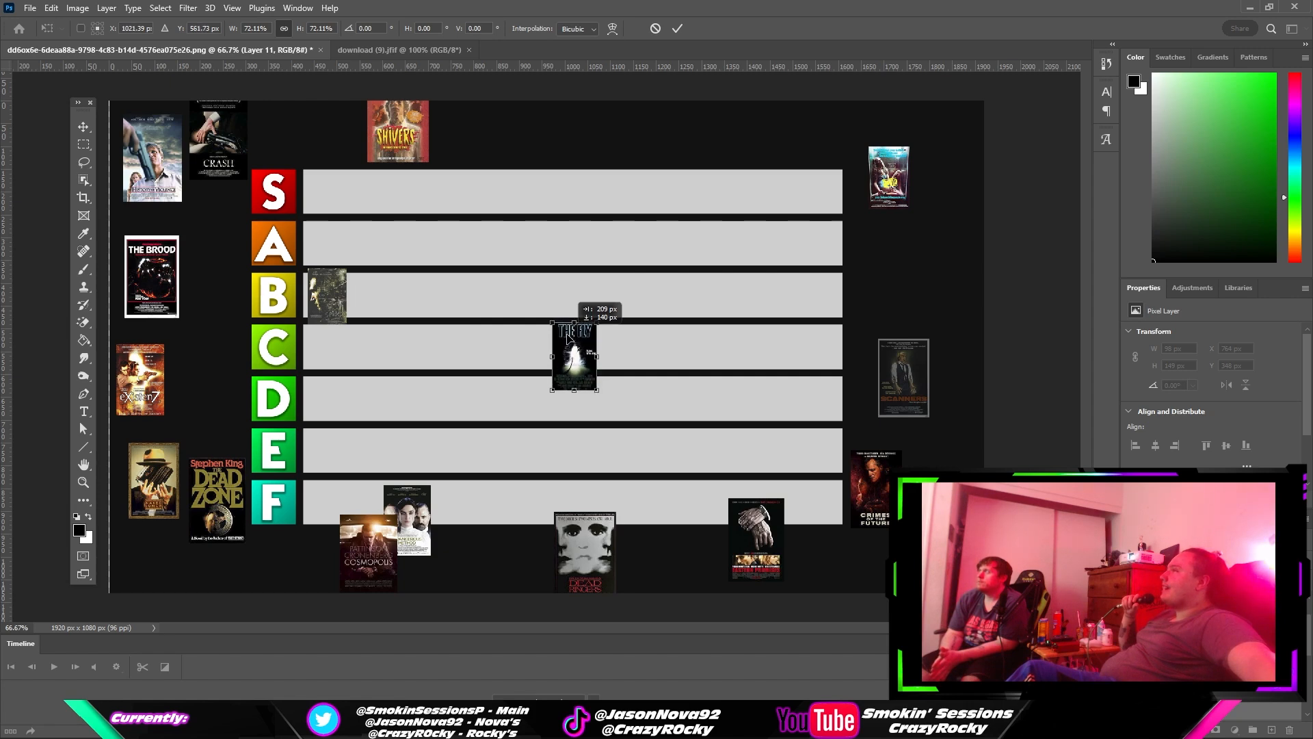
left_click_drag(573, 356, 562, 339)
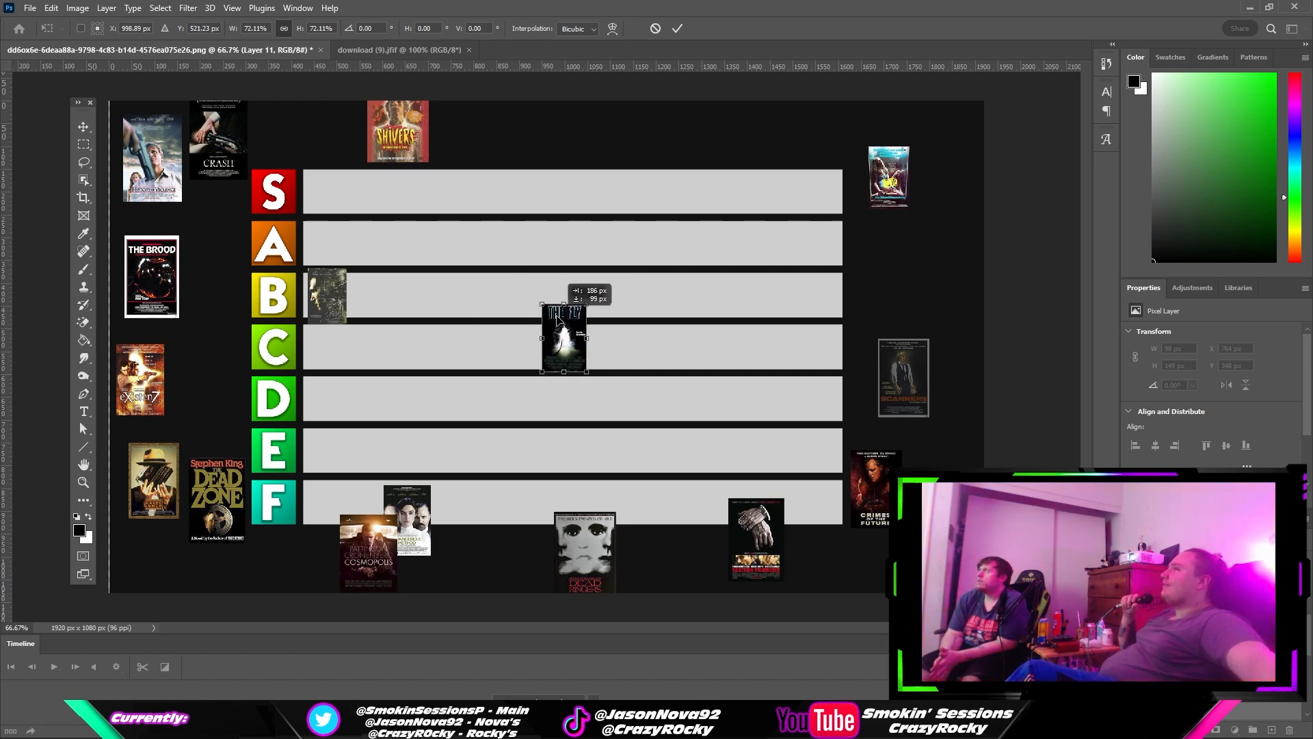
- Settle The Fly and move it to the start of the A row against the label
left_click_drag(563, 339, 457, 556)
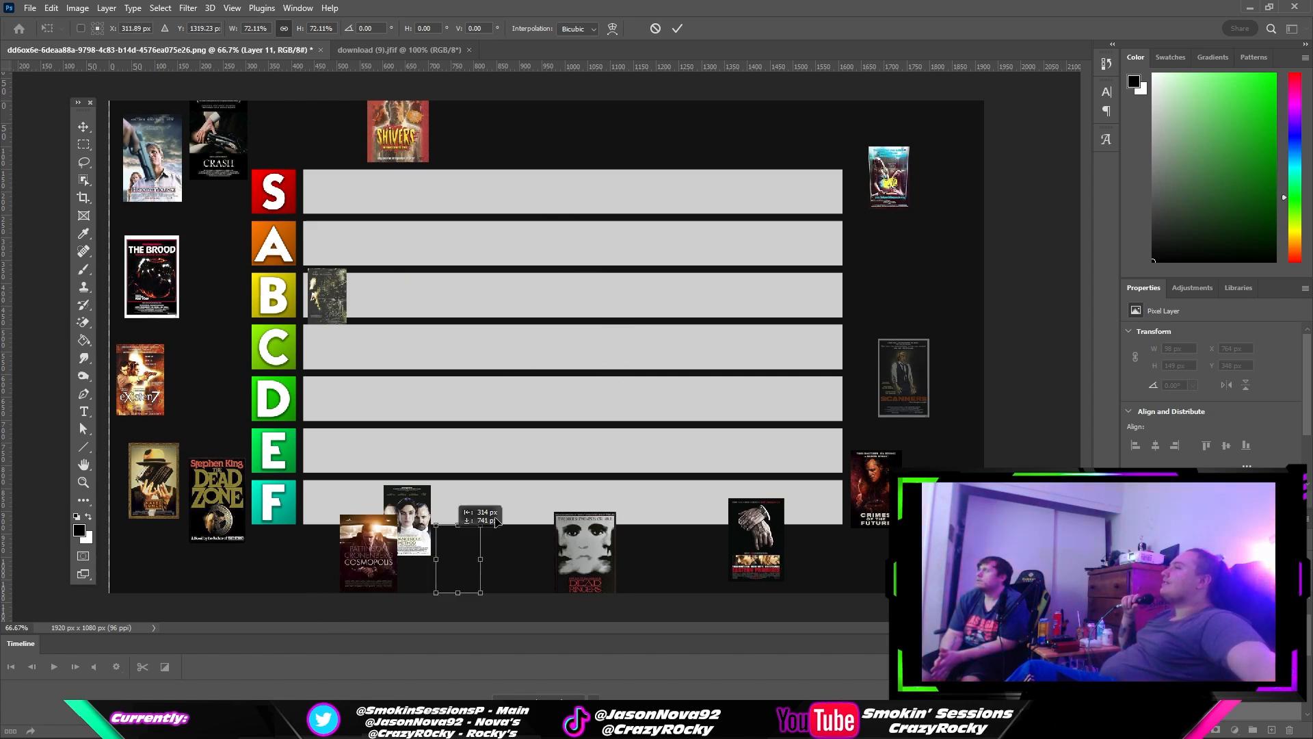
left_click_drag(457, 553, 564, 386)
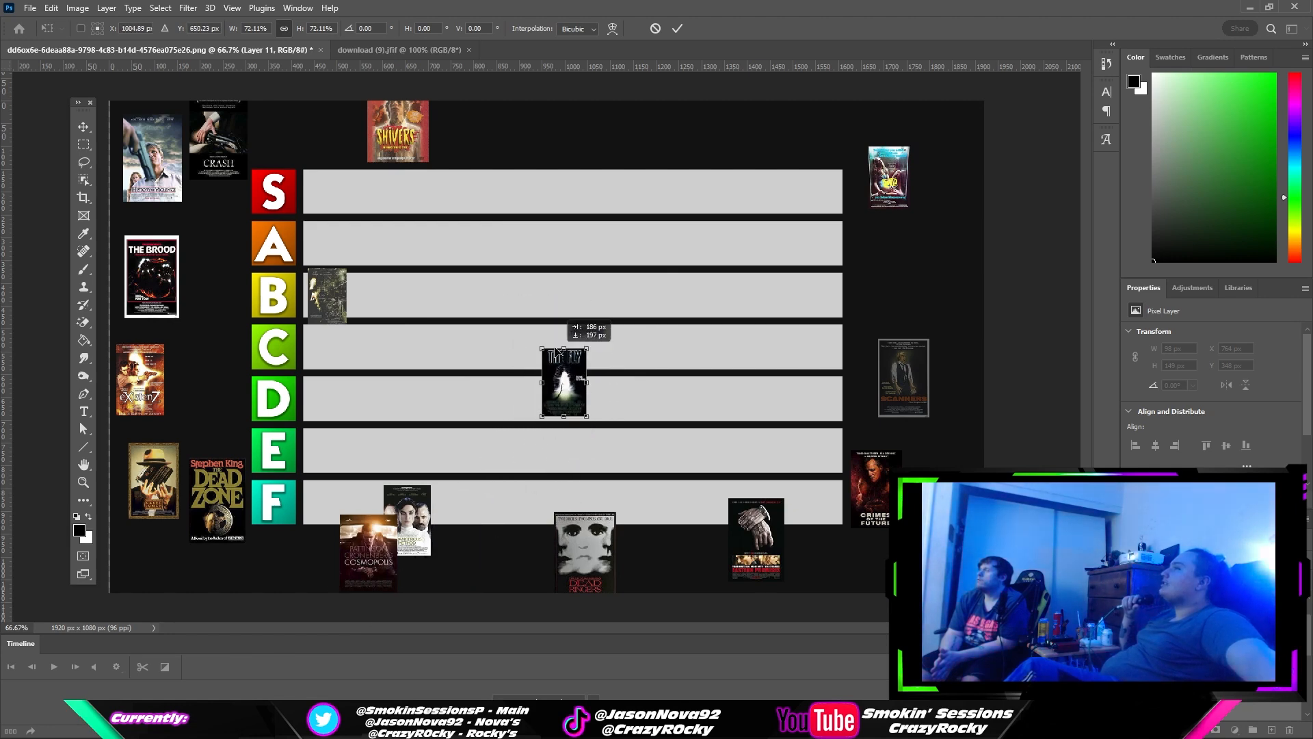
left_click_drag(563, 383, 557, 350)
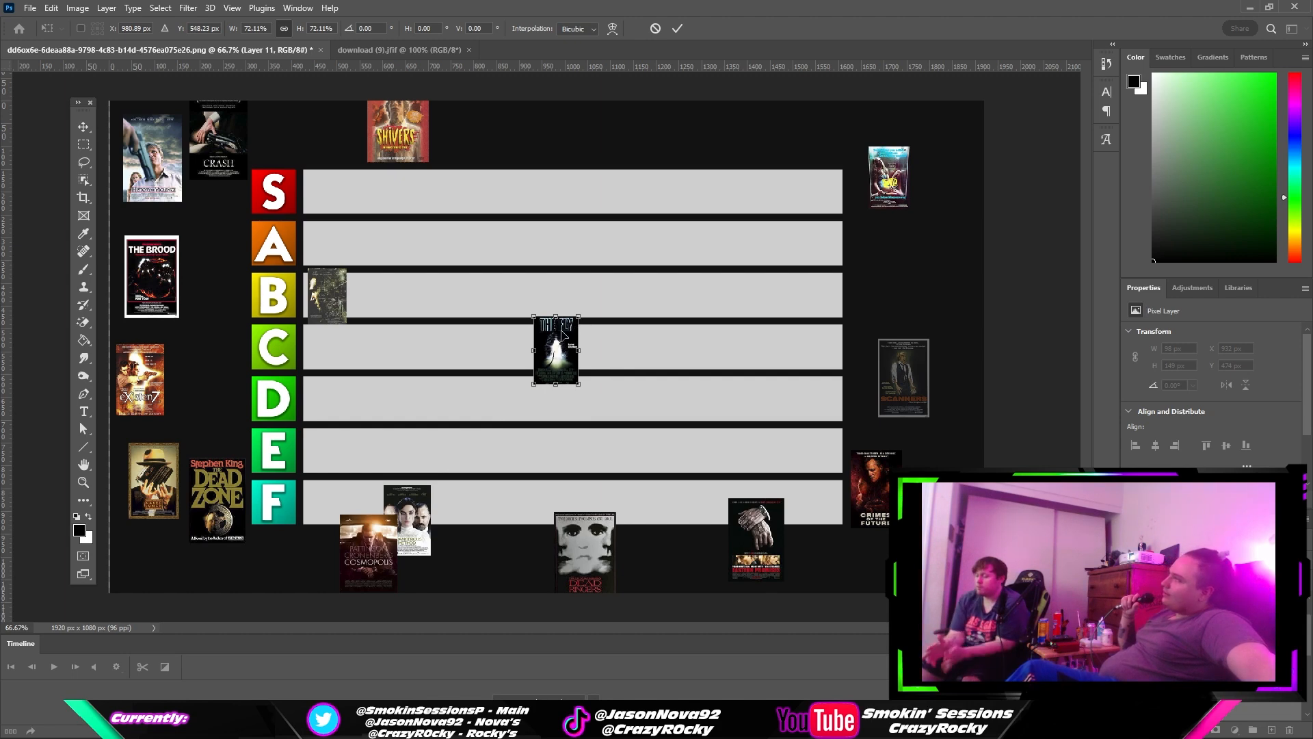
mouse_move(545, 310)
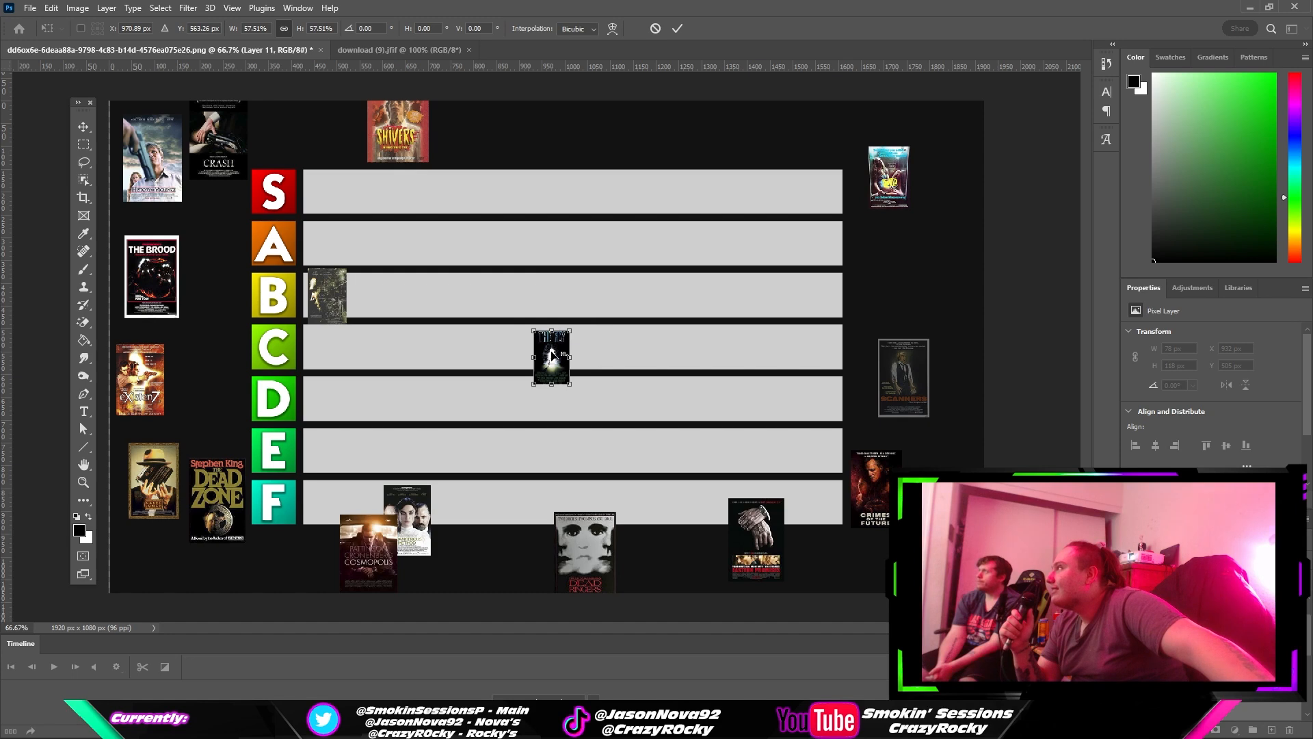
left_click_drag(552, 356, 323, 241)
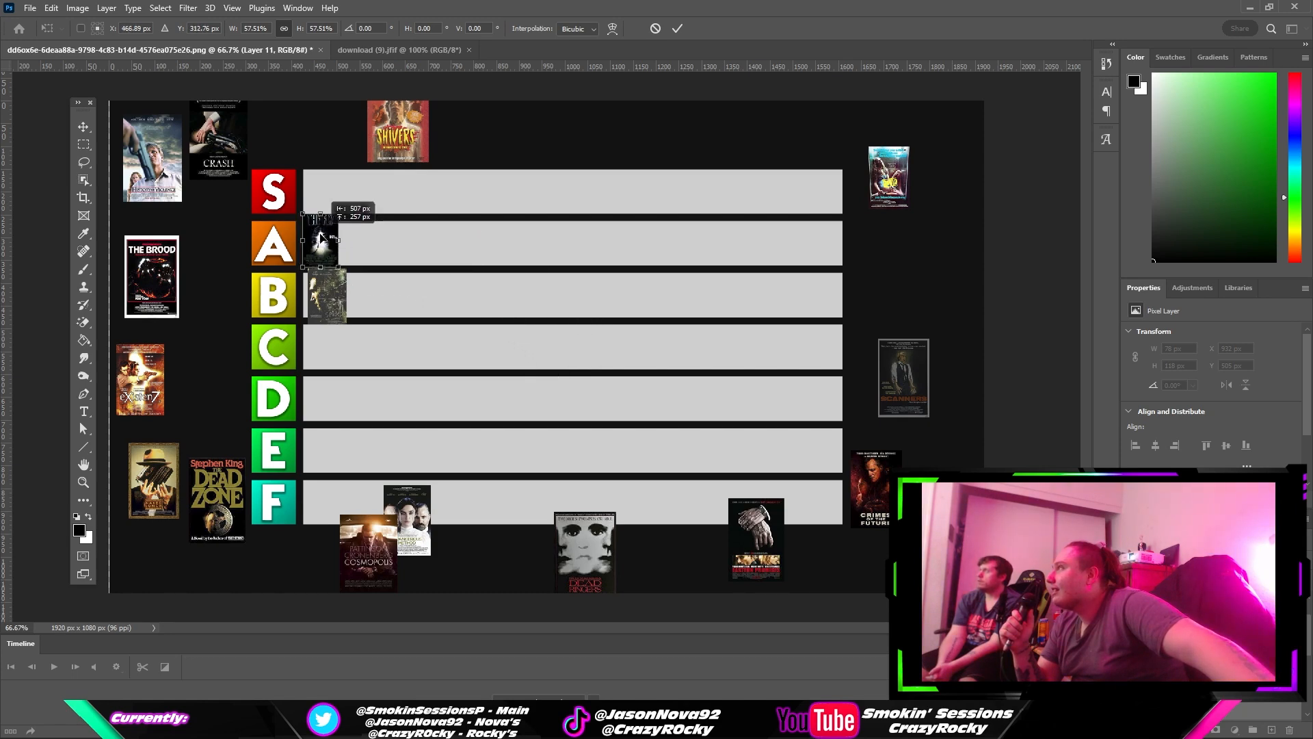
left_click_drag(323, 238, 327, 235)
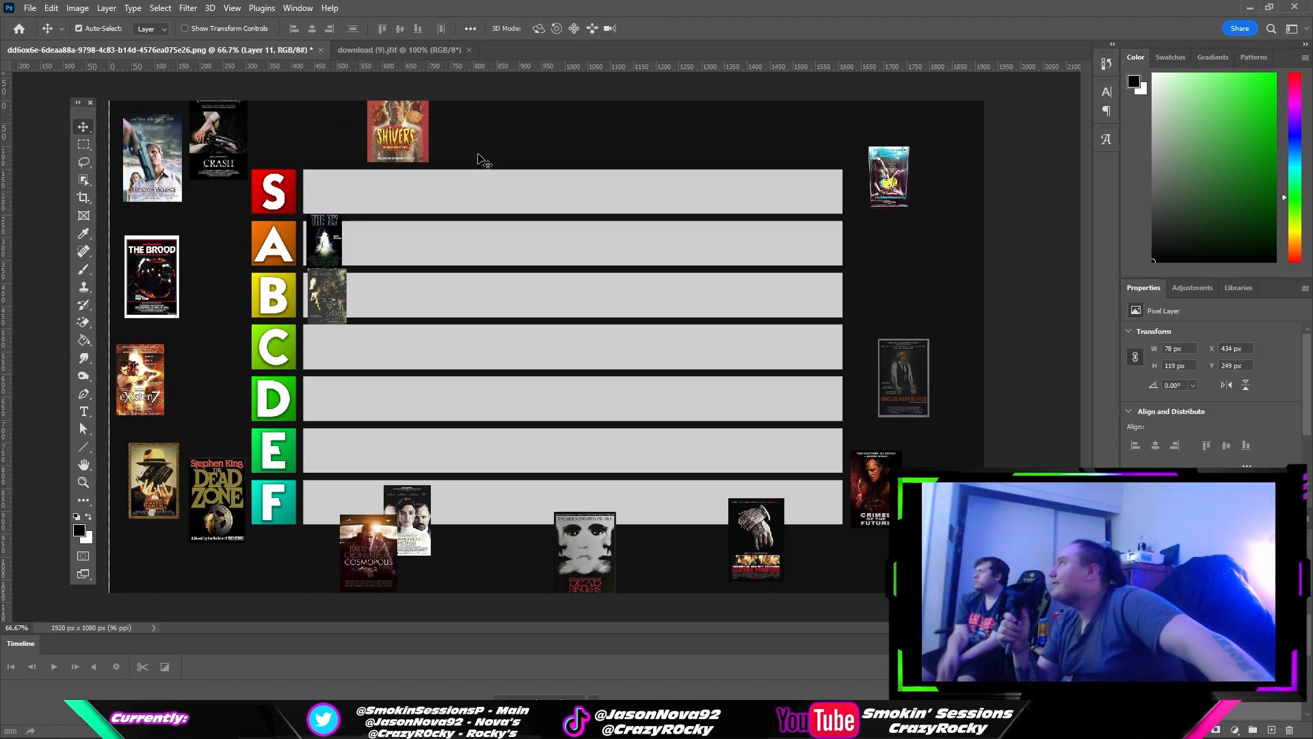
- Bring Shivers onto the rows and shrink it into the first slot of the C row
left_click_drag(398, 130, 525, 387)
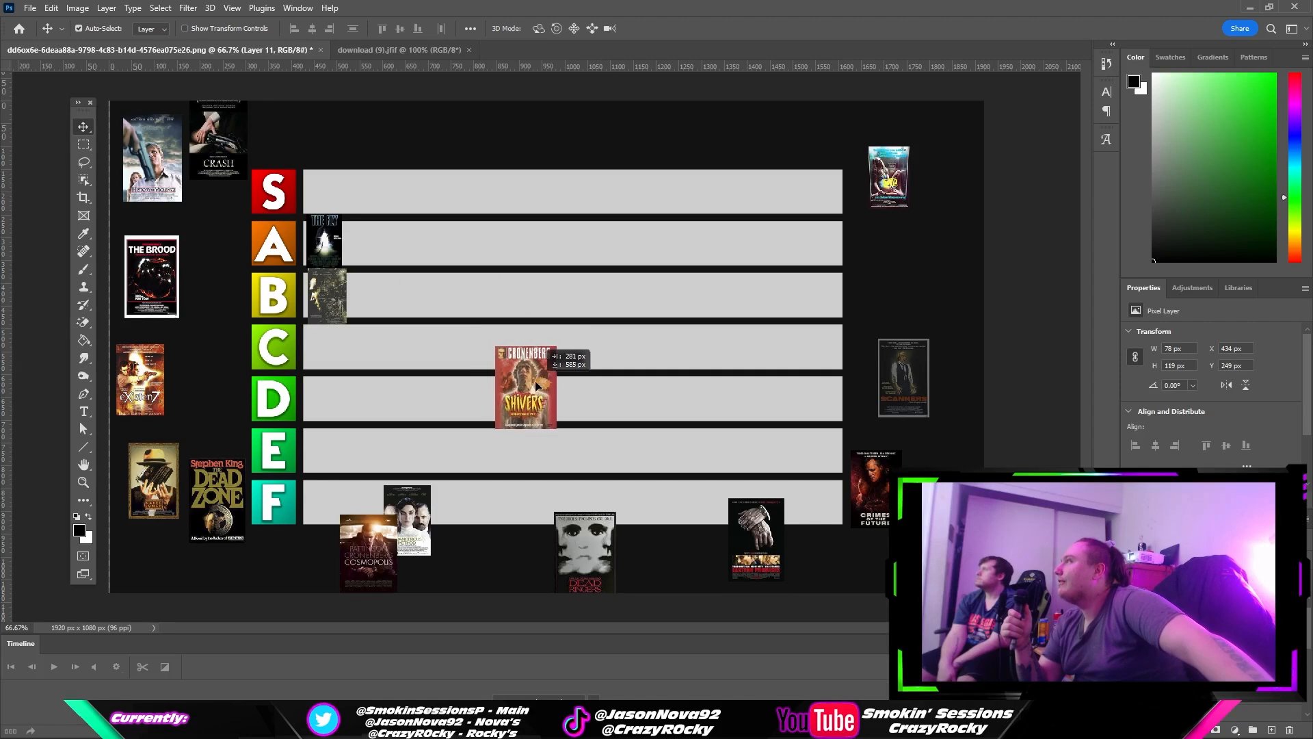
left_click_drag(525, 390, 526, 375)
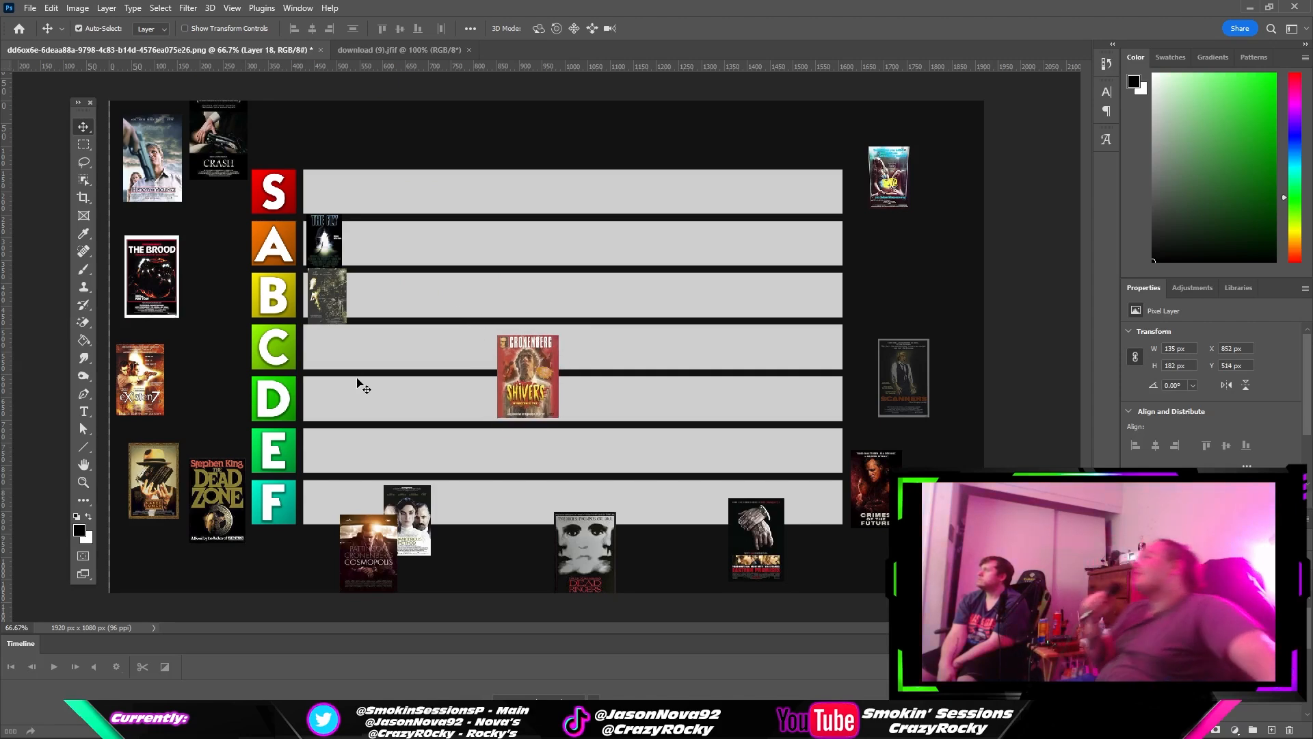
mouse_move(575, 461)
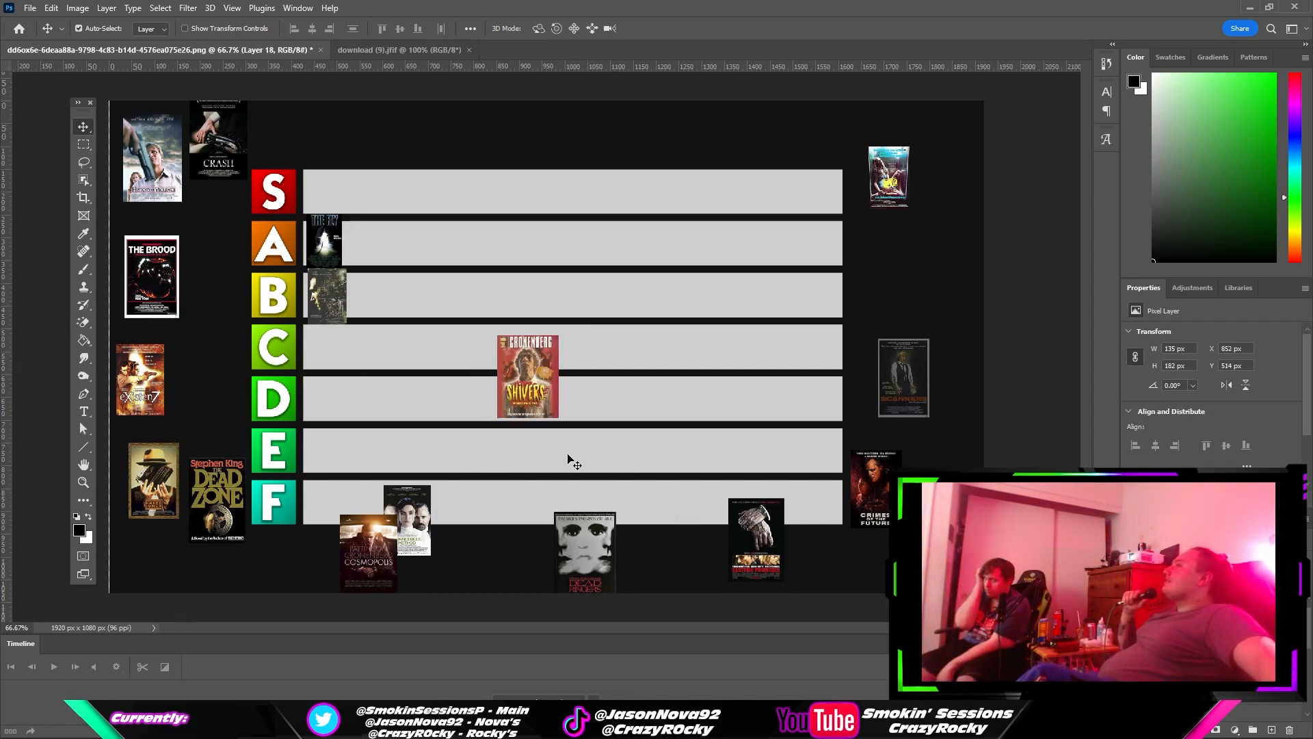
left_click_drag(528, 374, 558, 381)
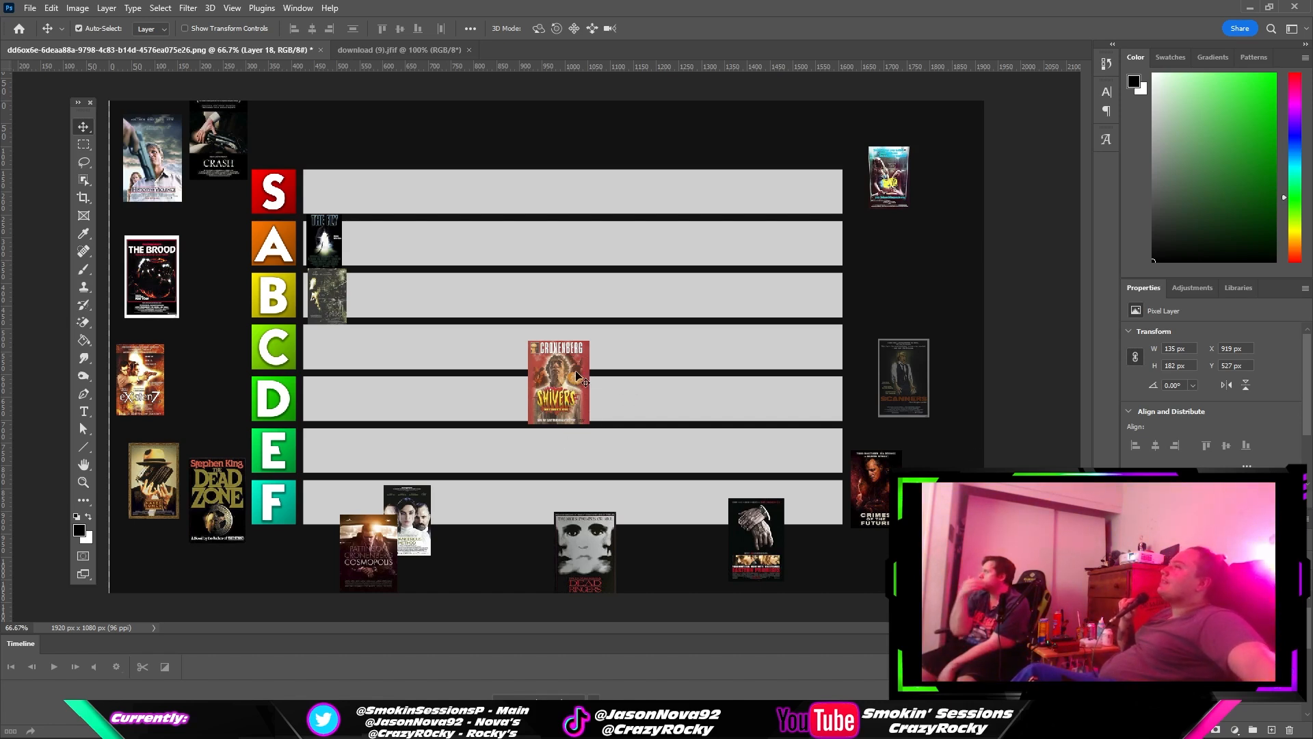
left_click(51, 8)
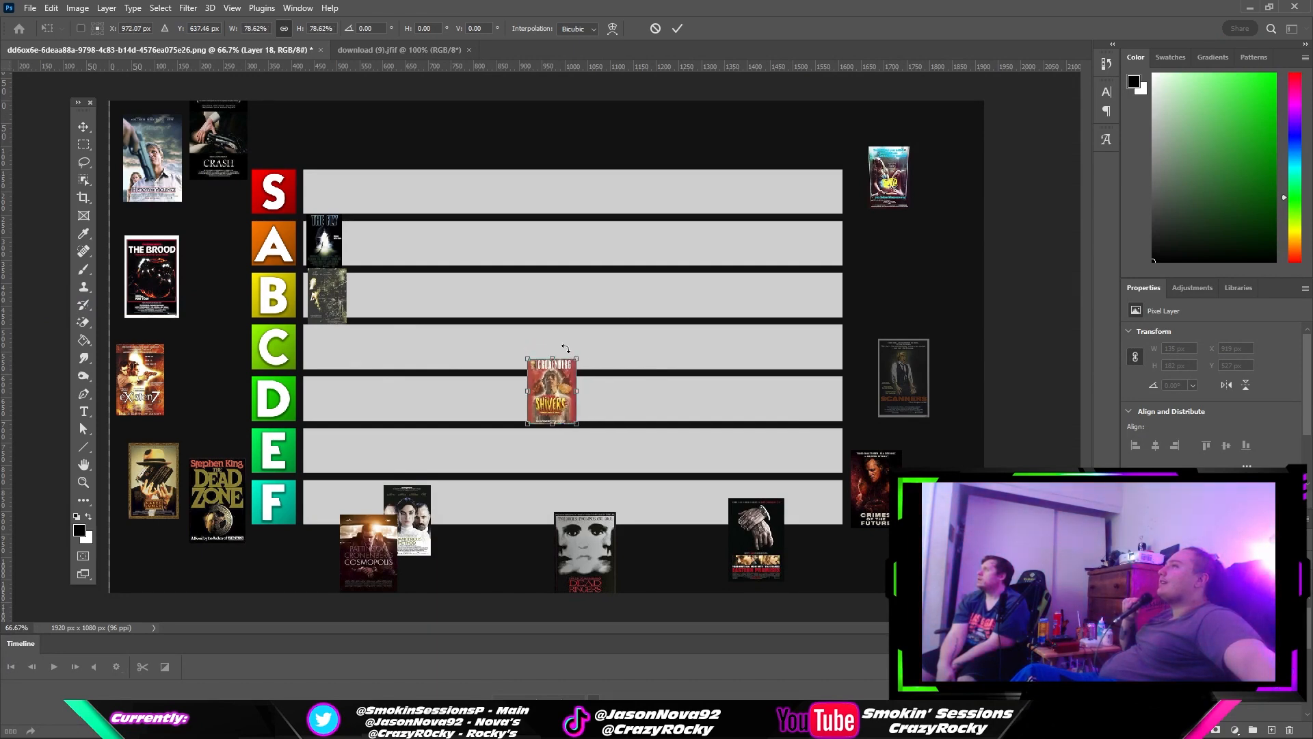
left_click_drag(552, 390, 327, 339)
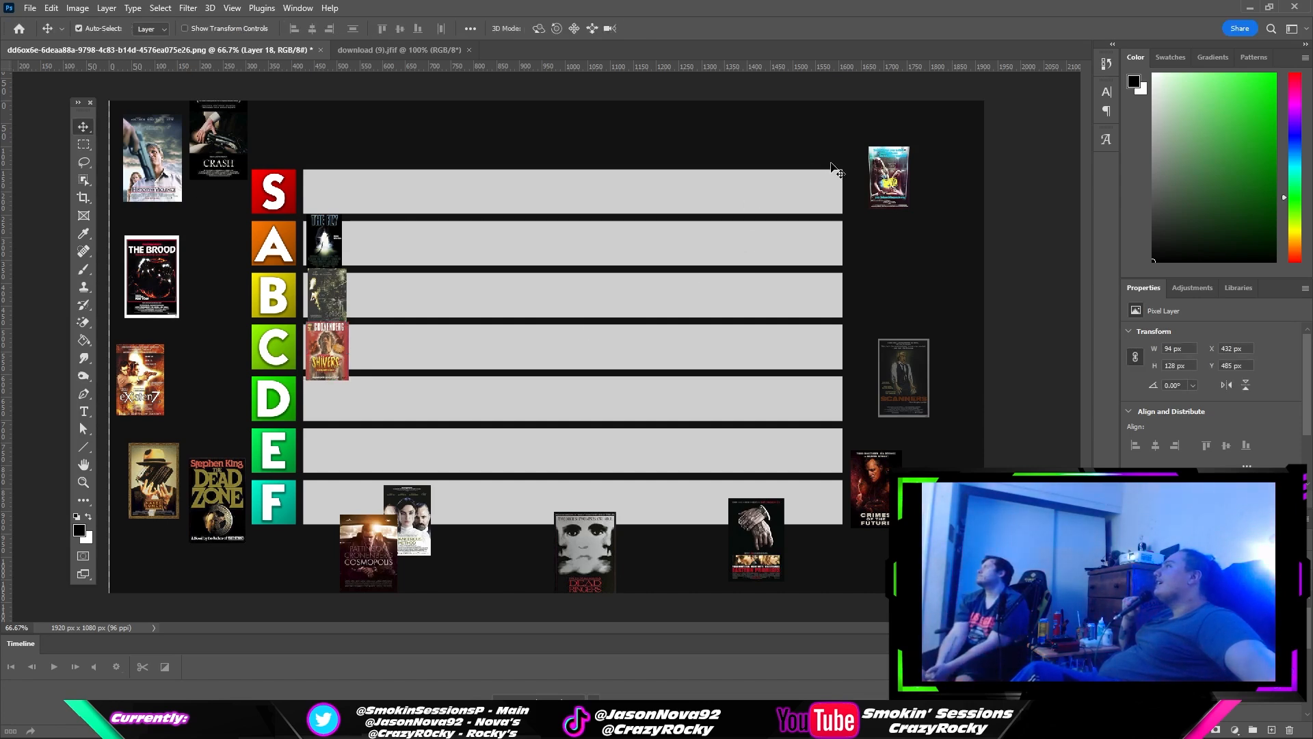
left_click_drag(888, 177, 545, 356)
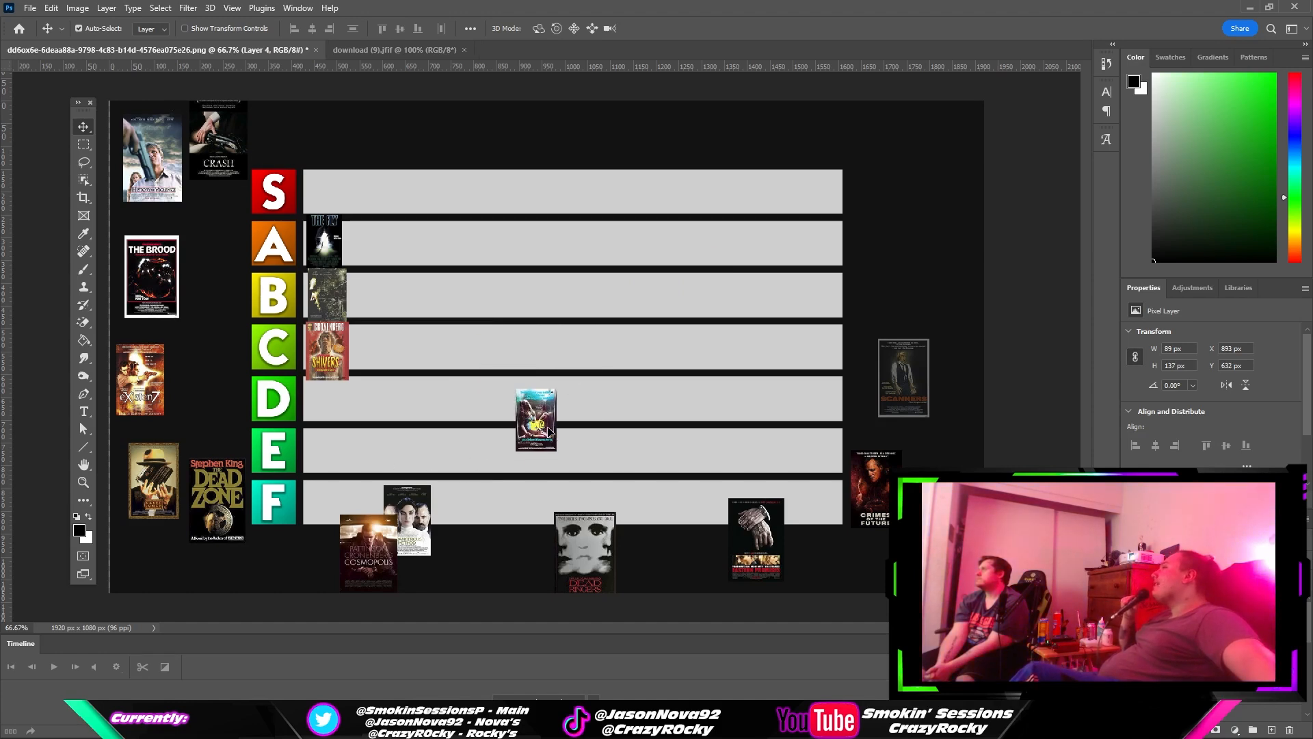
left_click_drag(536, 419, 554, 390)
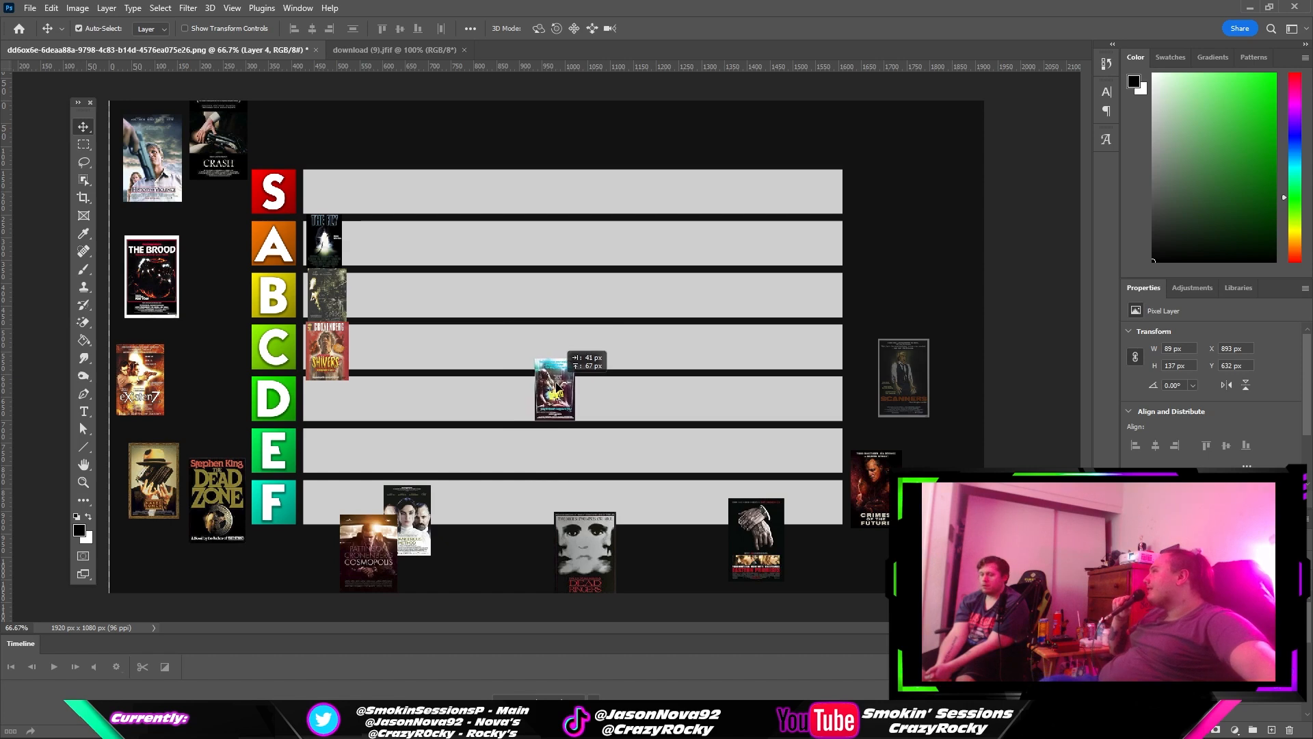
left_click_drag(554, 390, 532, 394)
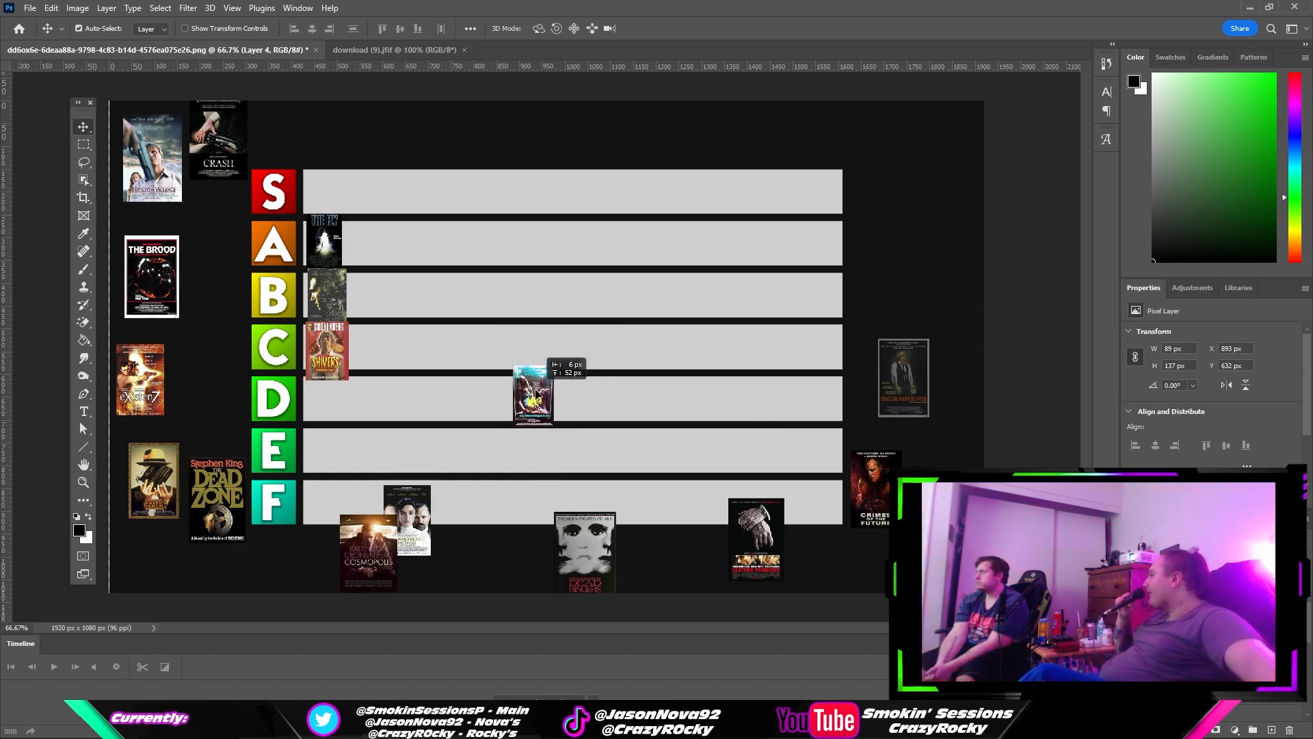
left_click_drag(532, 394, 553, 391)
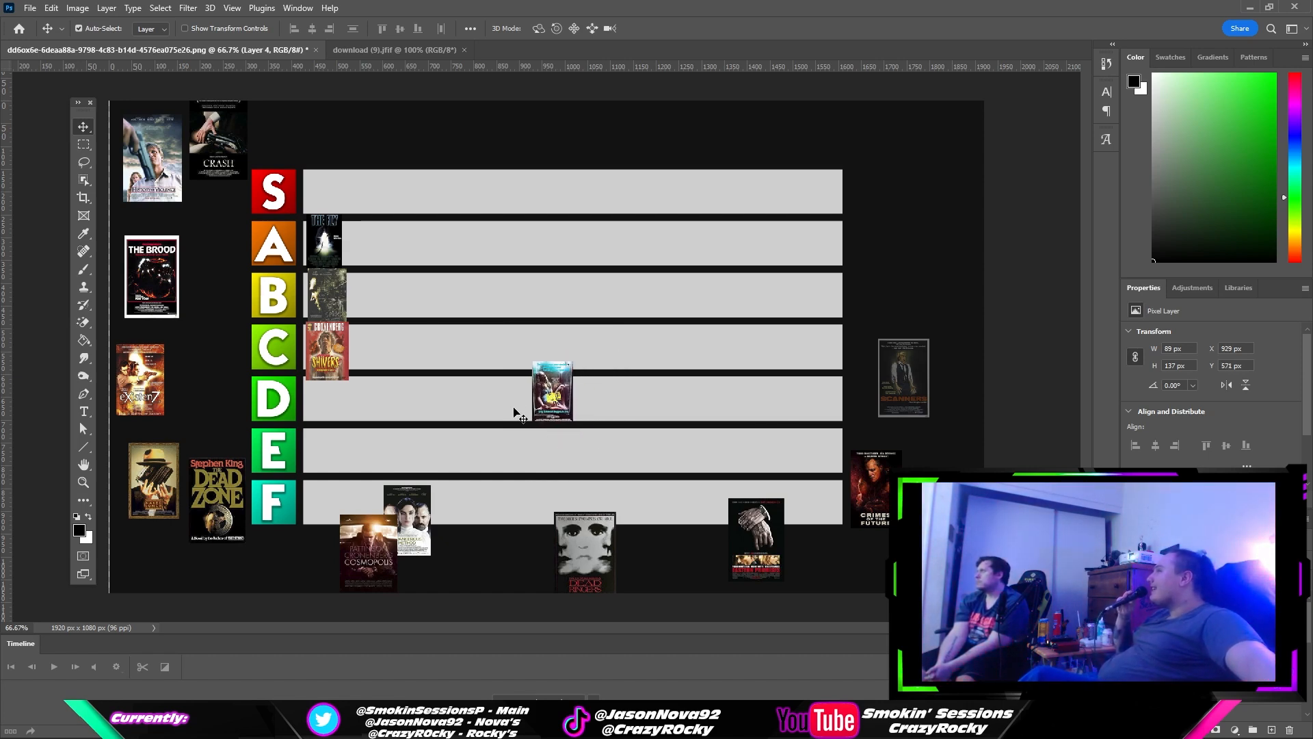
left_click_drag(551, 391, 335, 408)
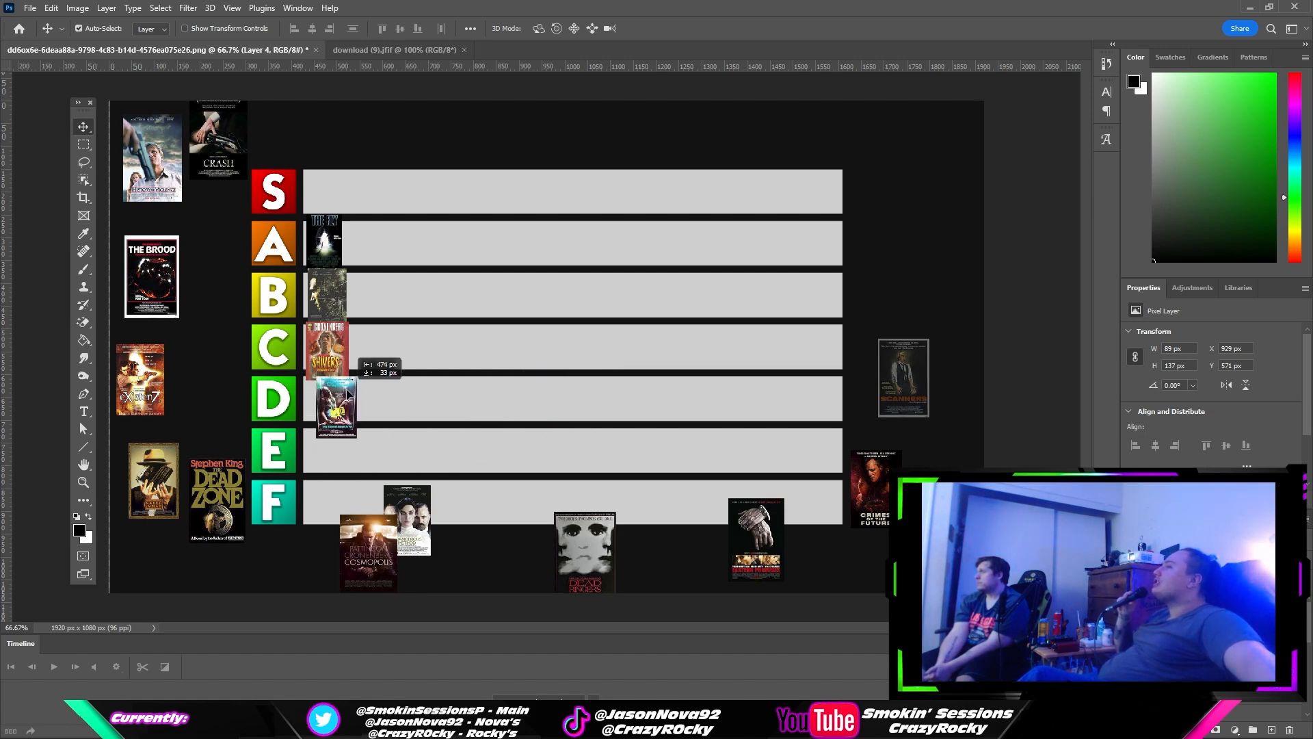
left_click_drag(336, 406, 536, 392)
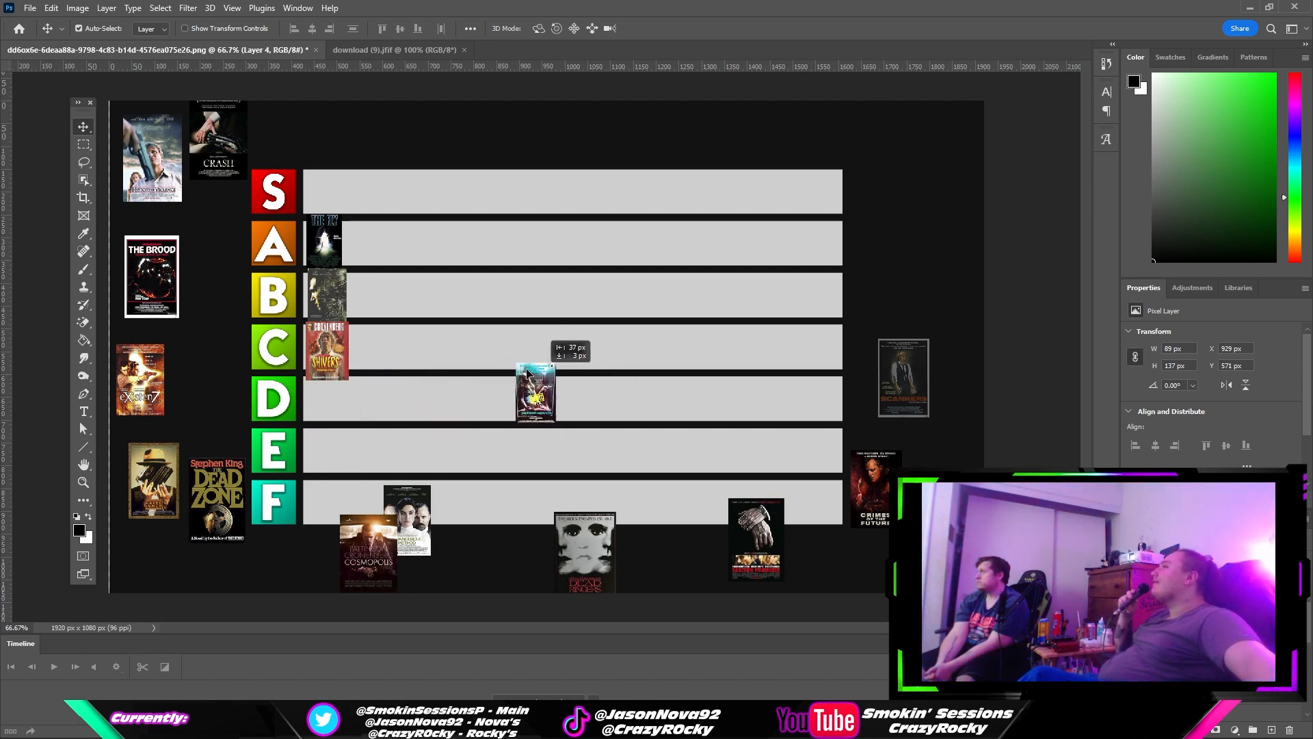
left_click_drag(535, 393, 509, 405)
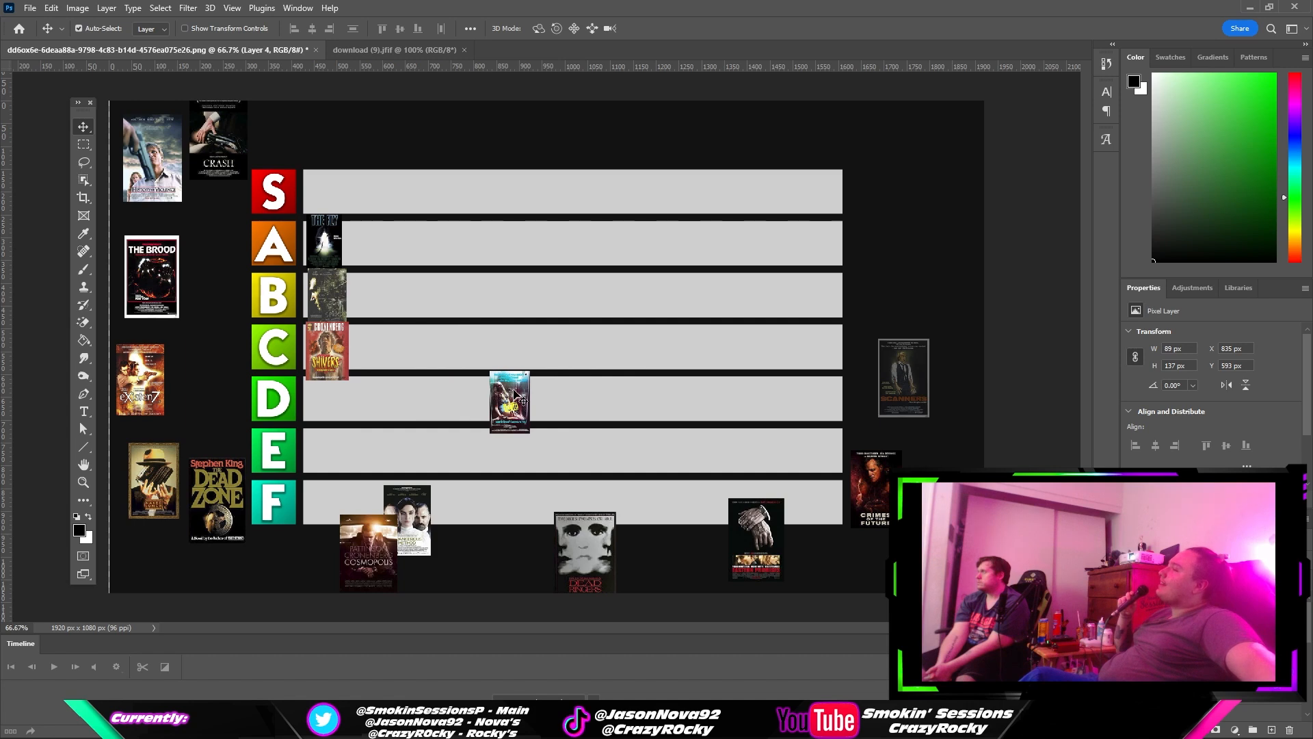
left_click_drag(509, 403, 560, 410)
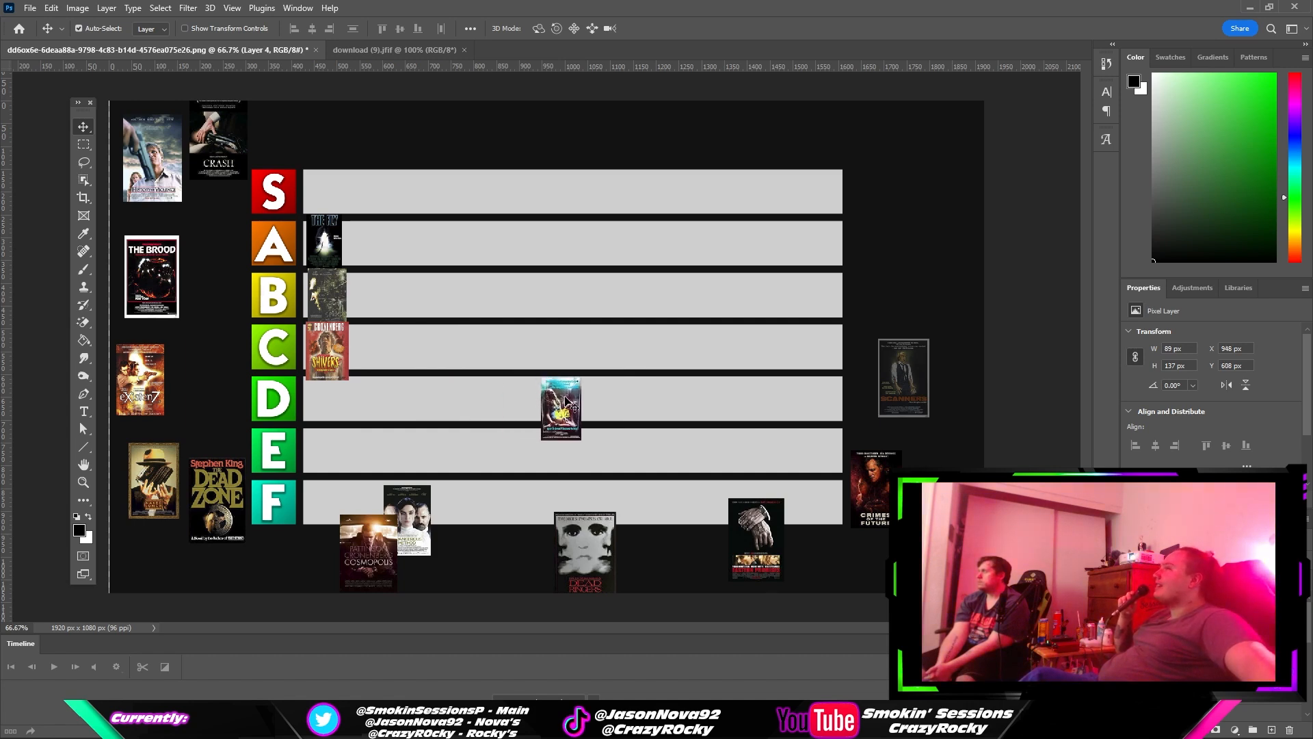
left_click_drag(560, 409, 706, 393)
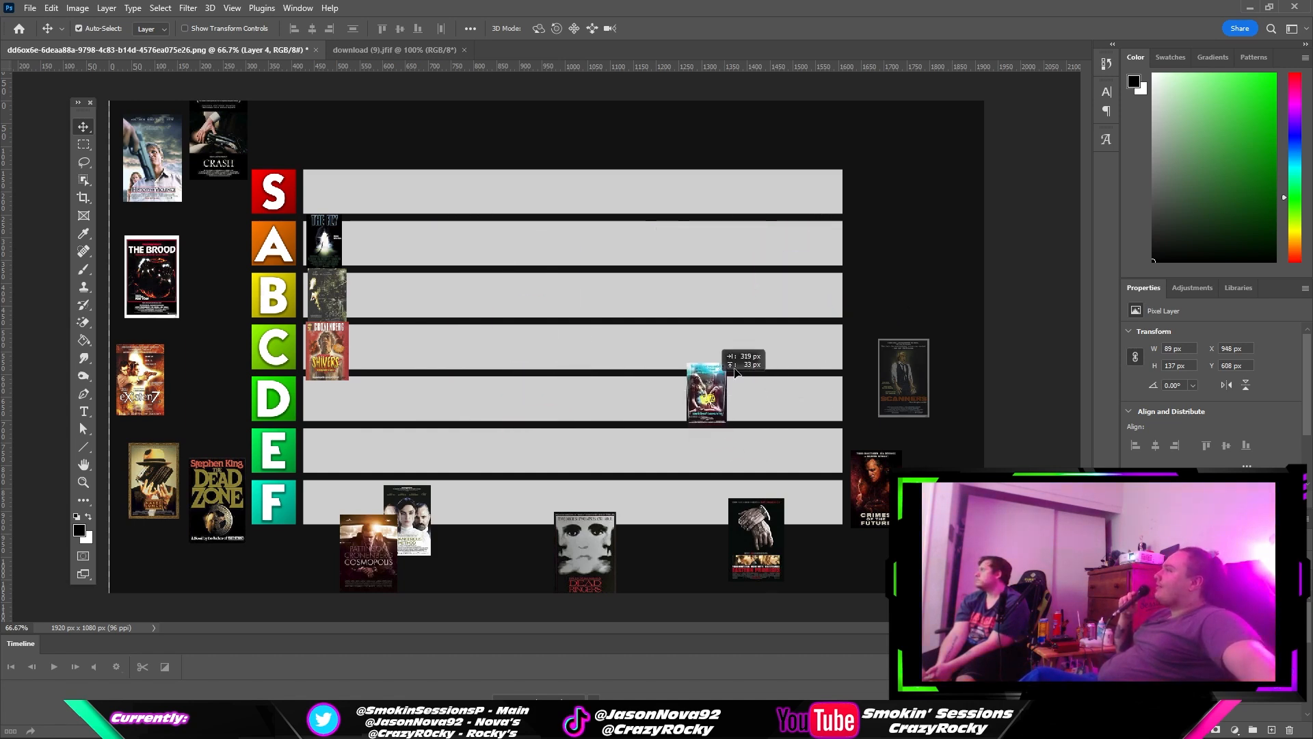
left_click_drag(706, 393, 890, 154)
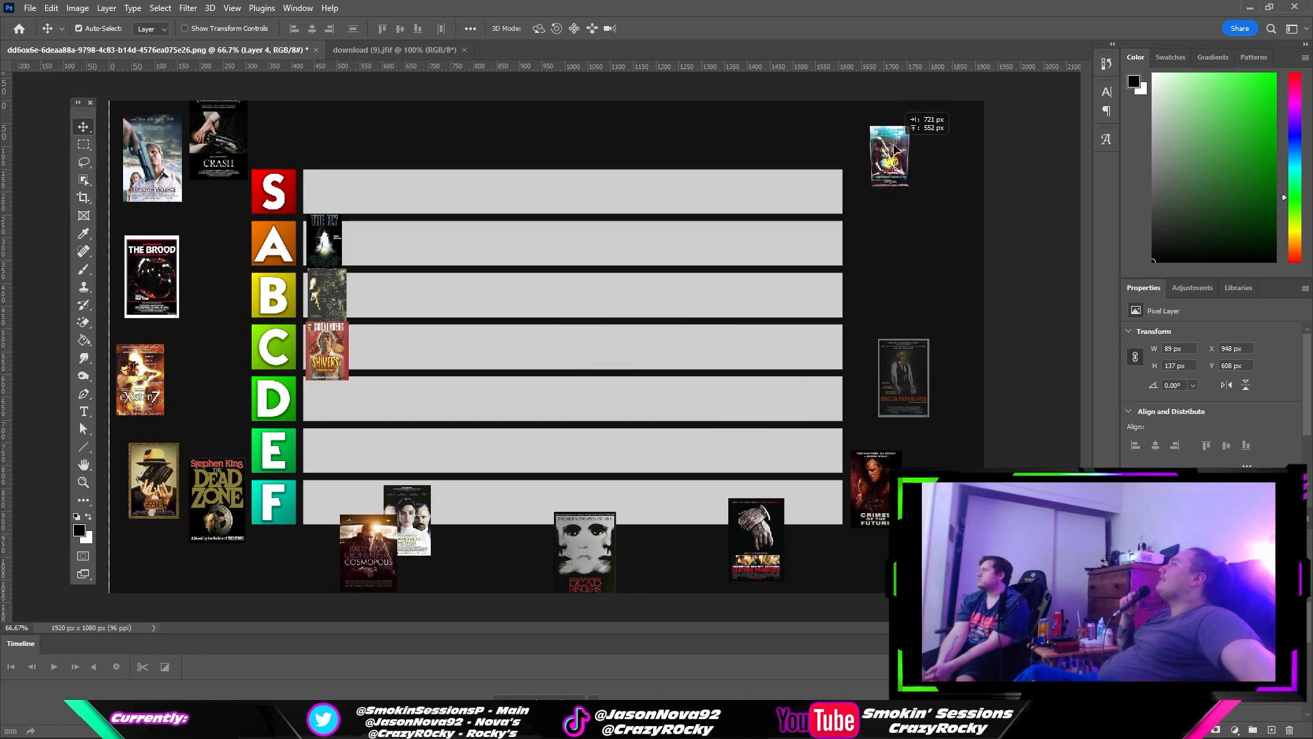
left_click_drag(889, 154, 909, 194)
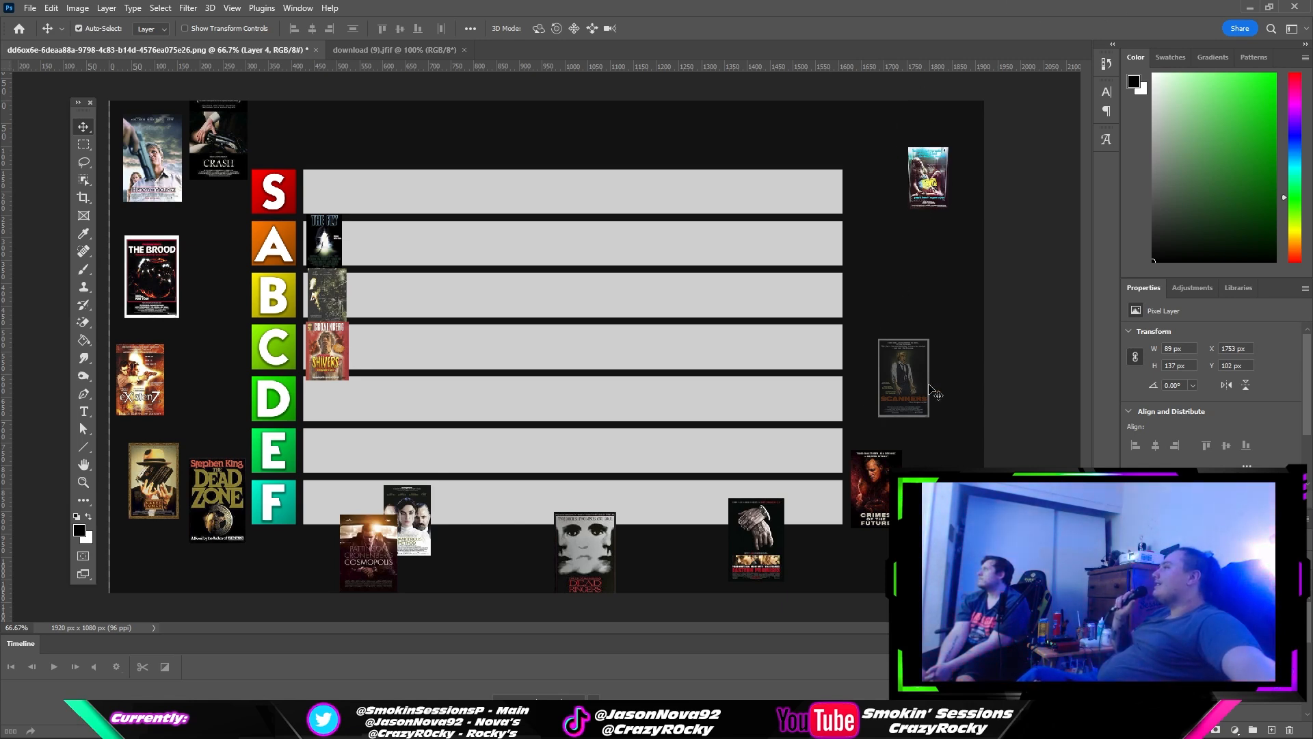
- Bring the grey poster onto the C row and shrink it to row height with Free Transform
left_click_drag(903, 377, 607, 410)
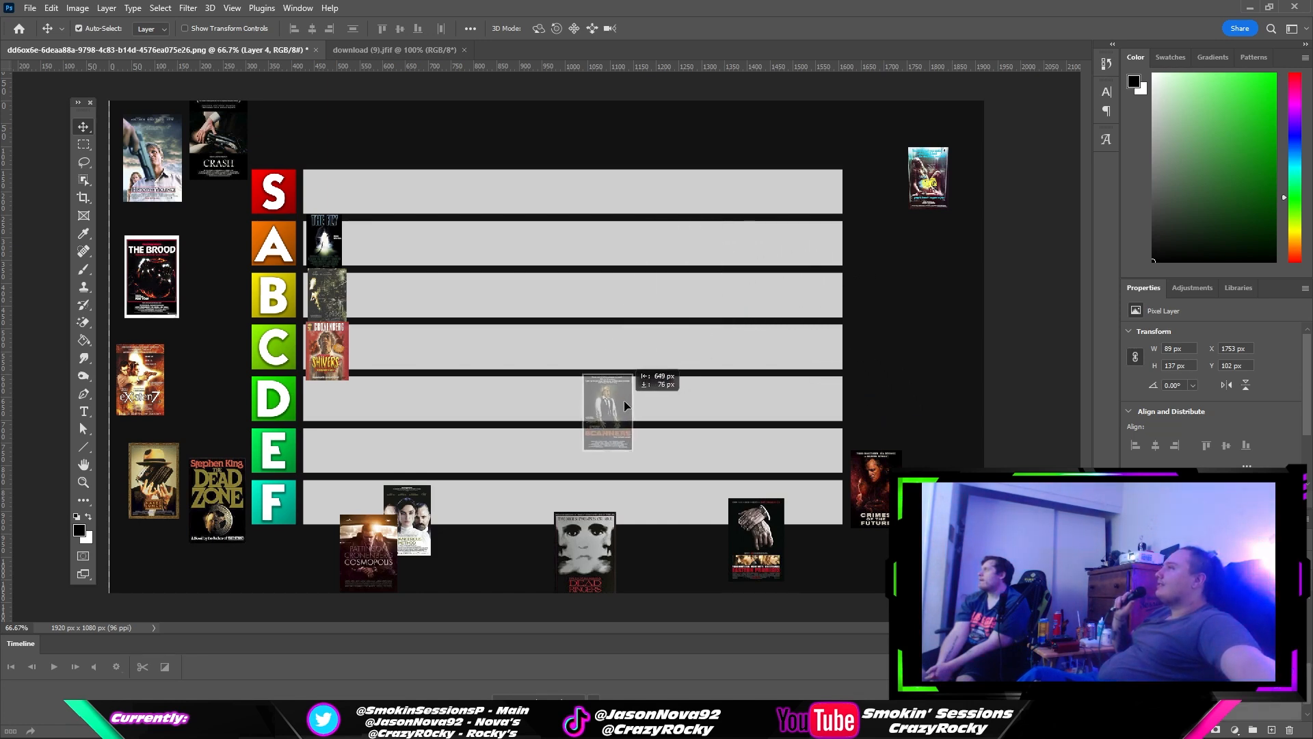
left_click_drag(608, 411, 546, 361)
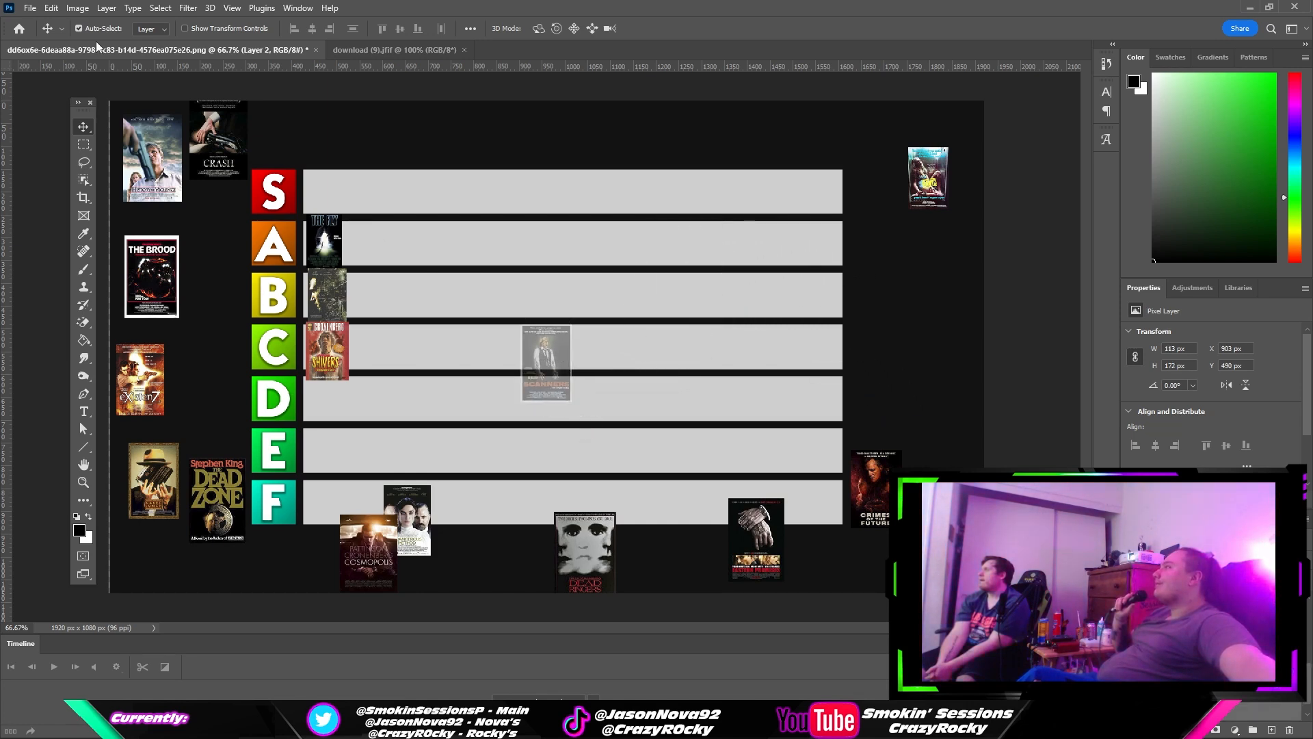
left_click(50, 8)
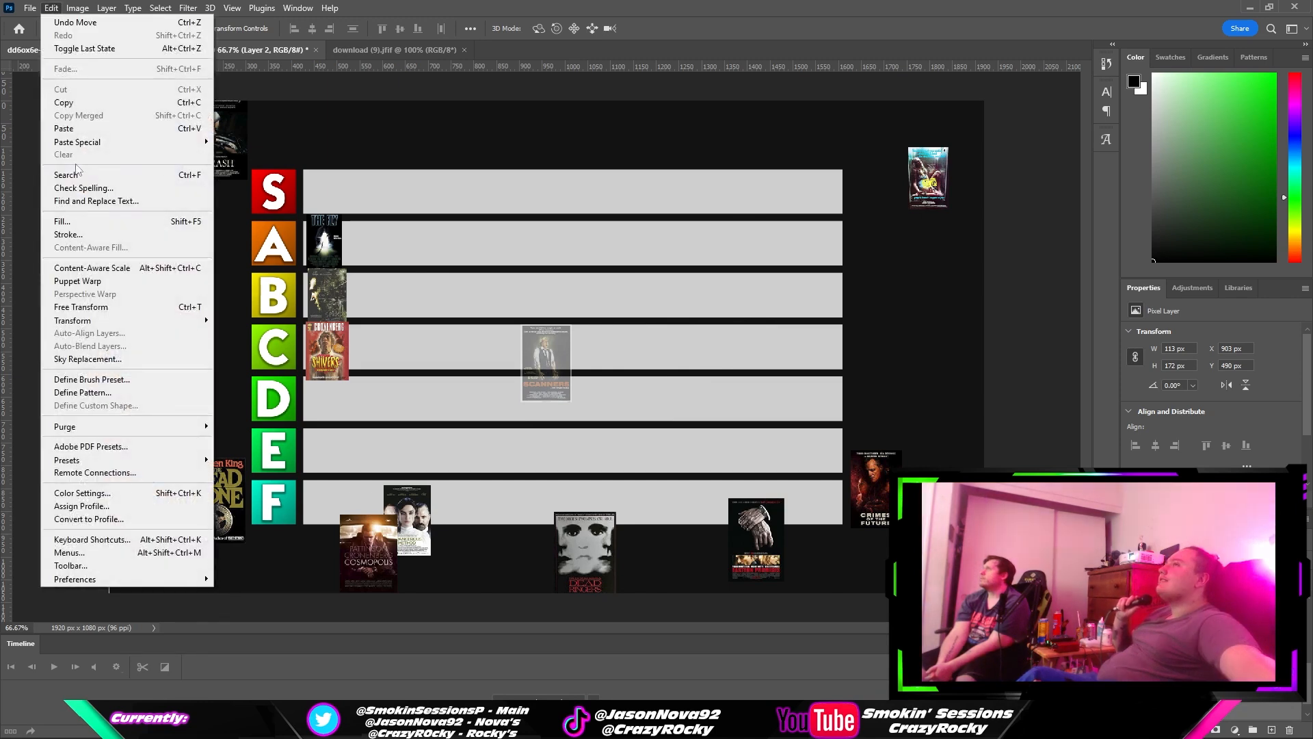
mouse_move(81, 306)
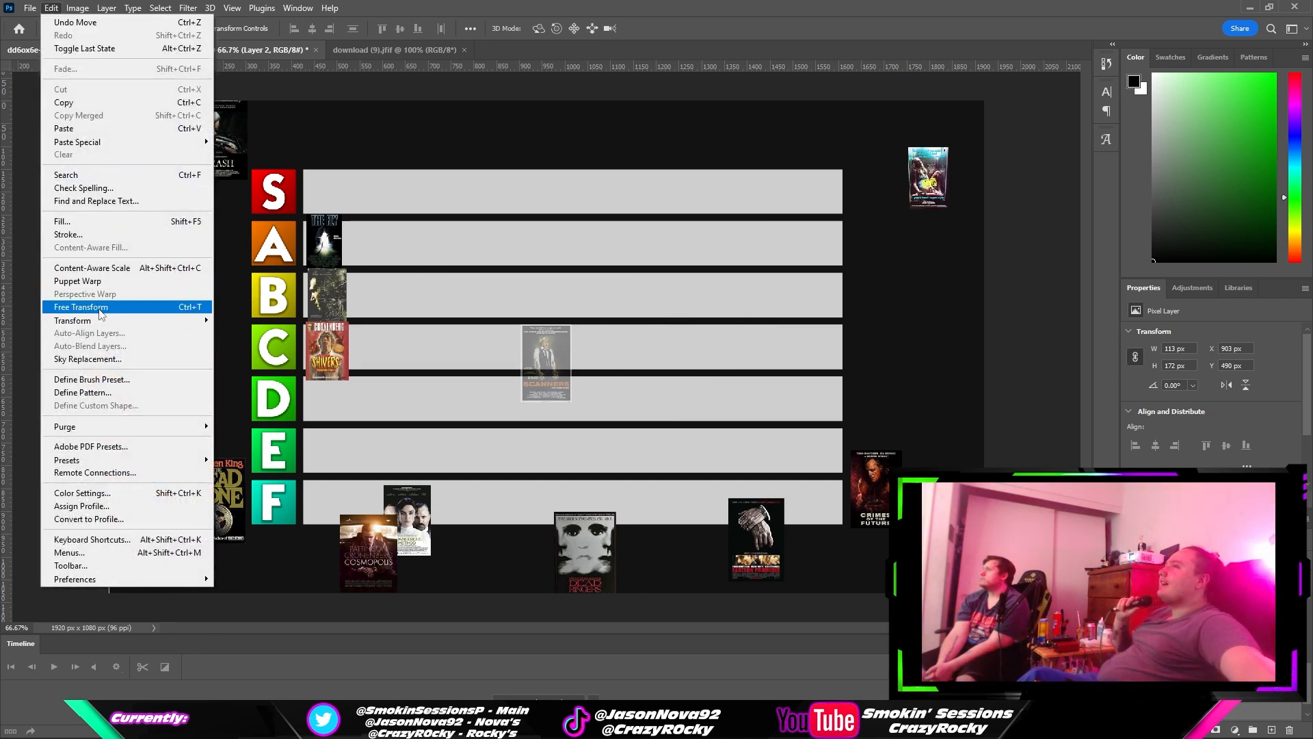
left_click(79, 306)
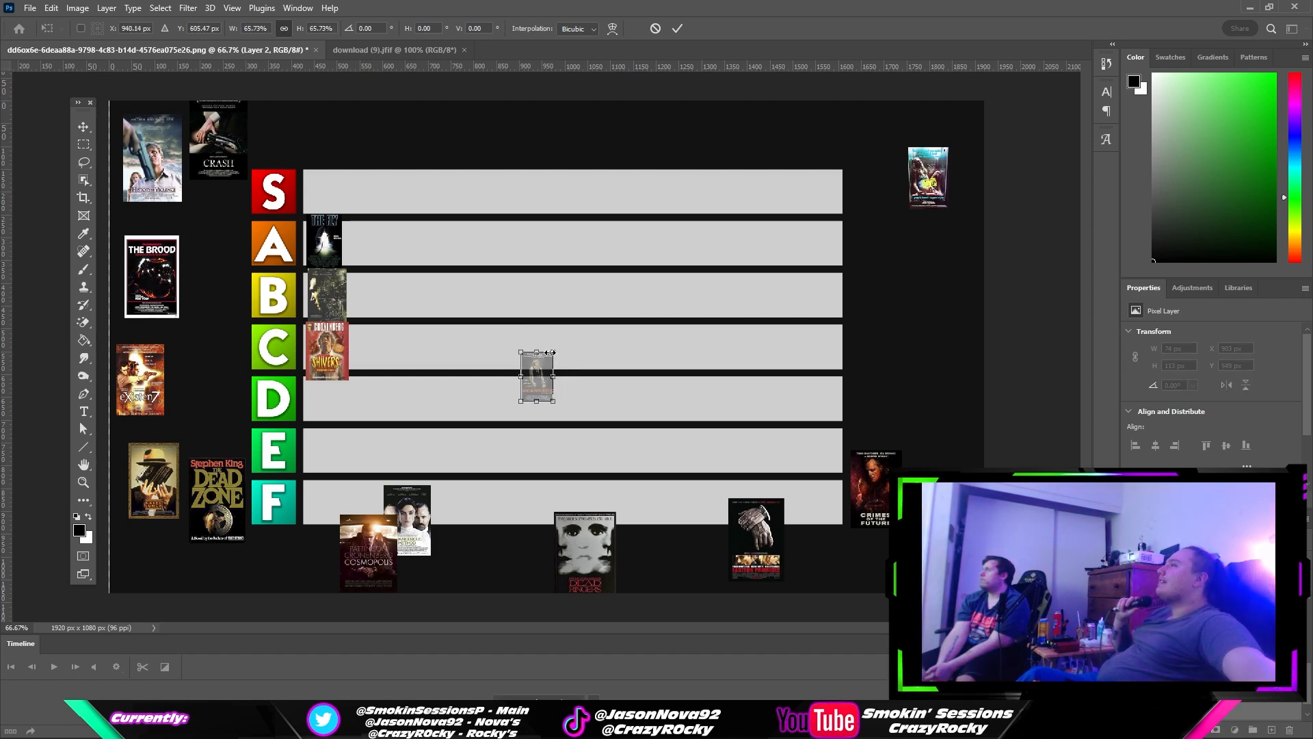
left_click_drag(555, 353, 565, 337)
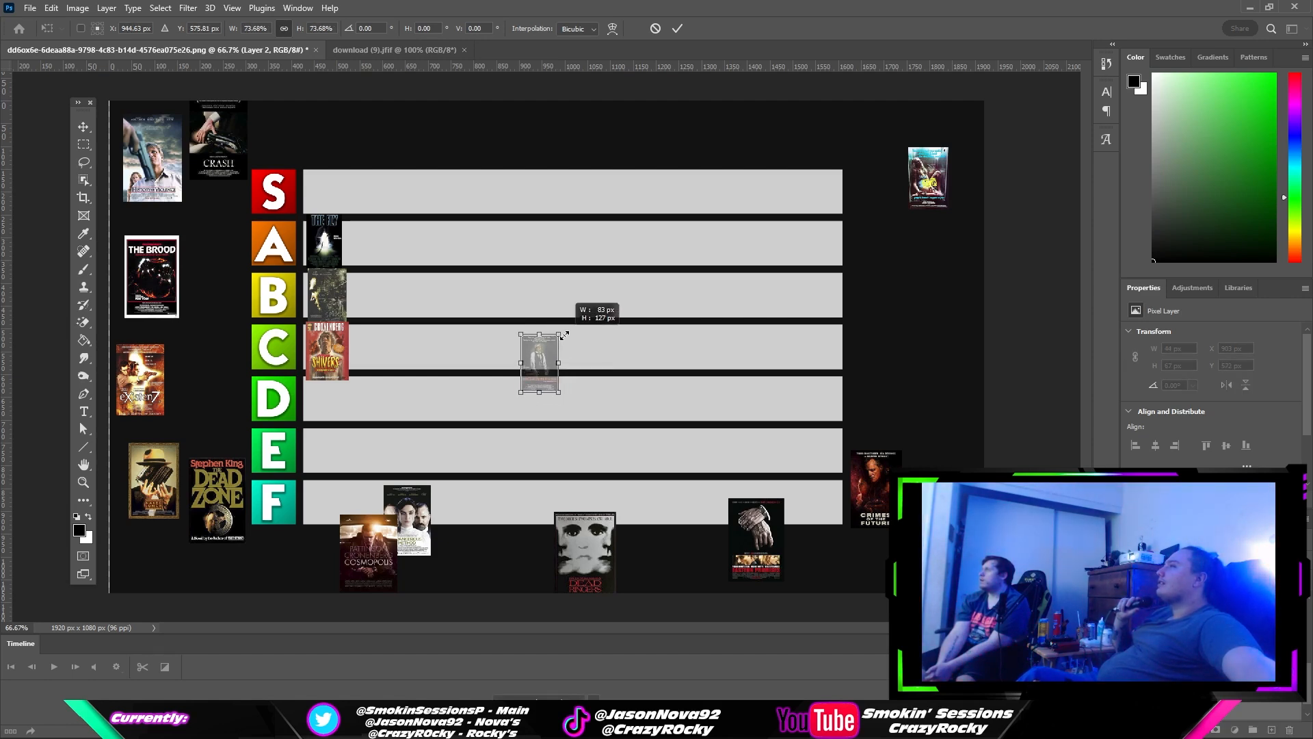
left_click_drag(539, 364, 525, 327)
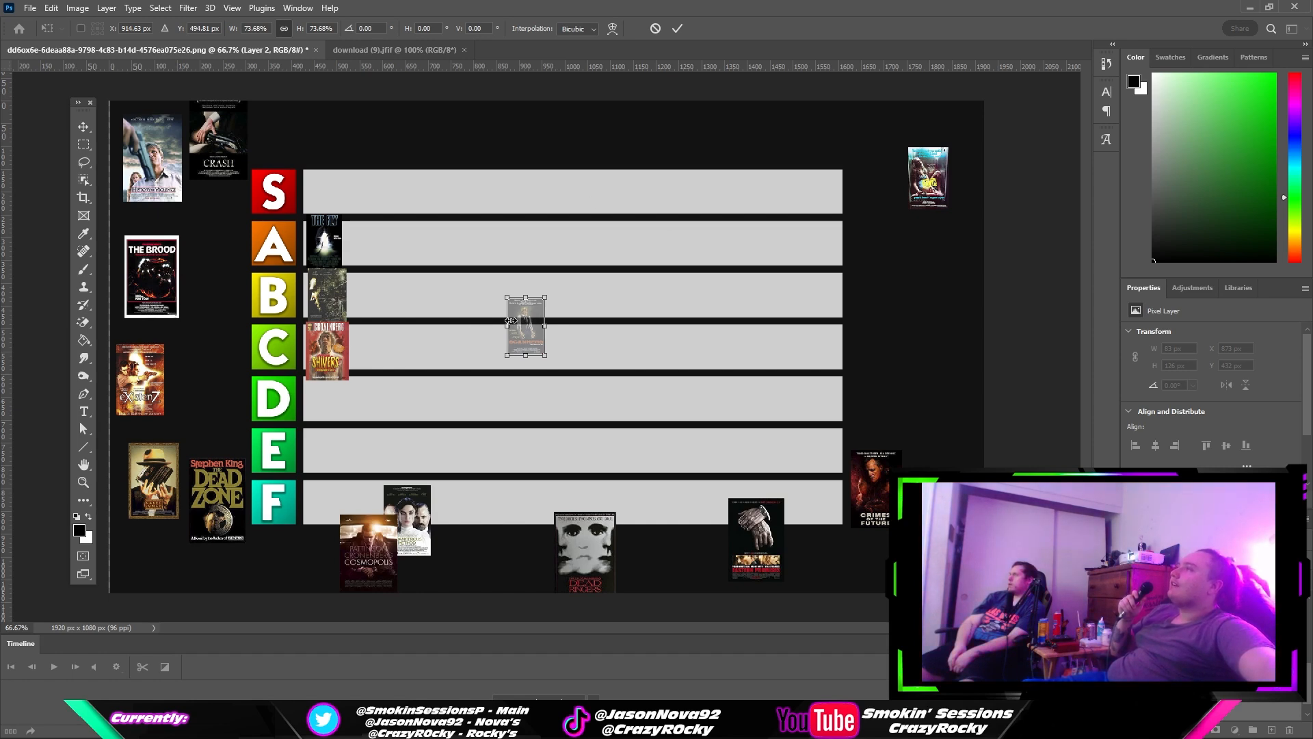
- Place the grey poster second in the A row beside the first poster
left_click_drag(525, 326, 379, 268)
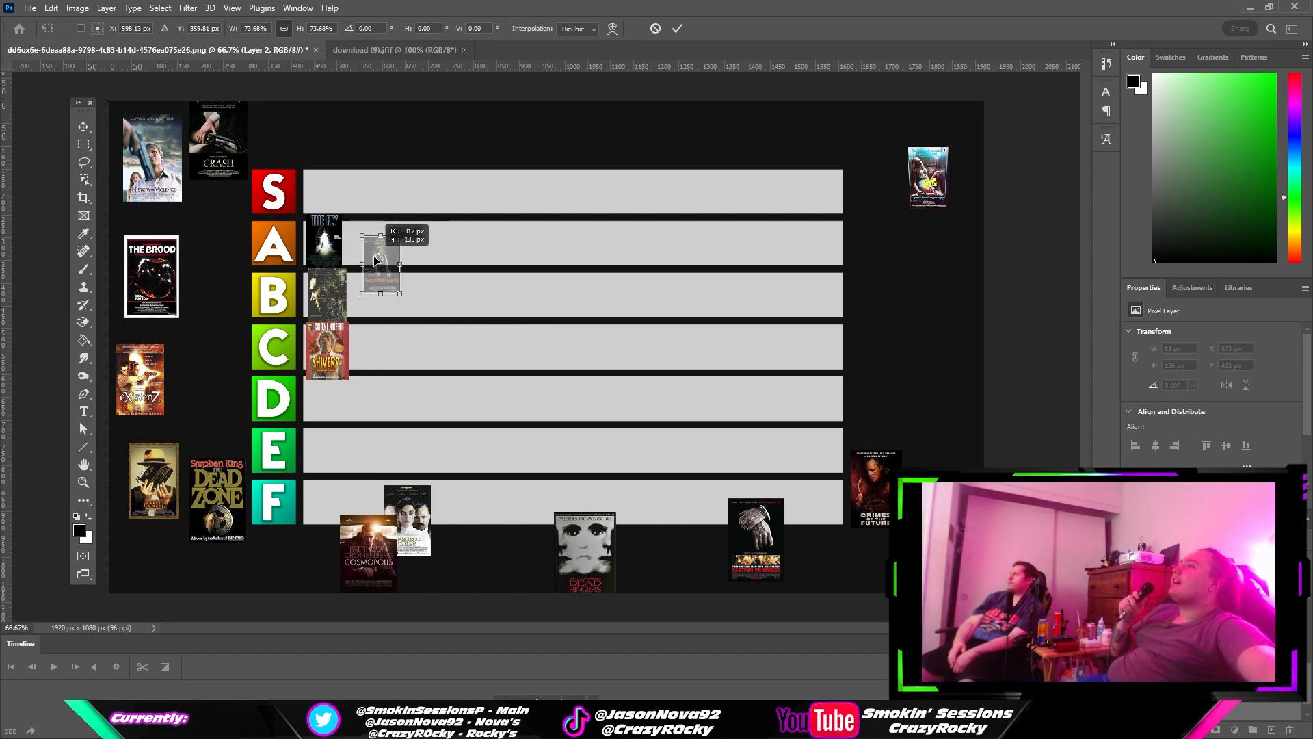
left_click_drag(377, 260, 364, 261)
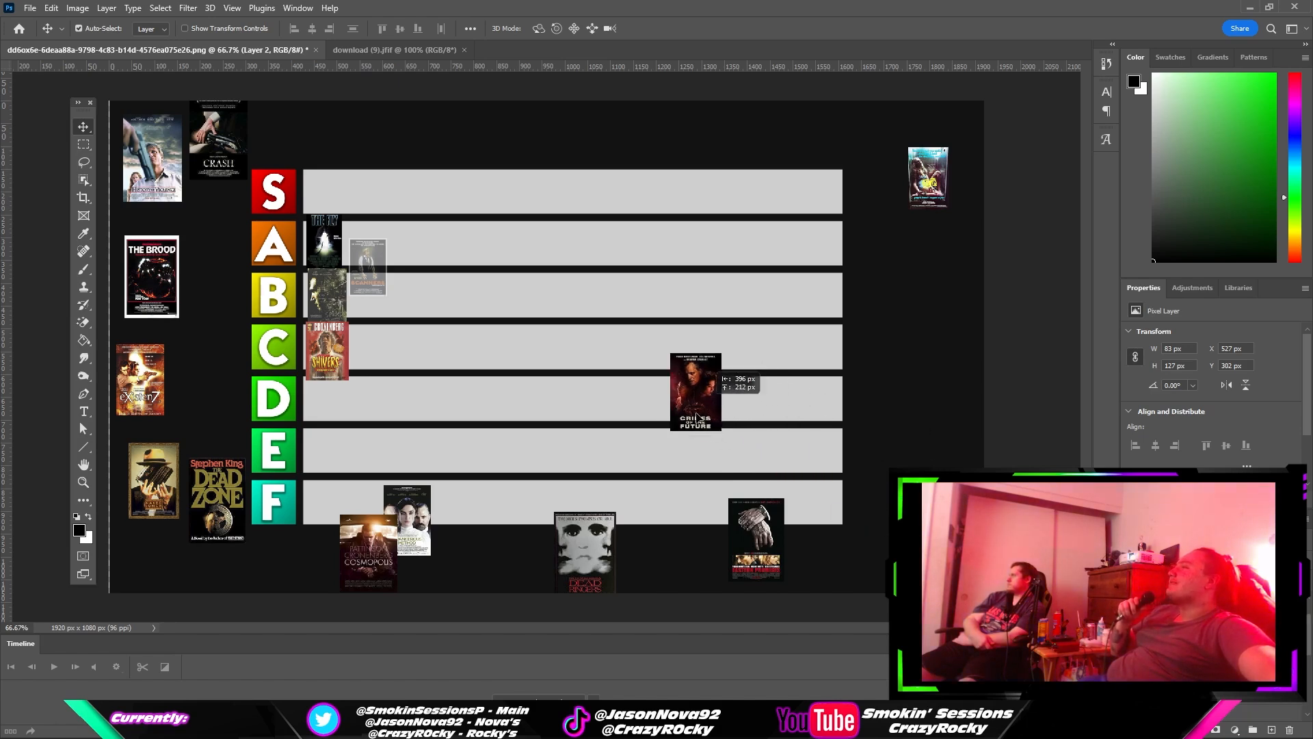
- Move Crimes of the Future to the start of the D row and shrink it to row height
left_click_drag(693, 392, 525, 443)
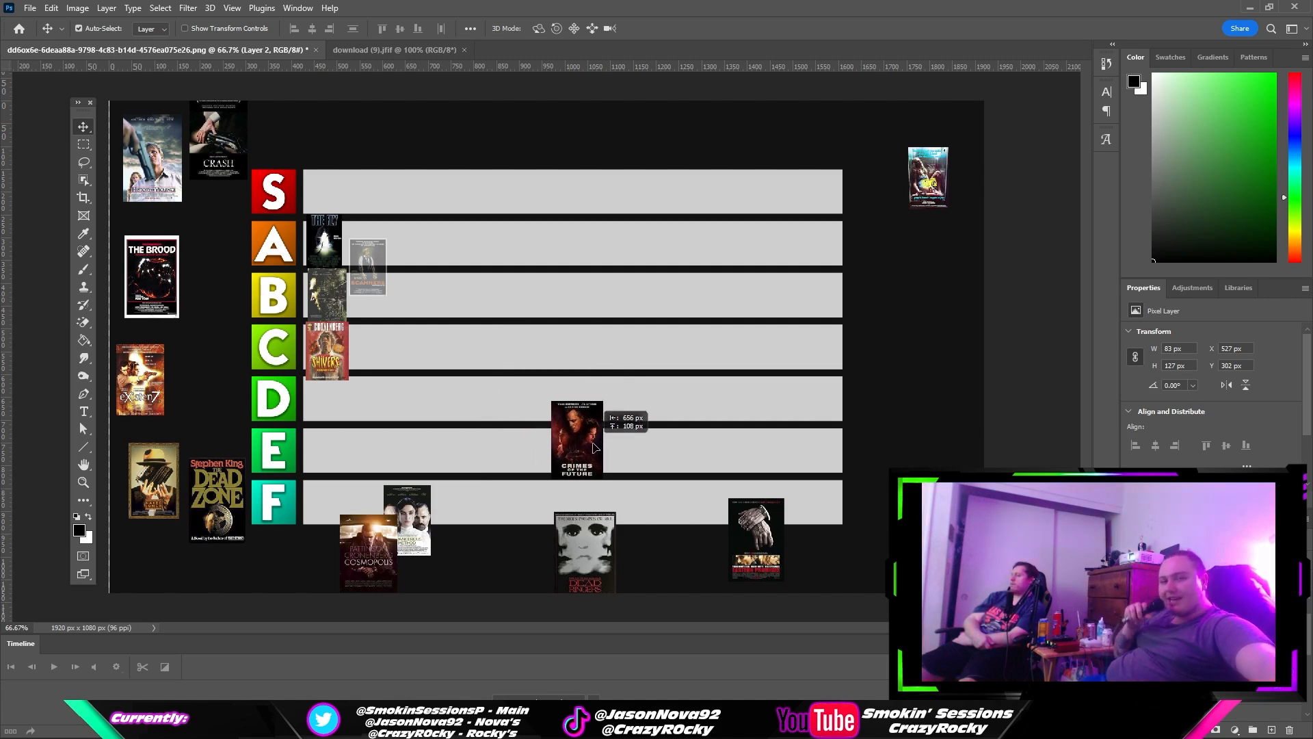
left_click_drag(576, 435, 587, 393)
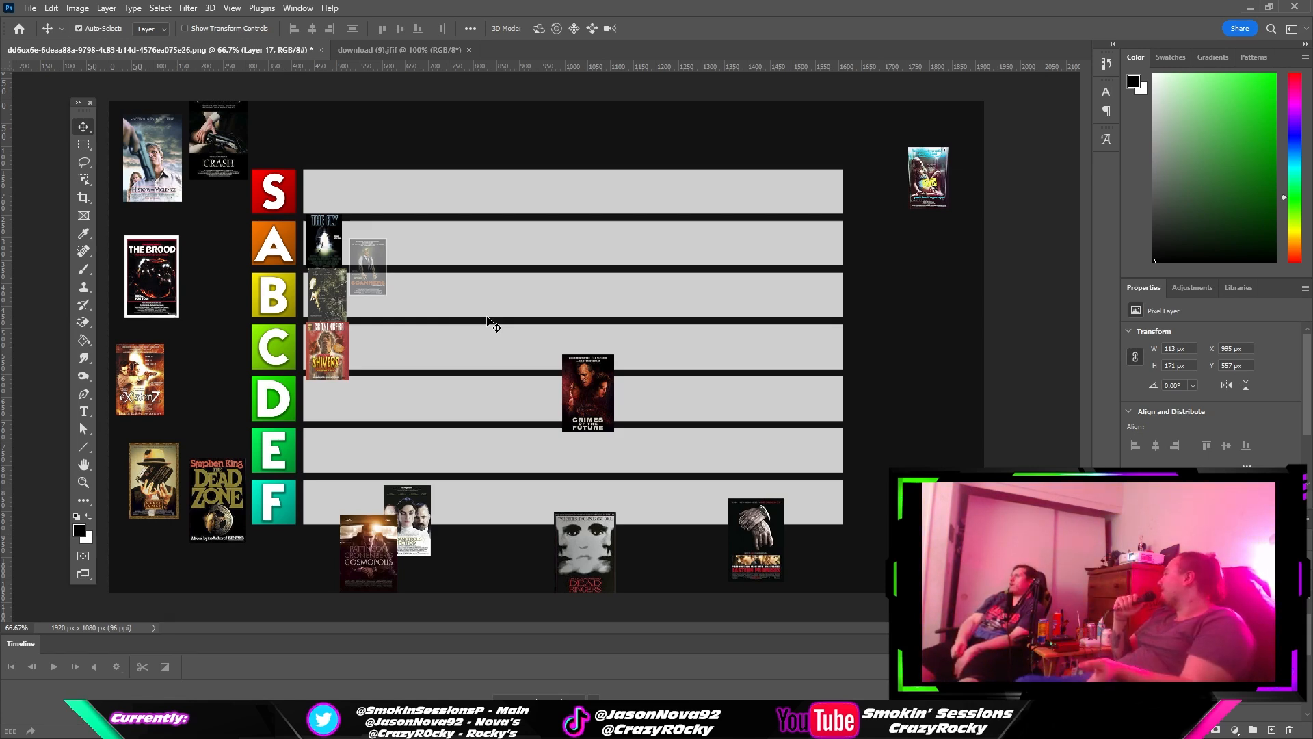
mouse_move(610, 368)
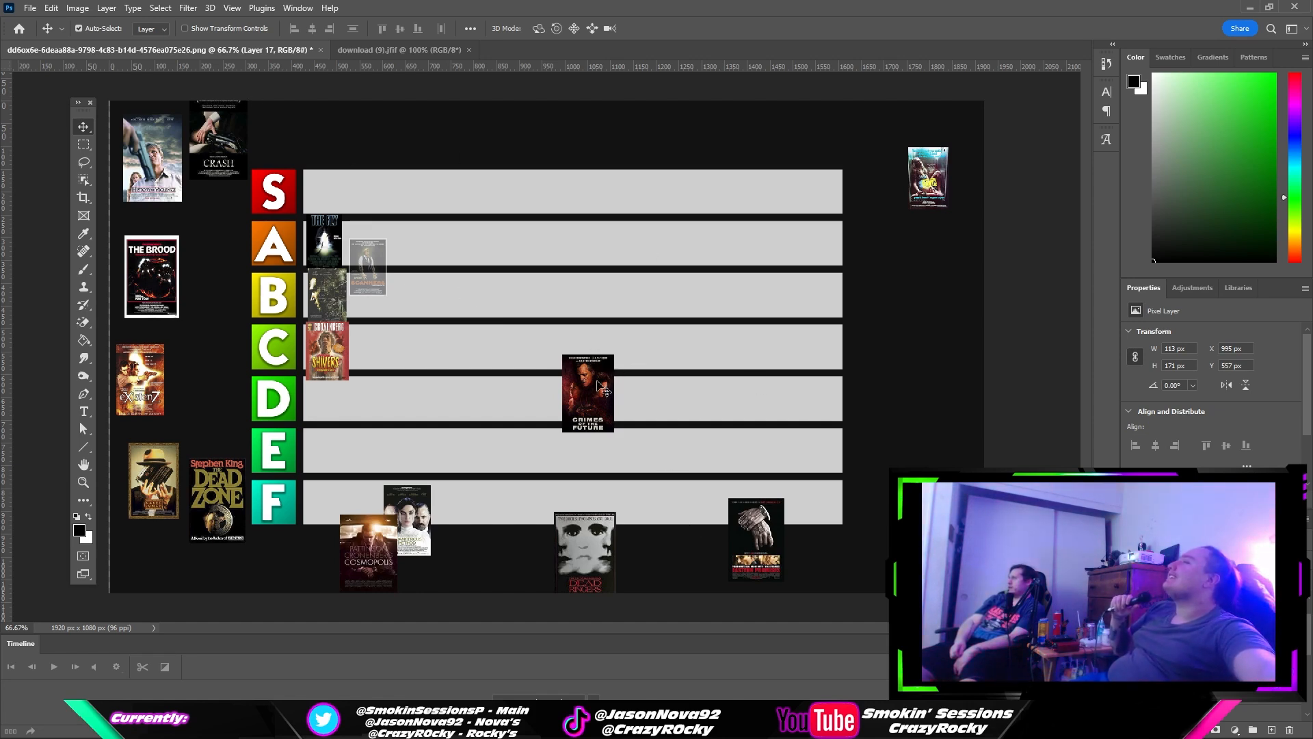
left_click_drag(587, 394, 327, 419)
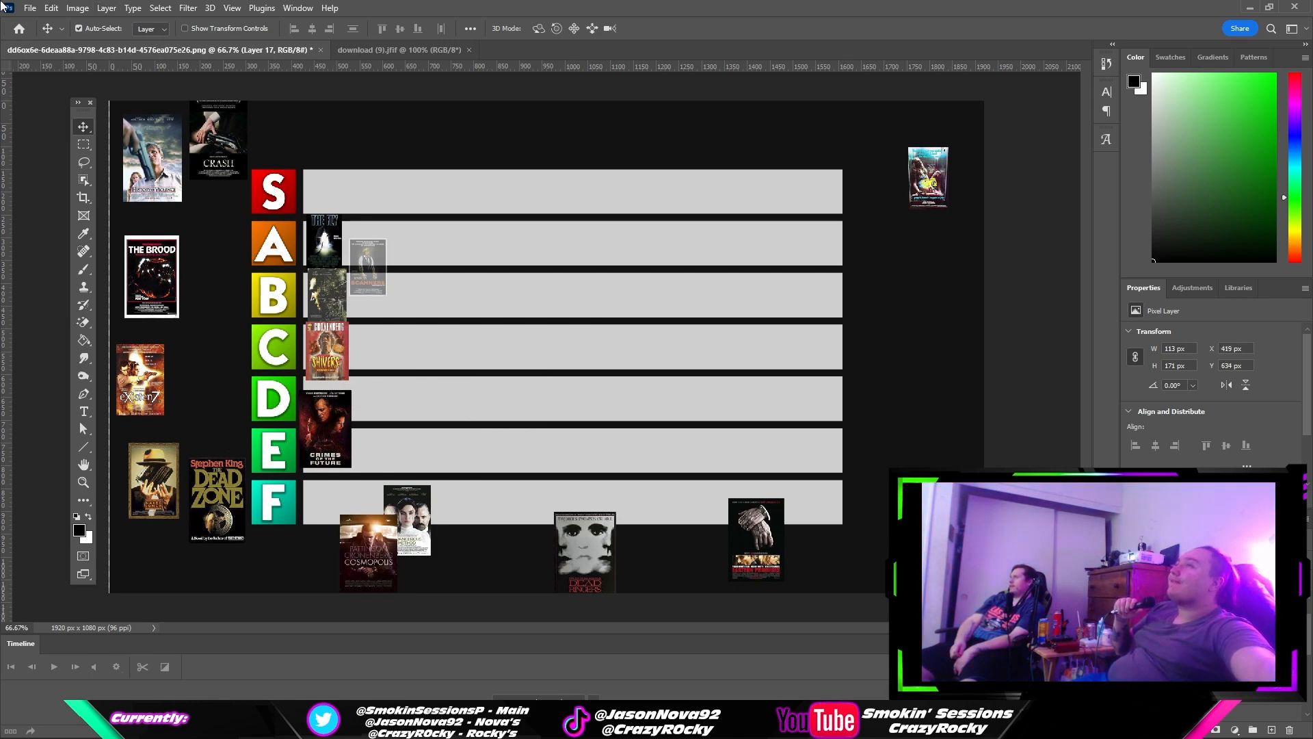
left_click(50, 8)
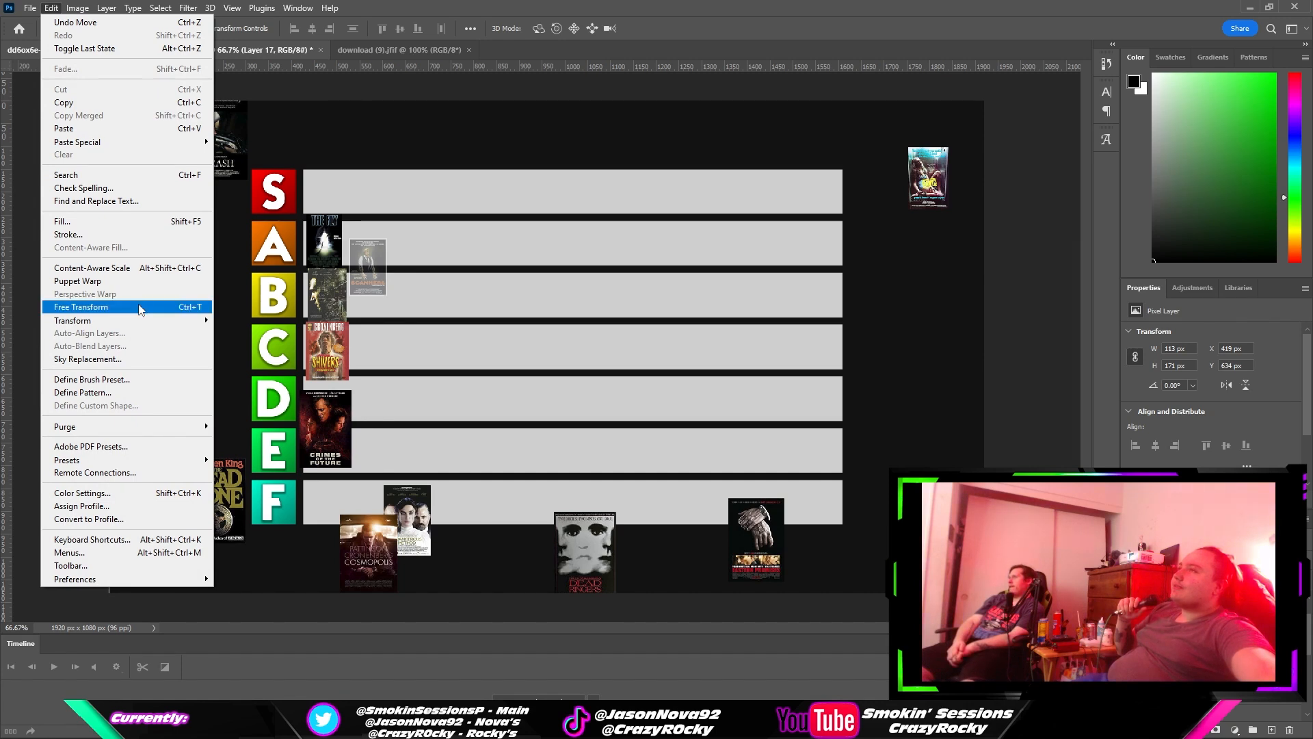
left_click(81, 307)
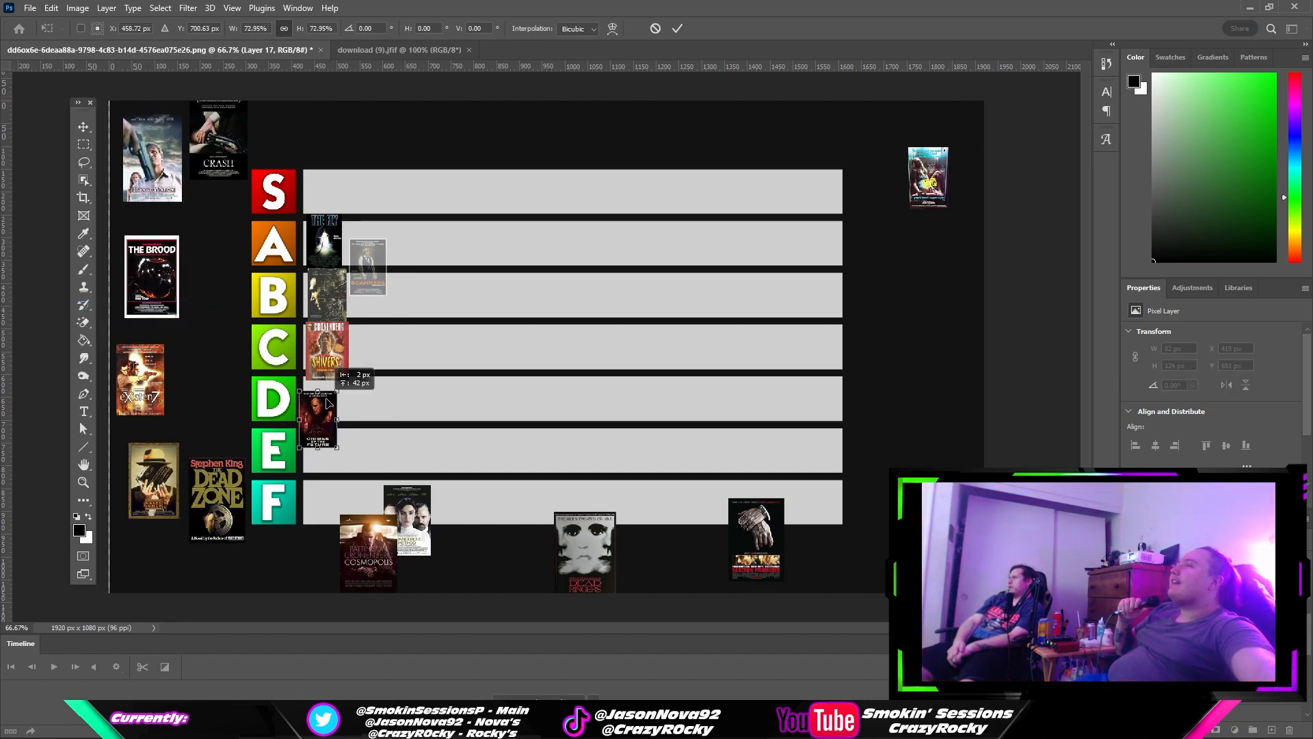
left_click_drag(323, 419, 327, 426)
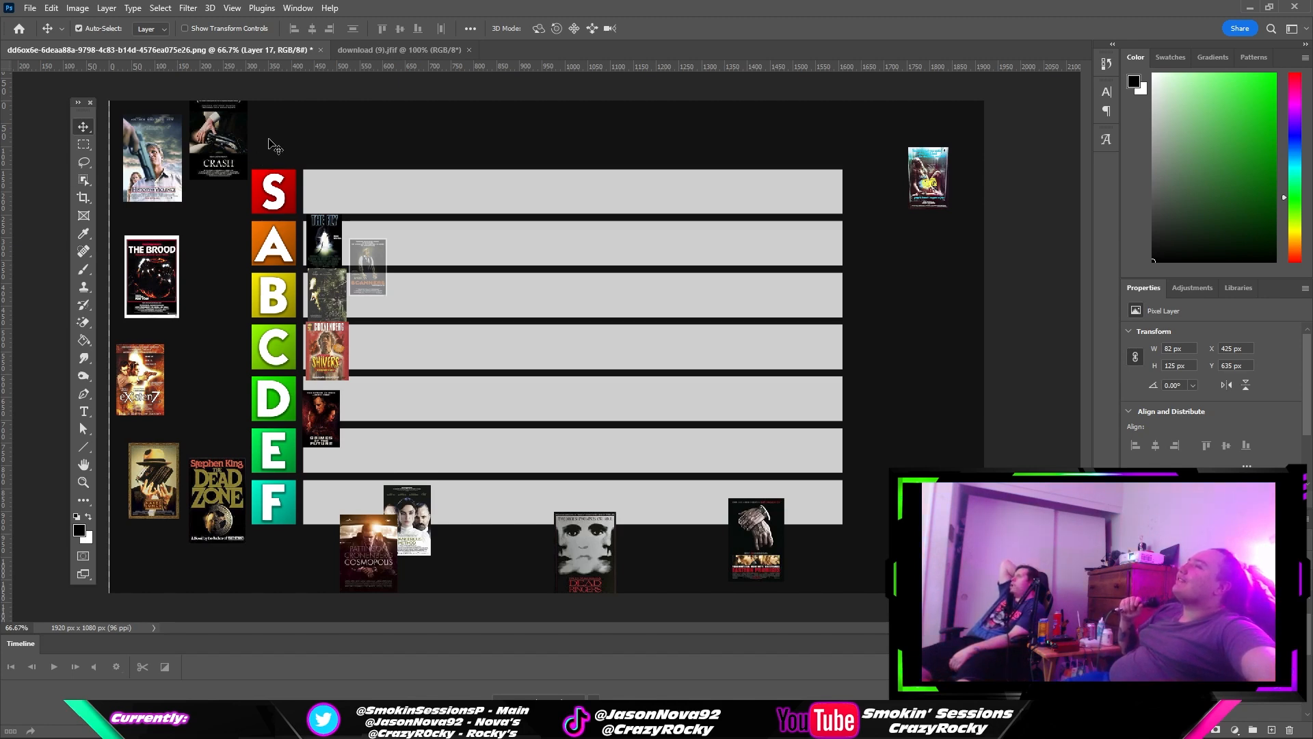
- Bring the light-blue poster down, shrink it and set it third in the A row
left_click_drag(151, 155, 569, 197)
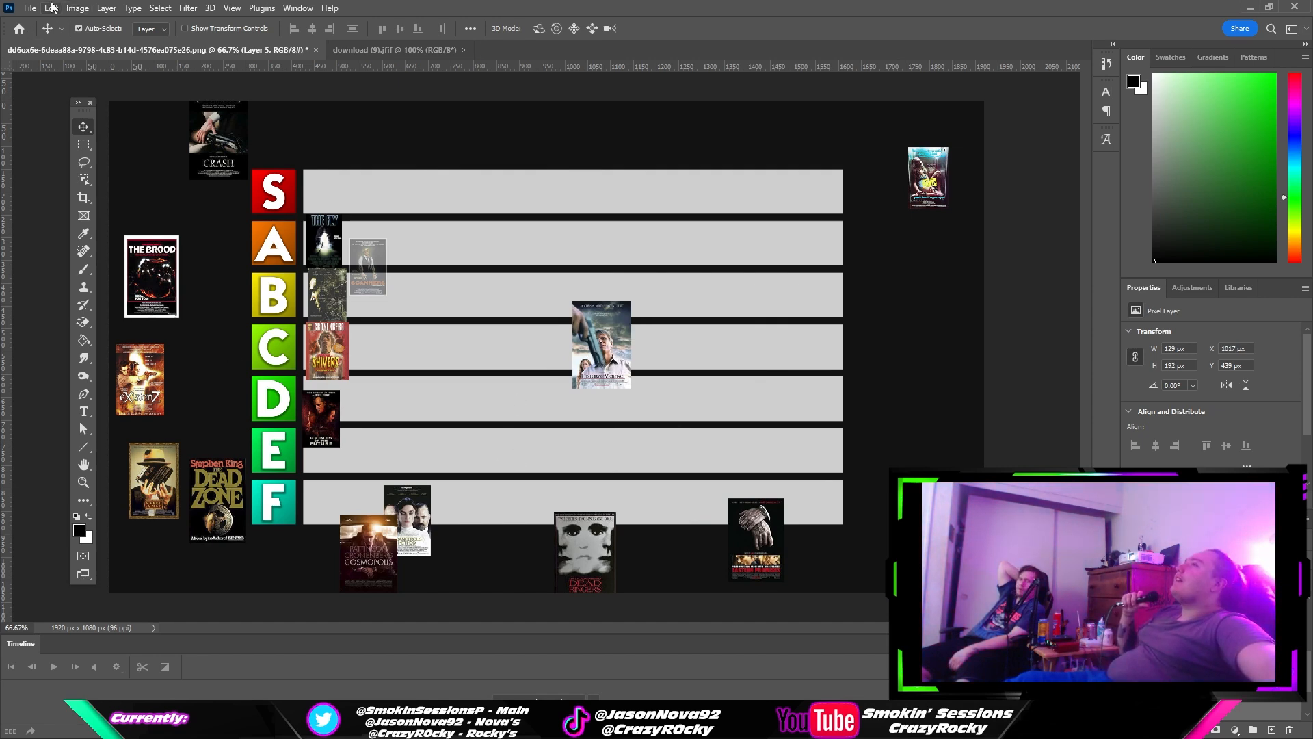
left_click(51, 8)
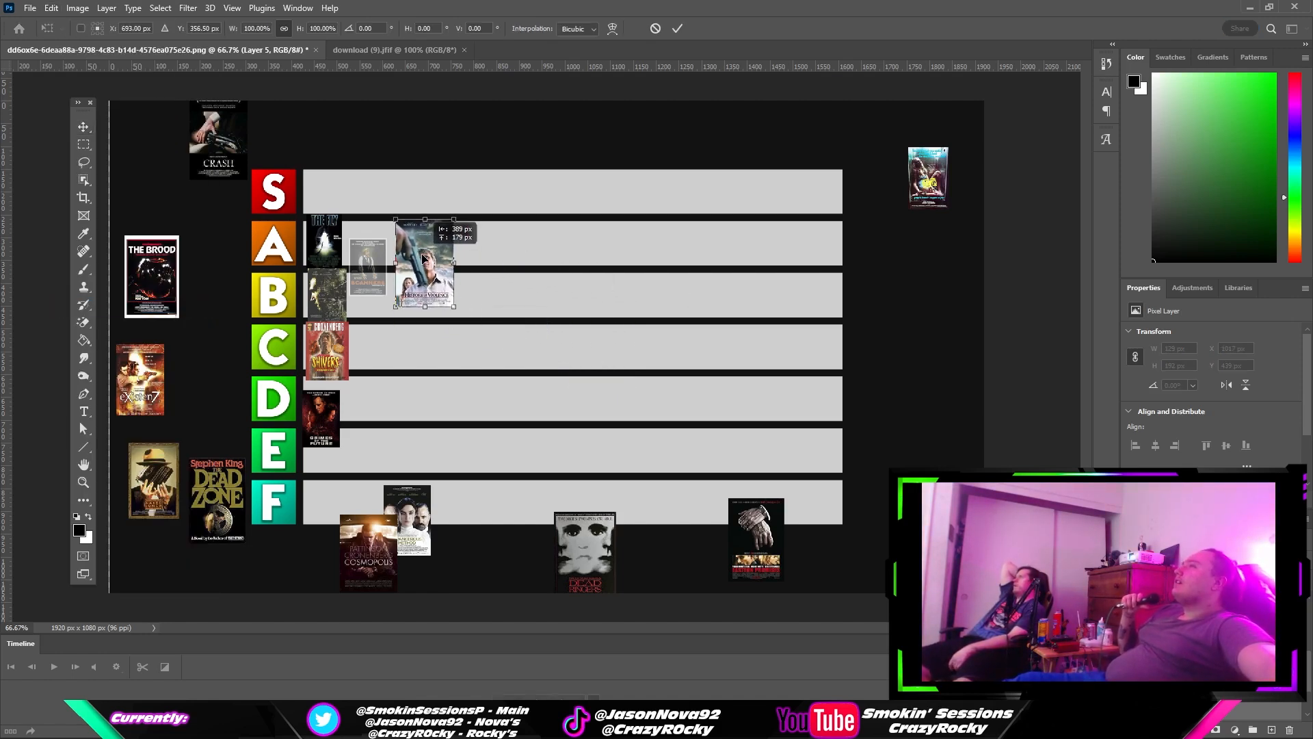
left_click_drag(424, 268, 422, 256)
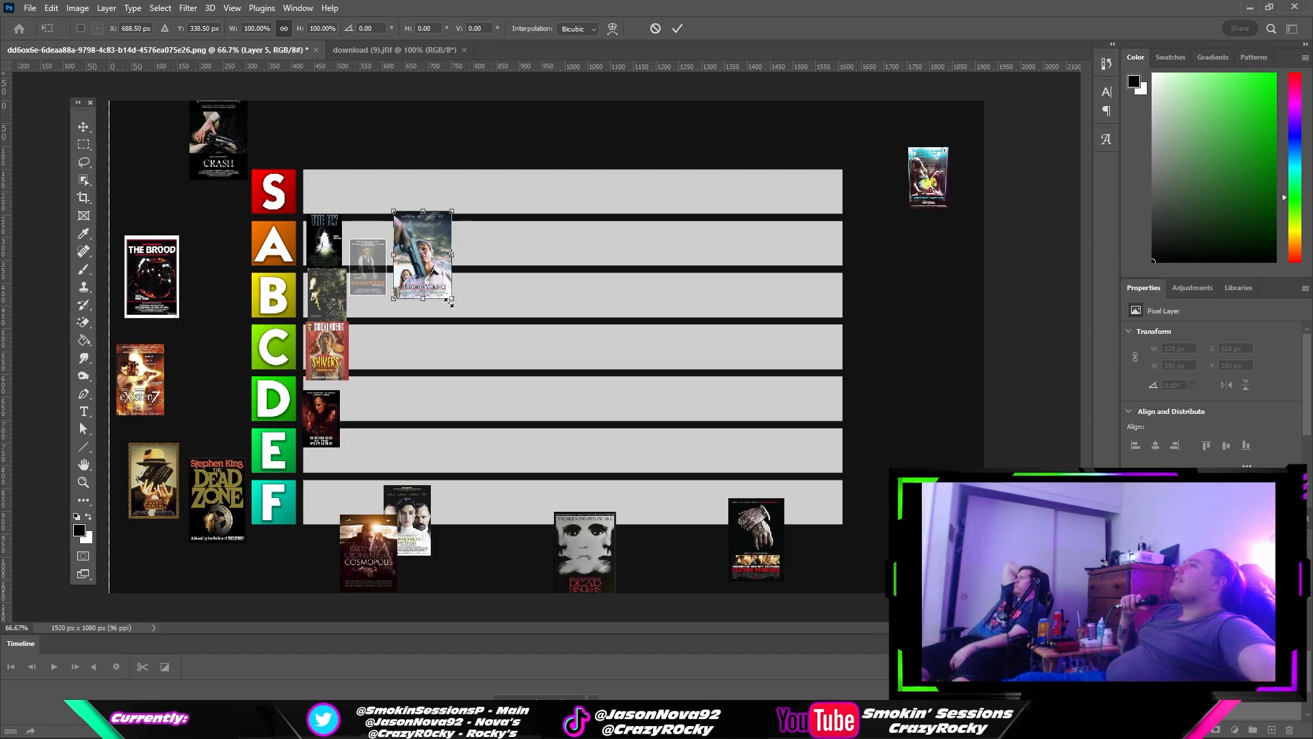
left_click_drag(450, 301, 416, 276)
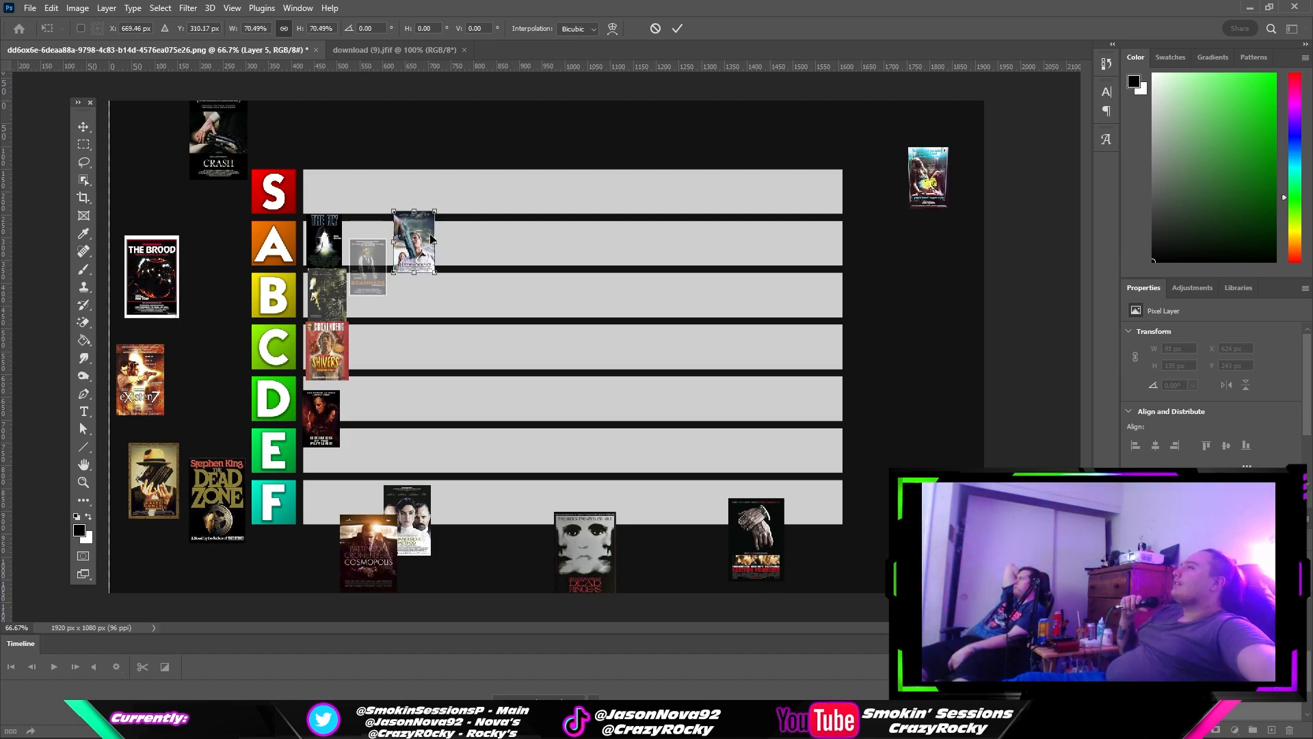
left_click_drag(413, 243, 409, 245)
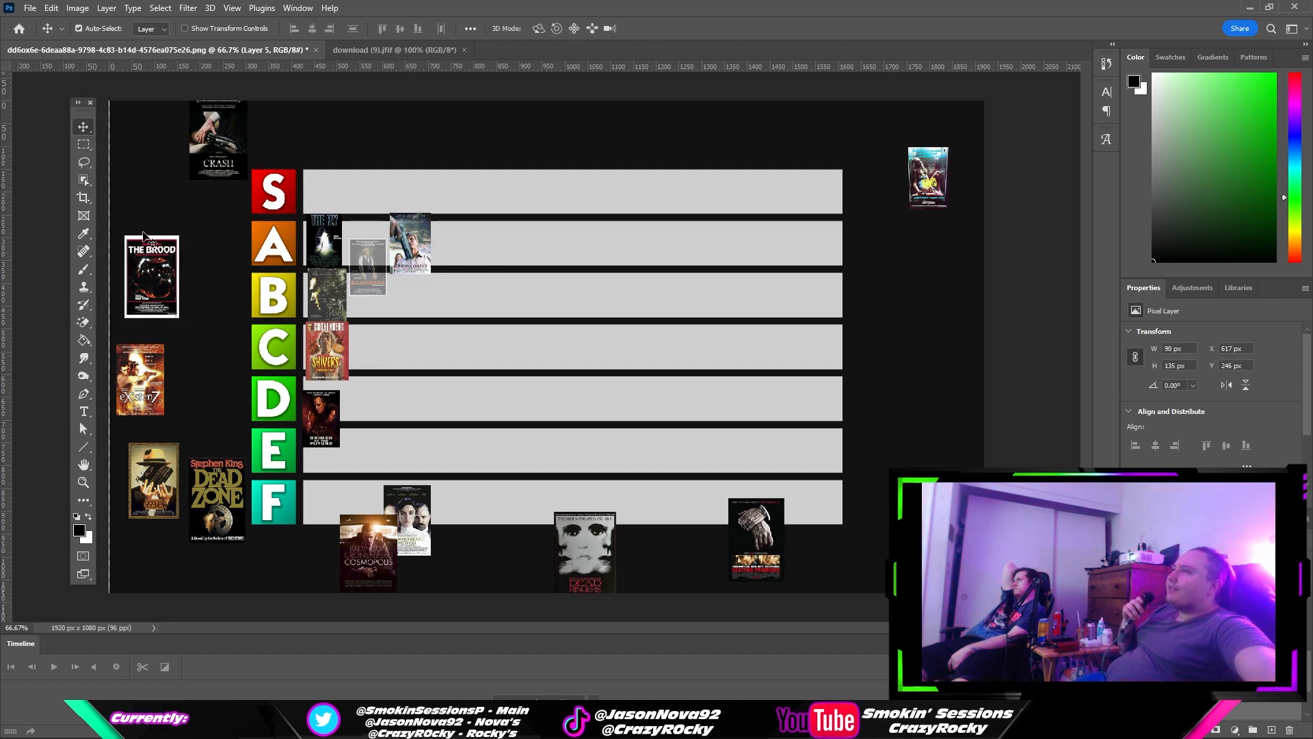
- Pull The Brood off the pile onto the C row and shrink it toward row height
left_click_drag(150, 277, 854, 411)
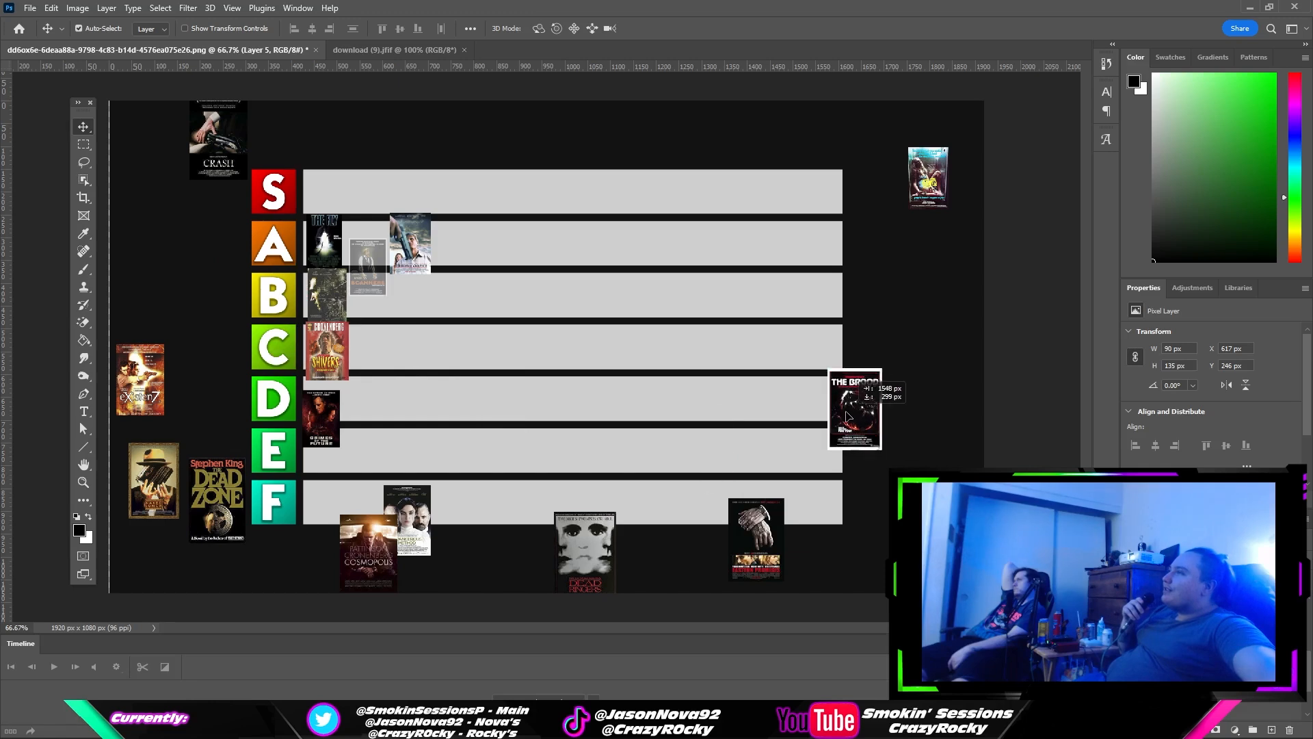
left_click_drag(854, 410, 516, 343)
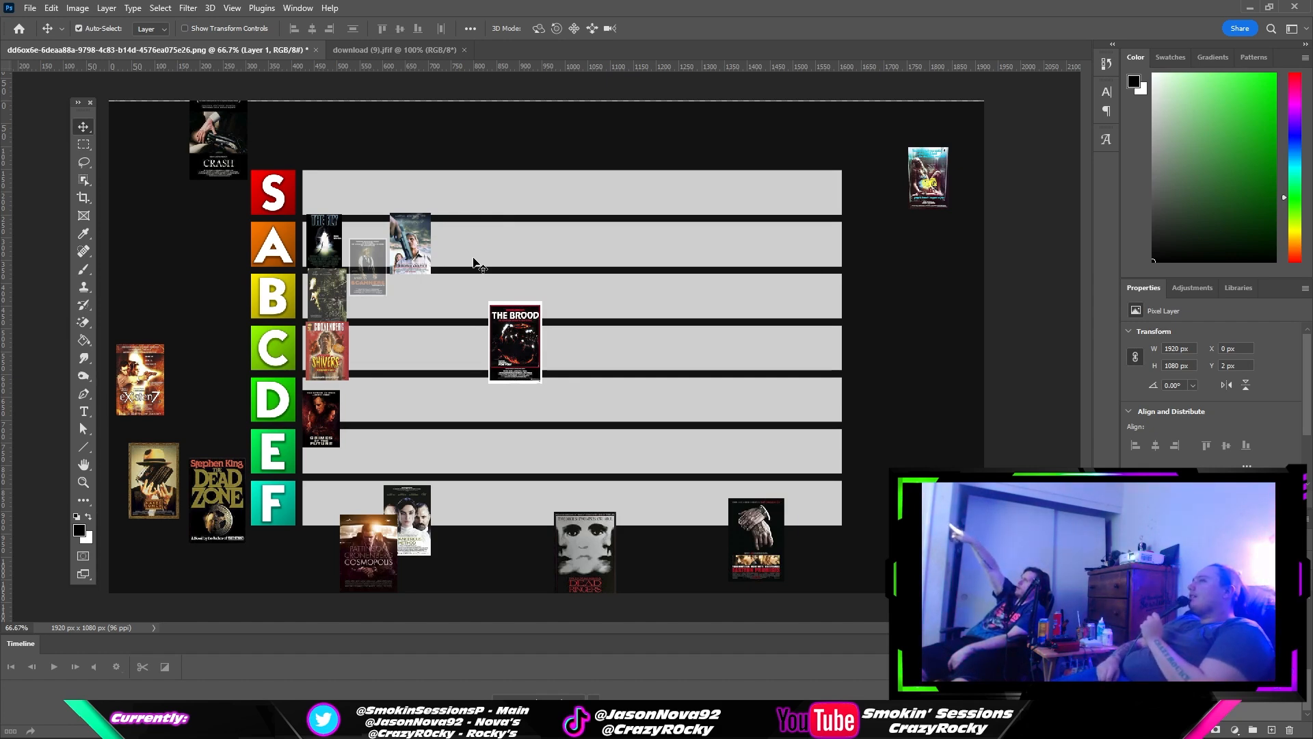
mouse_move(715, 283)
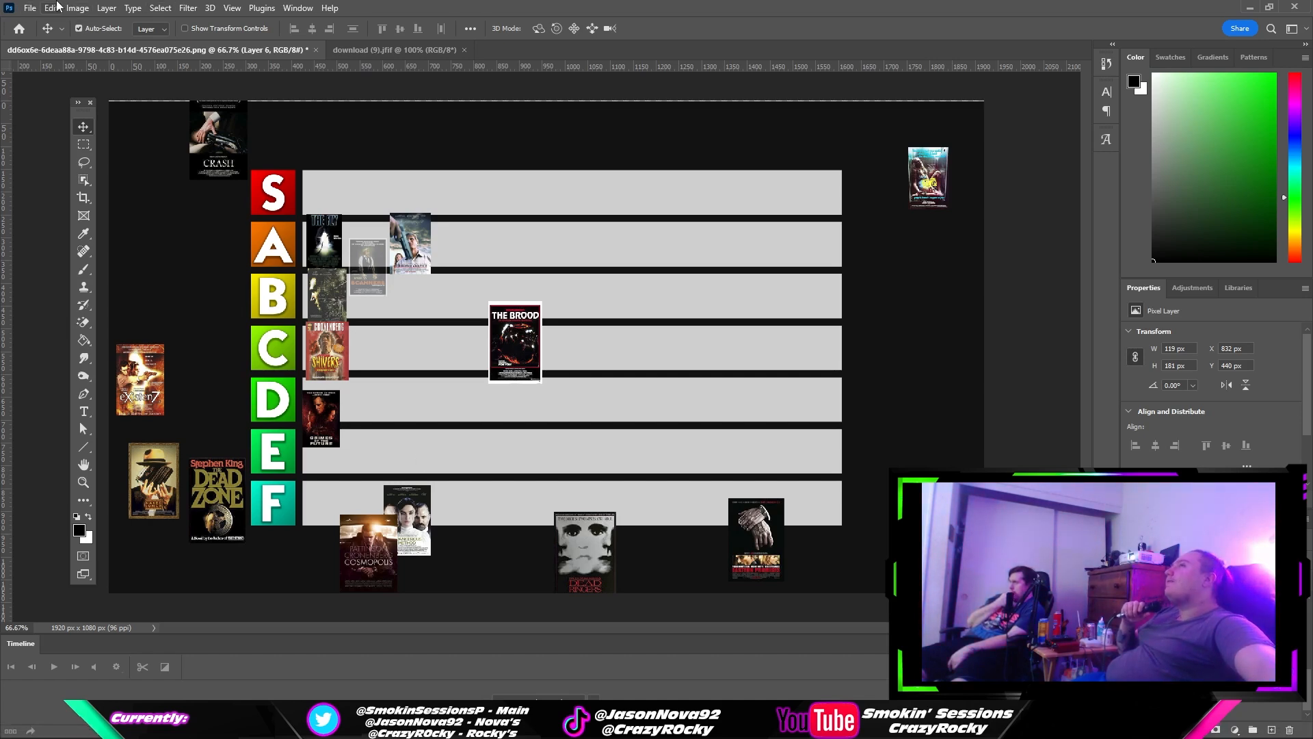
left_click(51, 8)
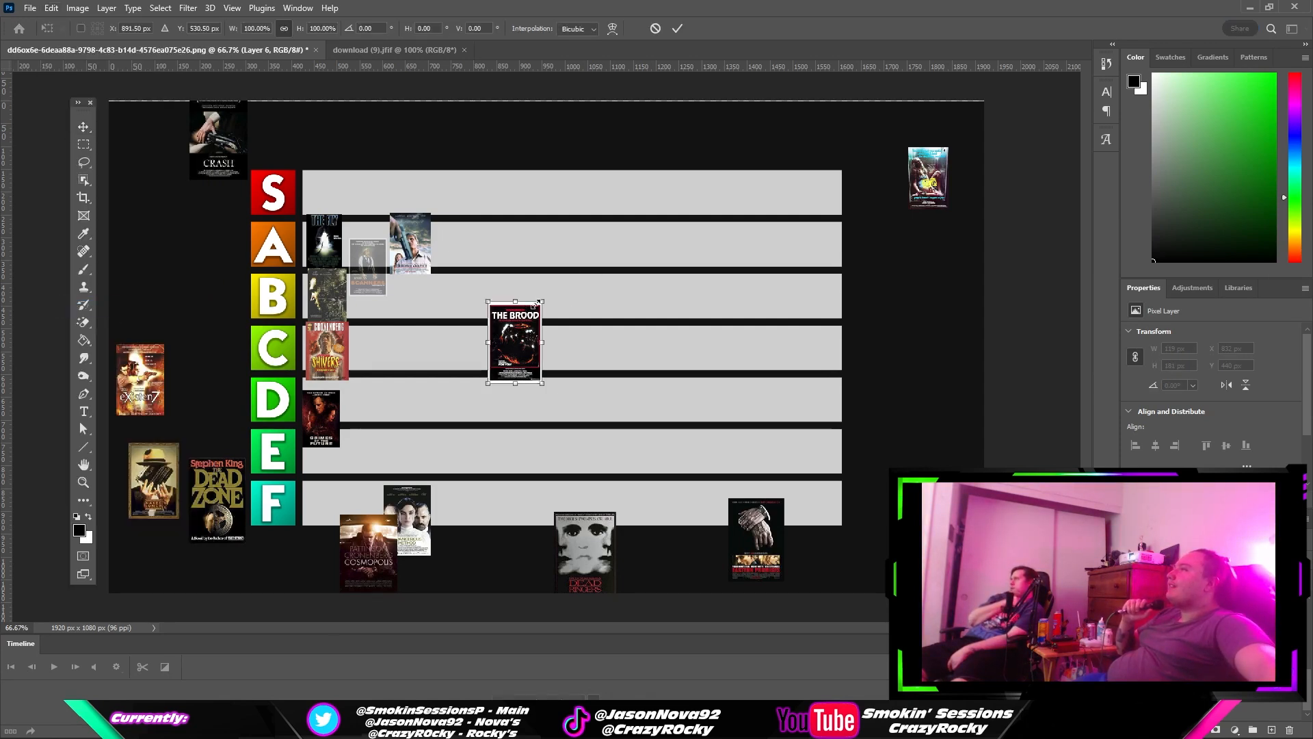
left_click_drag(543, 299, 532, 307)
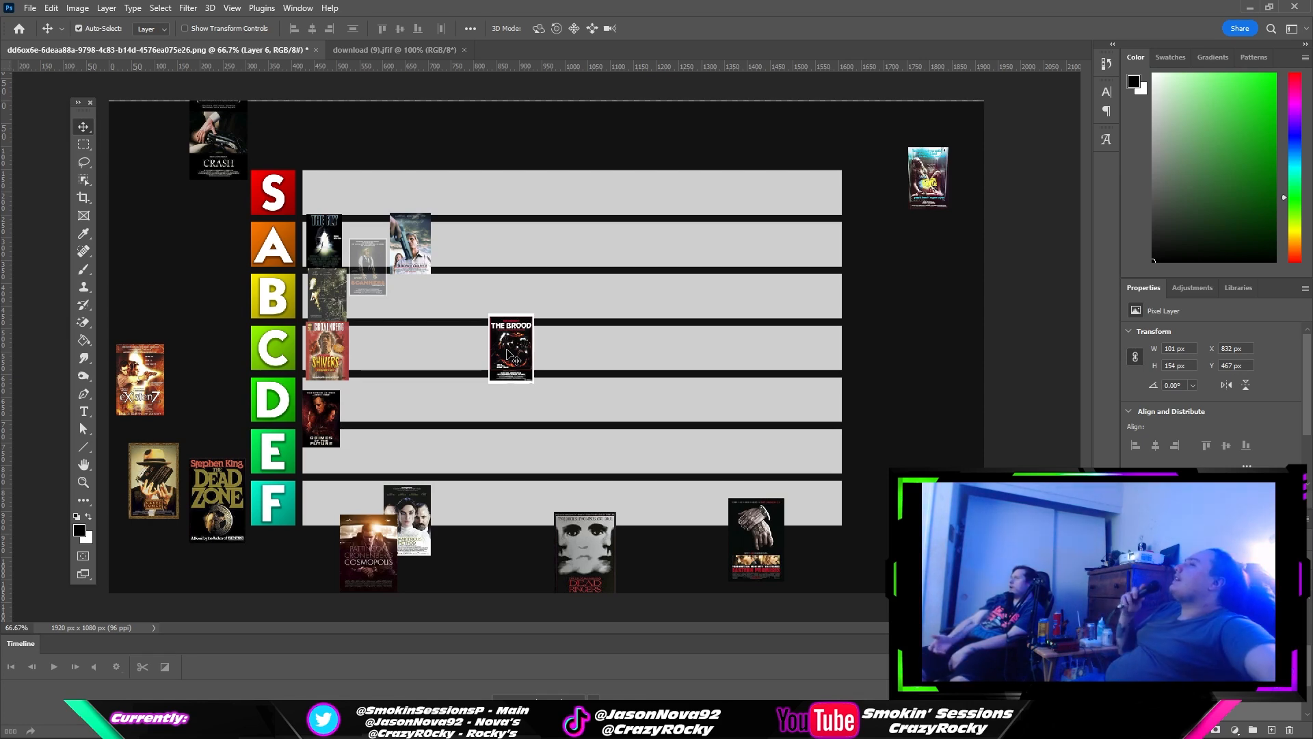
mouse_move(511, 347)
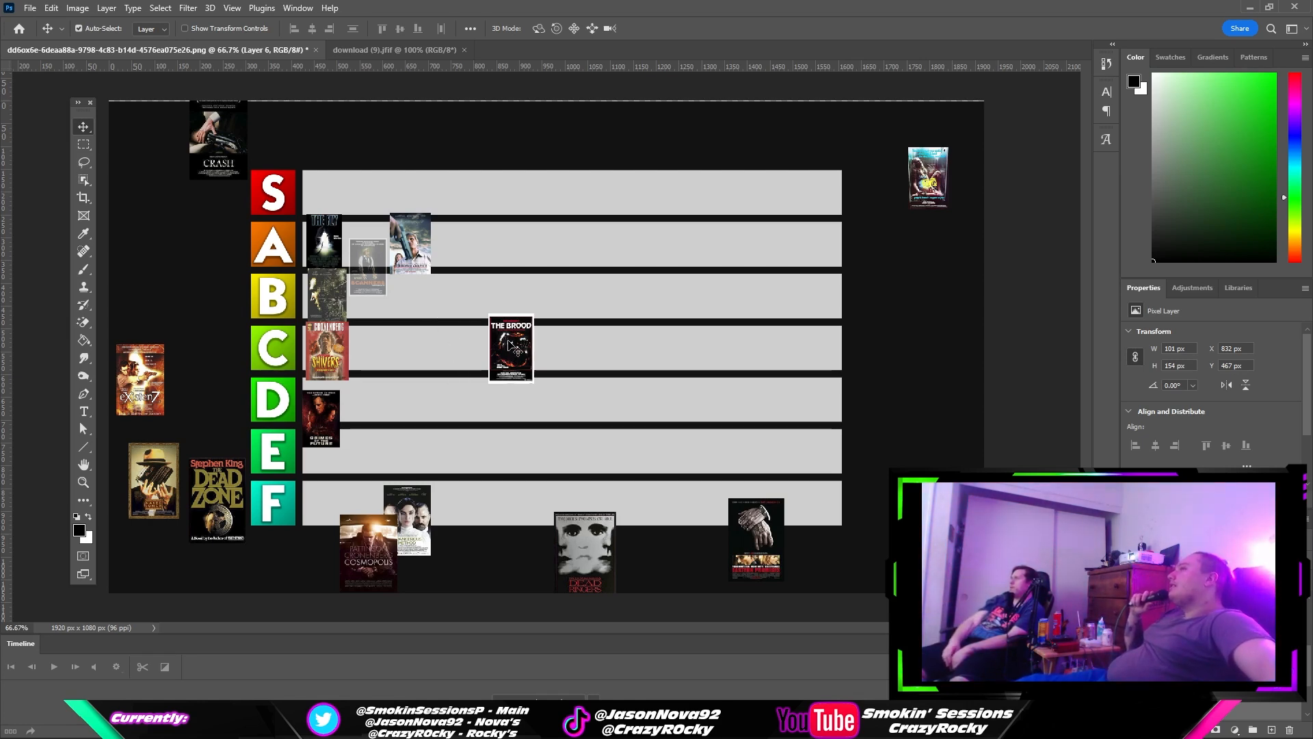
- Set The Brood second in the D row beside Crimes of the Future and shrink it to fit
left_click_drag(510, 347, 367, 402)
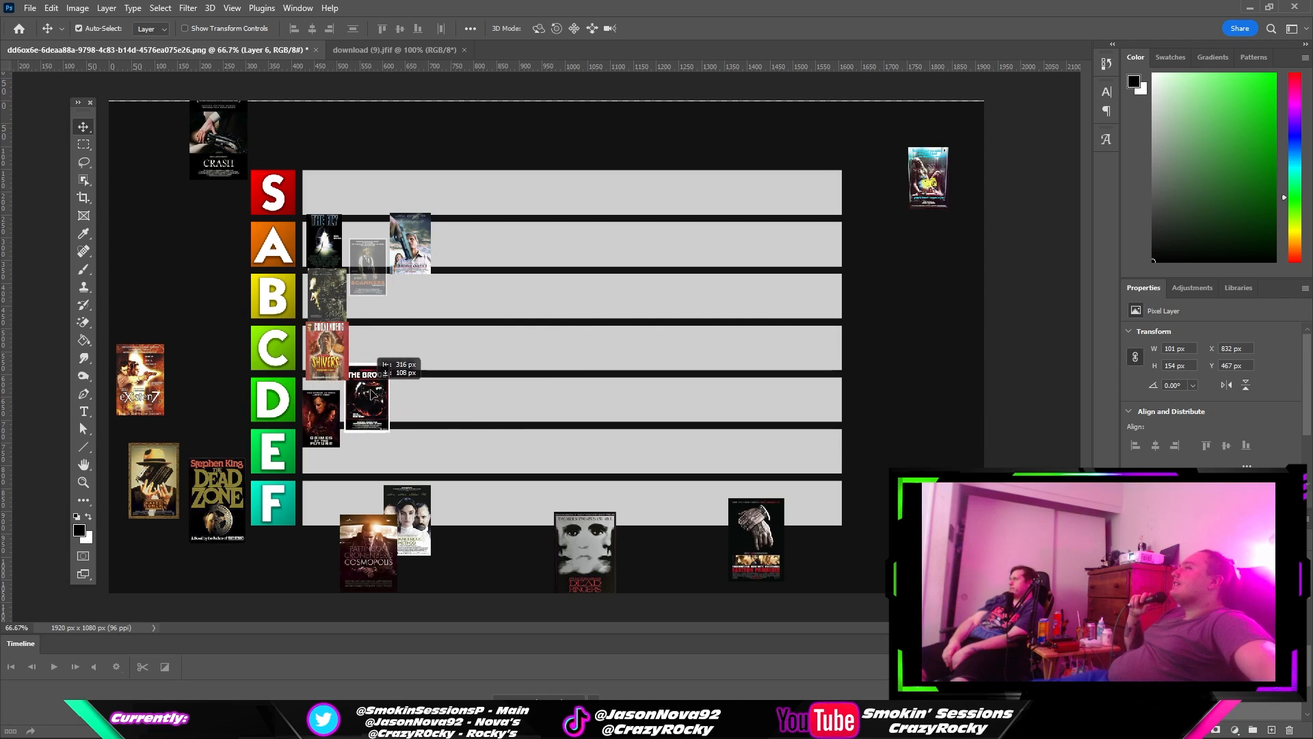
left_click_drag(366, 398, 374, 398)
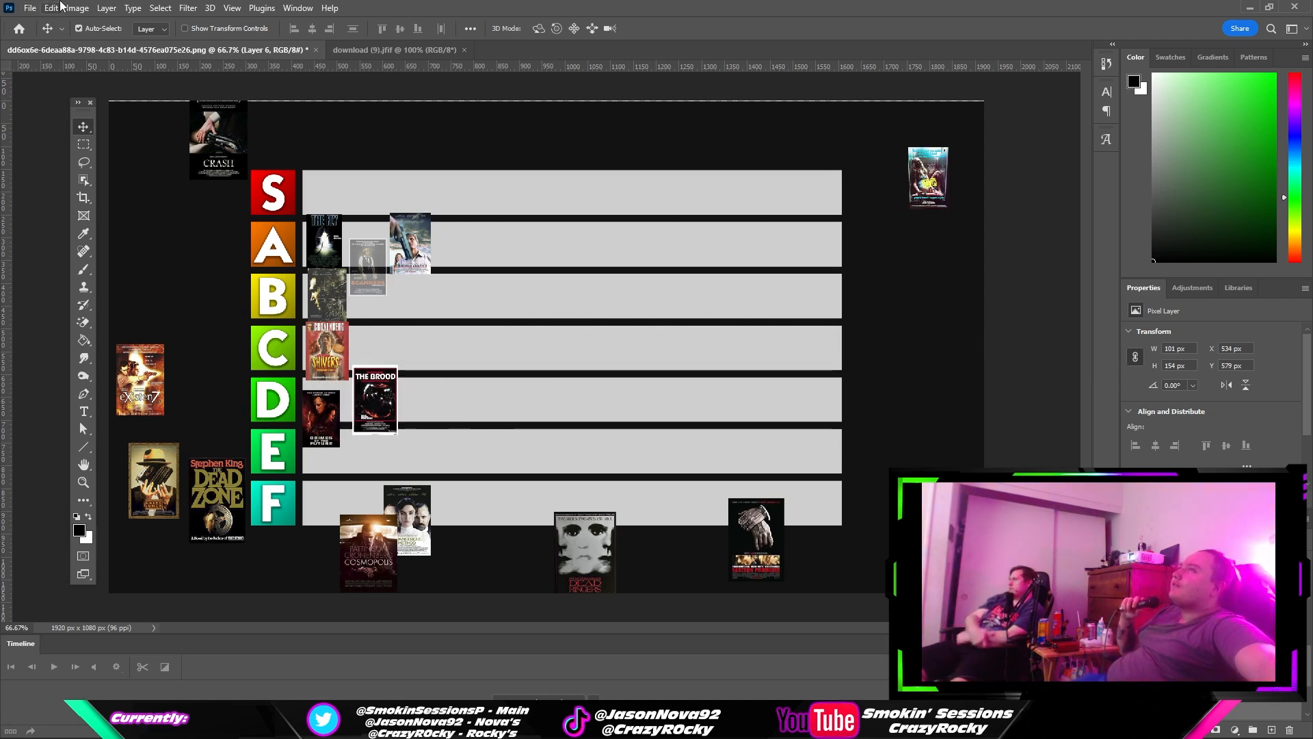
left_click(29, 8)
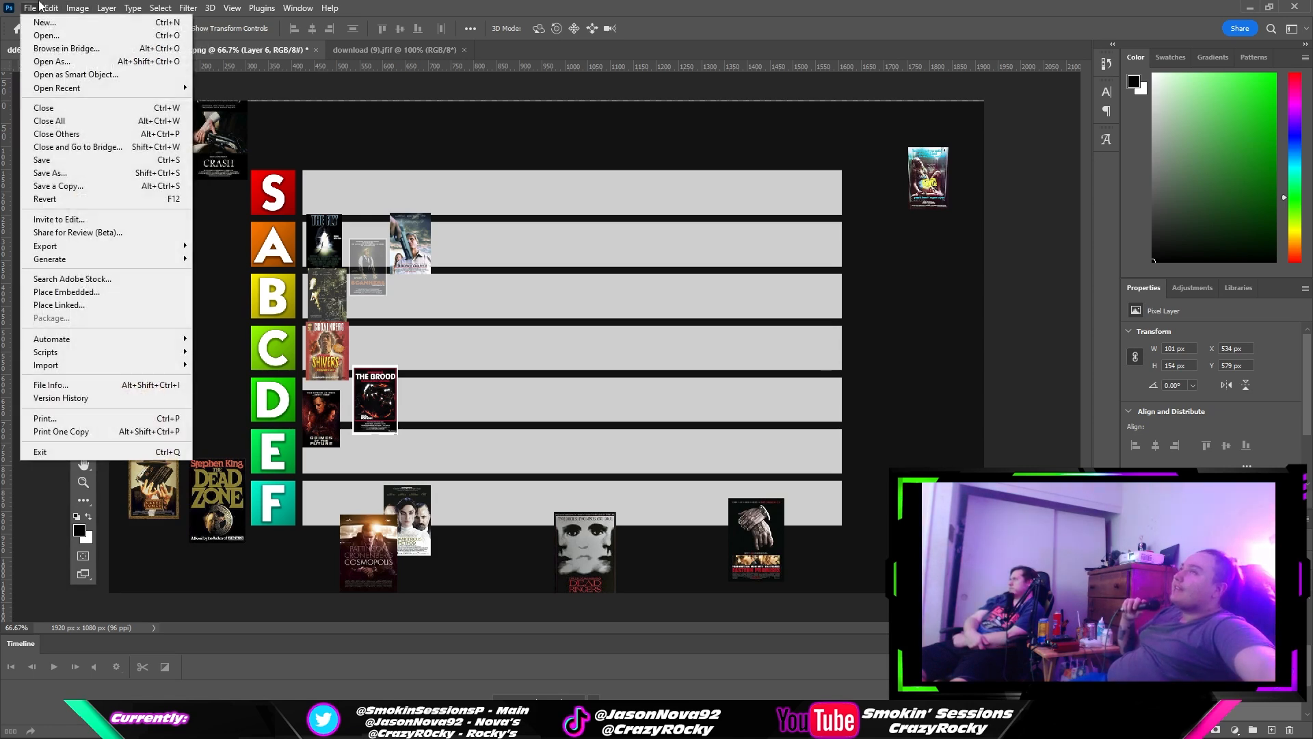
left_click(50, 8)
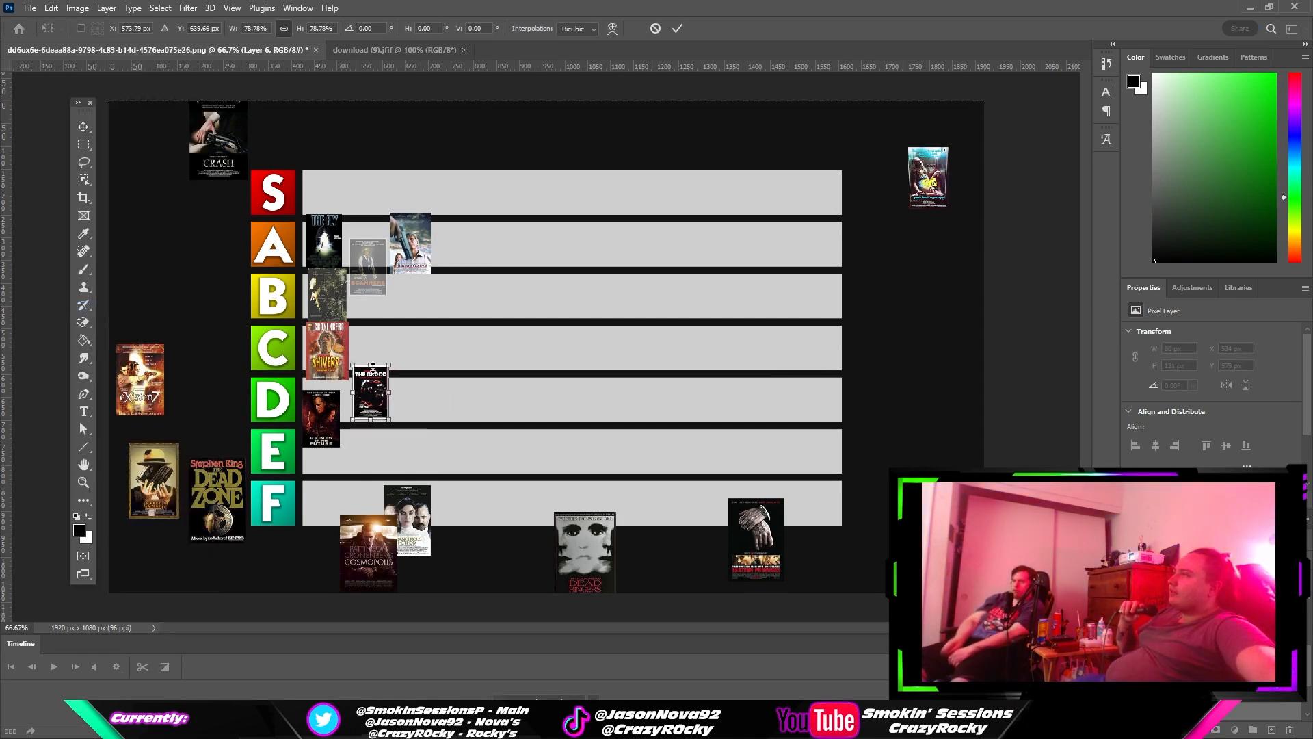
left_click_drag(368, 394, 368, 401)
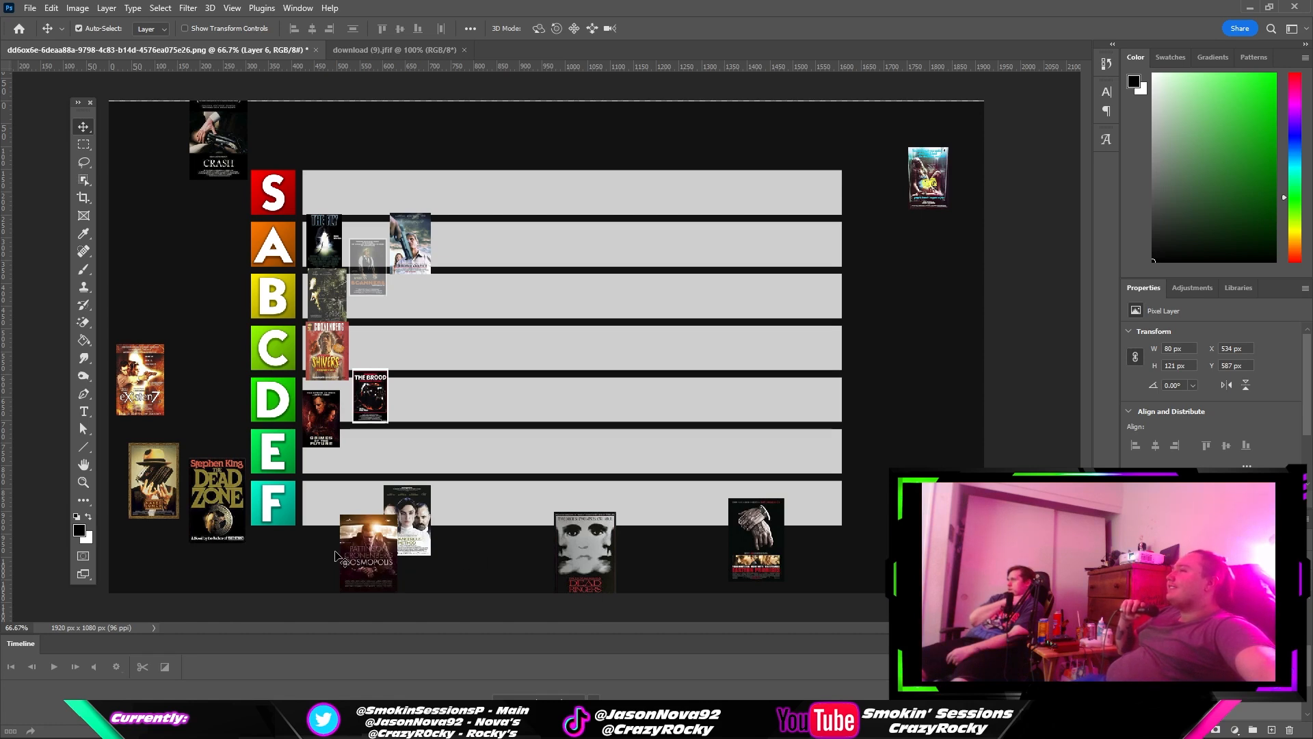
- Pull Crash onto the list, shrink it to row size and move it up into the S row
left_click_drag(219, 138, 256, 155)
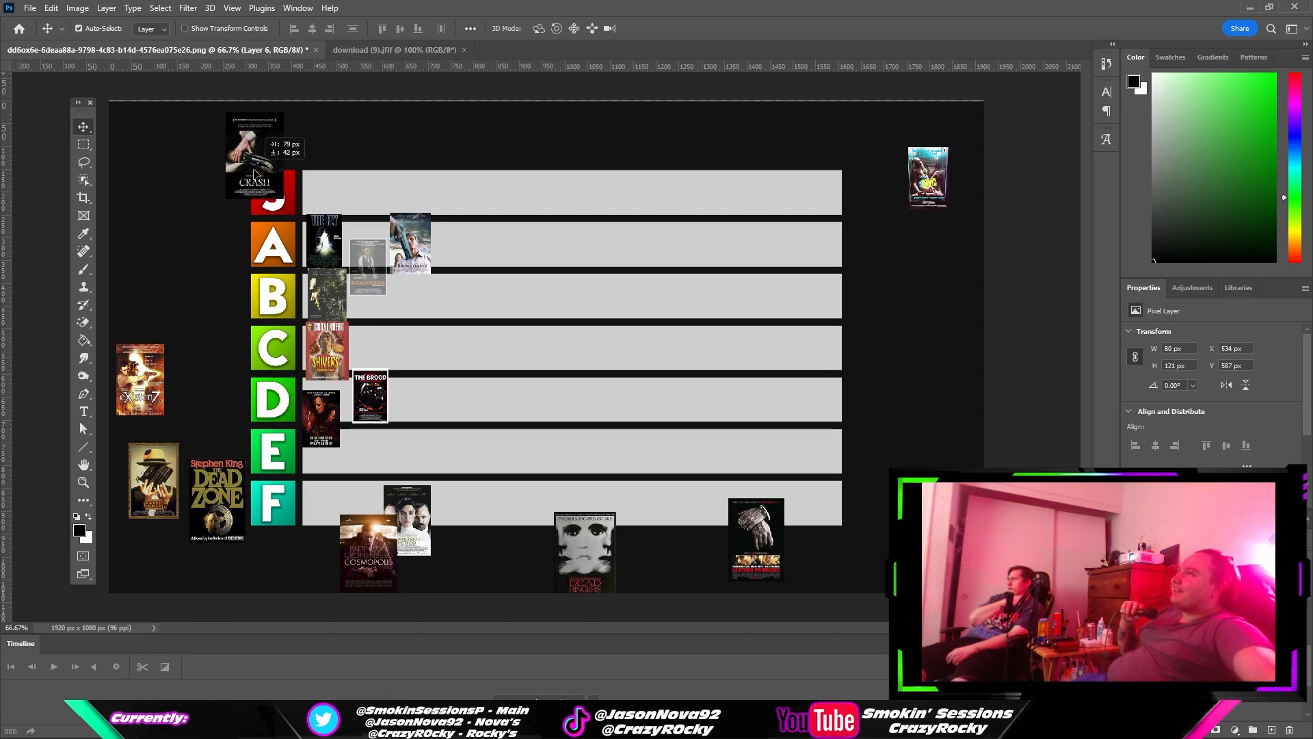
left_click_drag(255, 154, 538, 378)
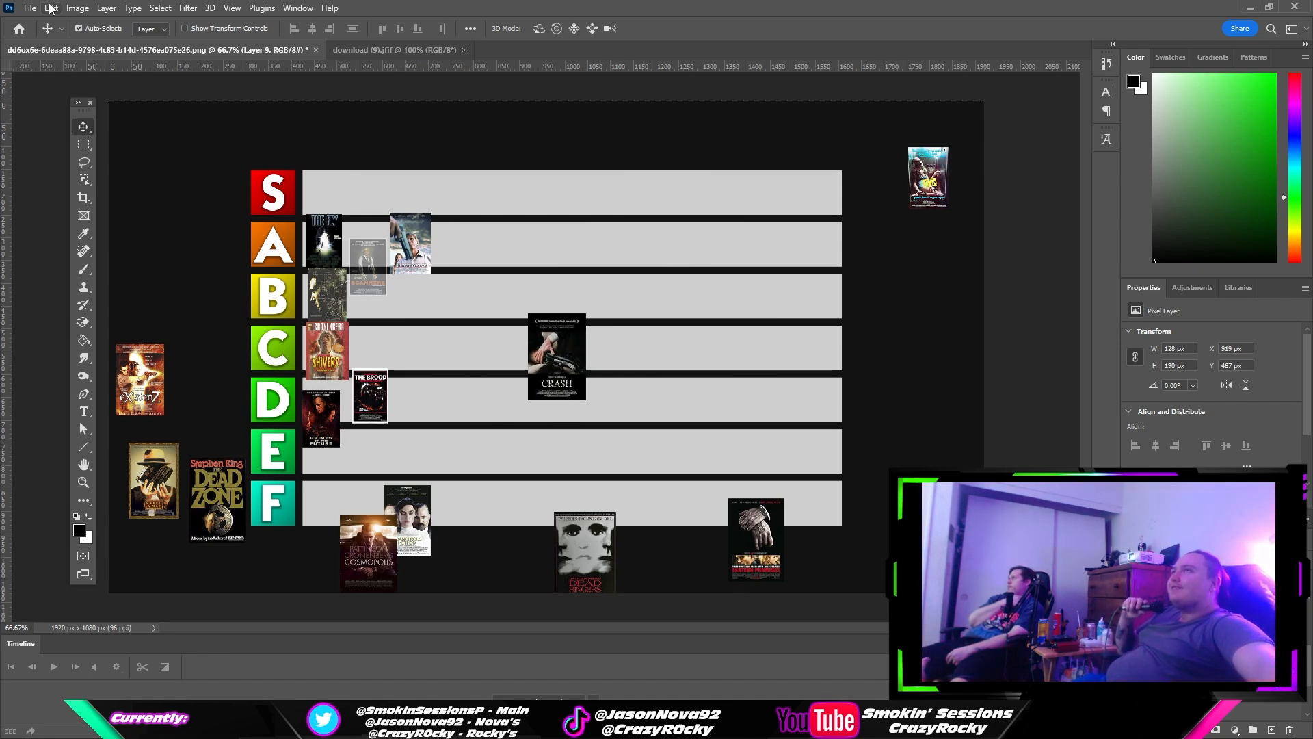
left_click(50, 8)
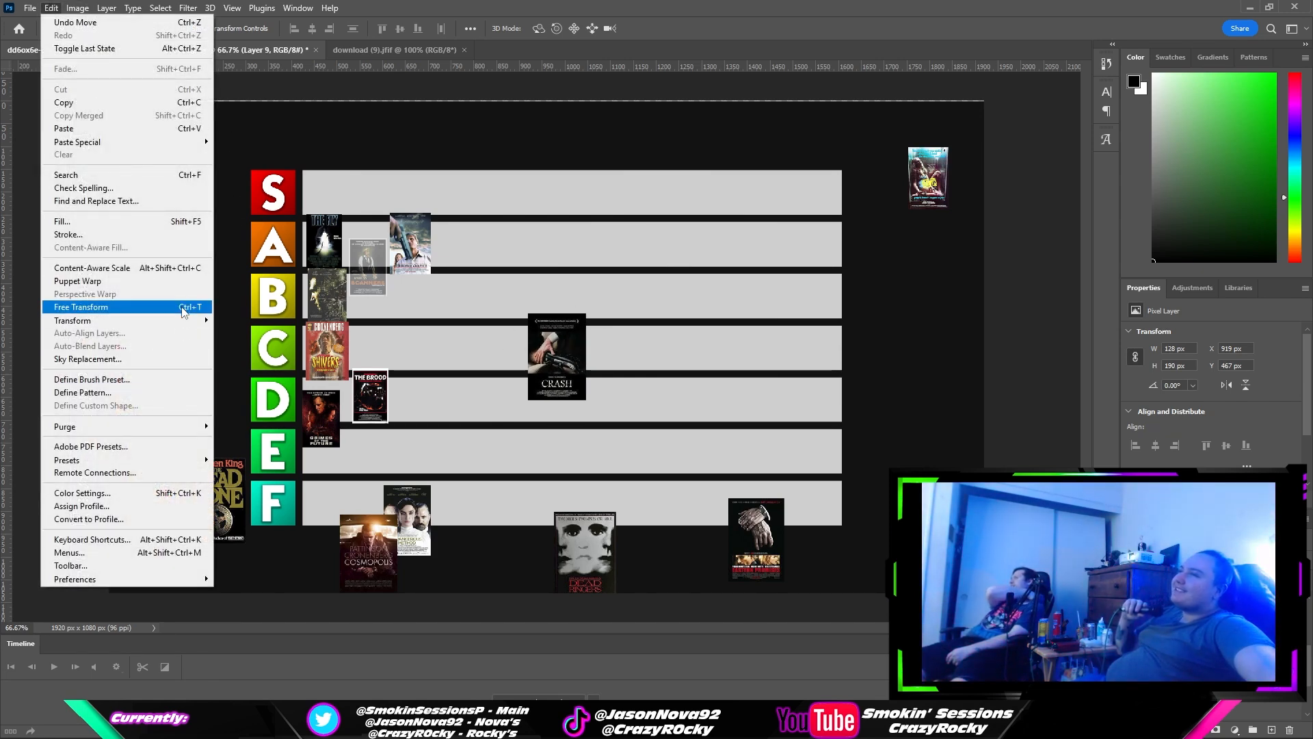
left_click(80, 307)
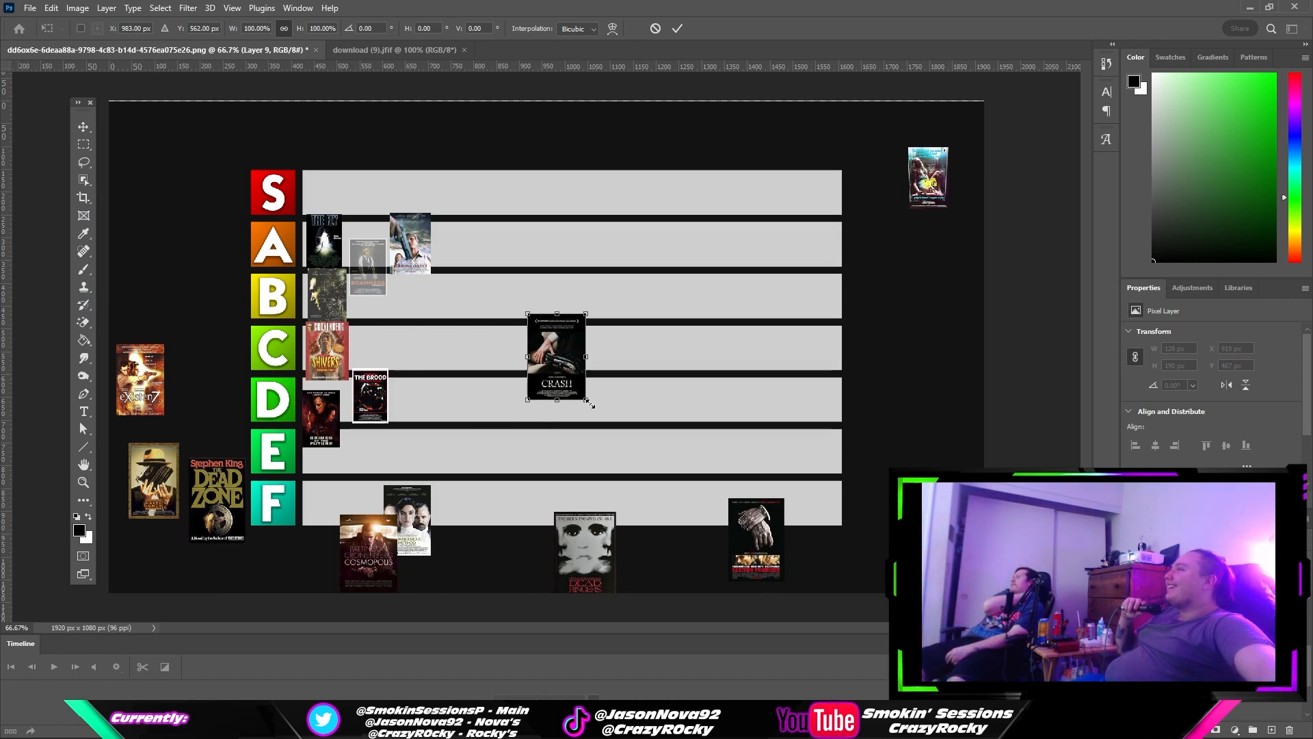
left_click_drag(591, 403, 584, 387)
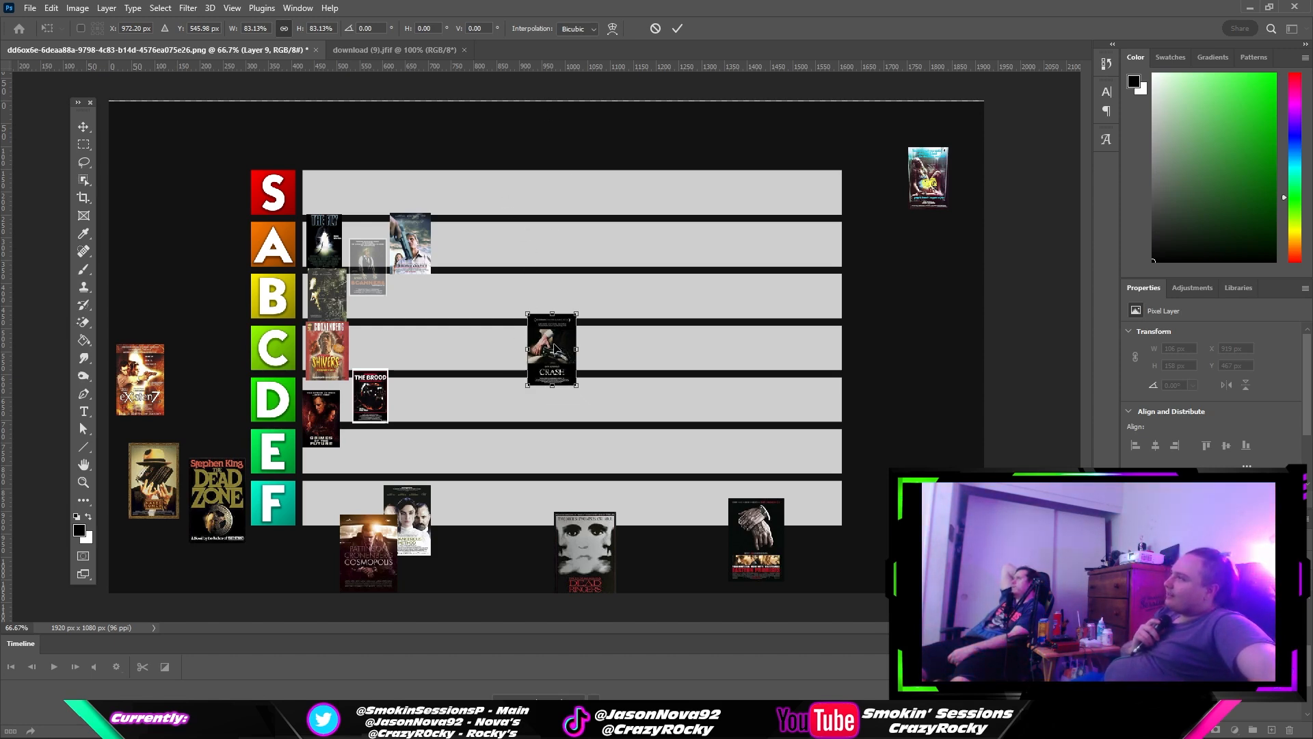
left_click_drag(551, 351, 458, 220)
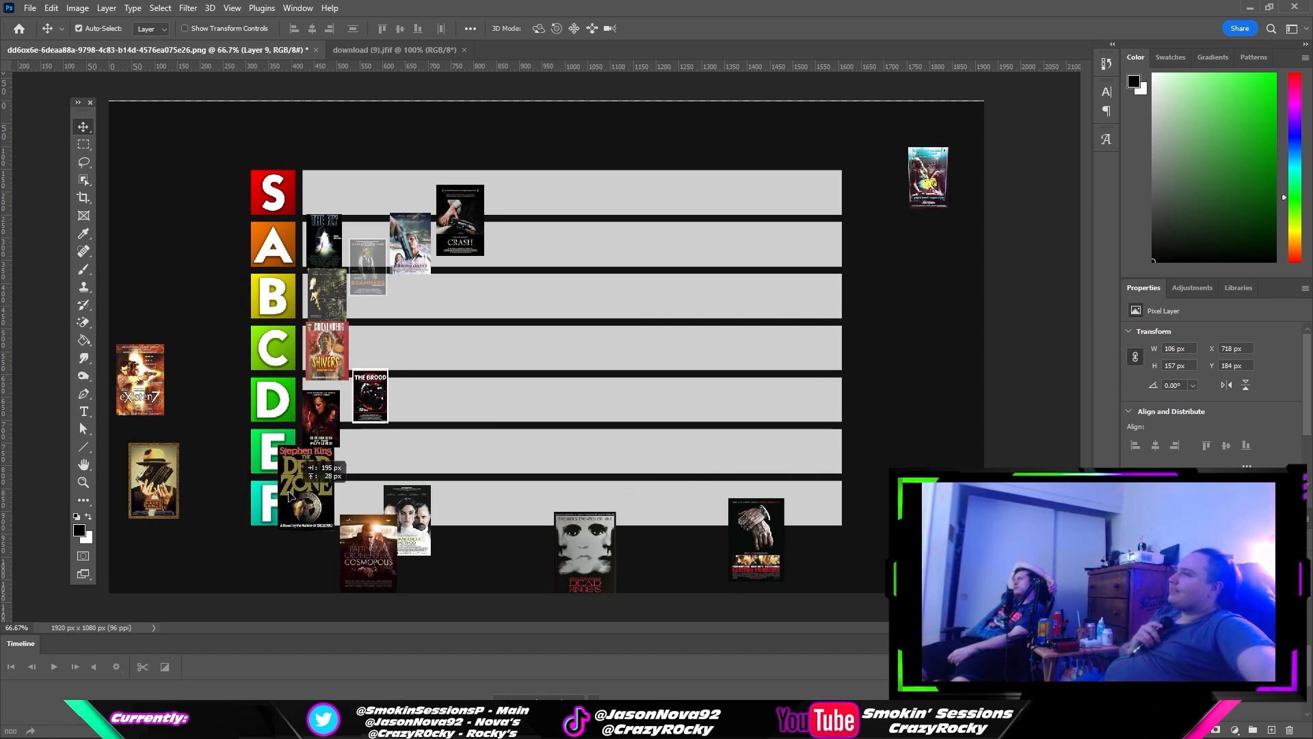
- Bring Dead Zone onto the rows and move it up into the S row beside Crash
left_click_drag(305, 498, 616, 343)
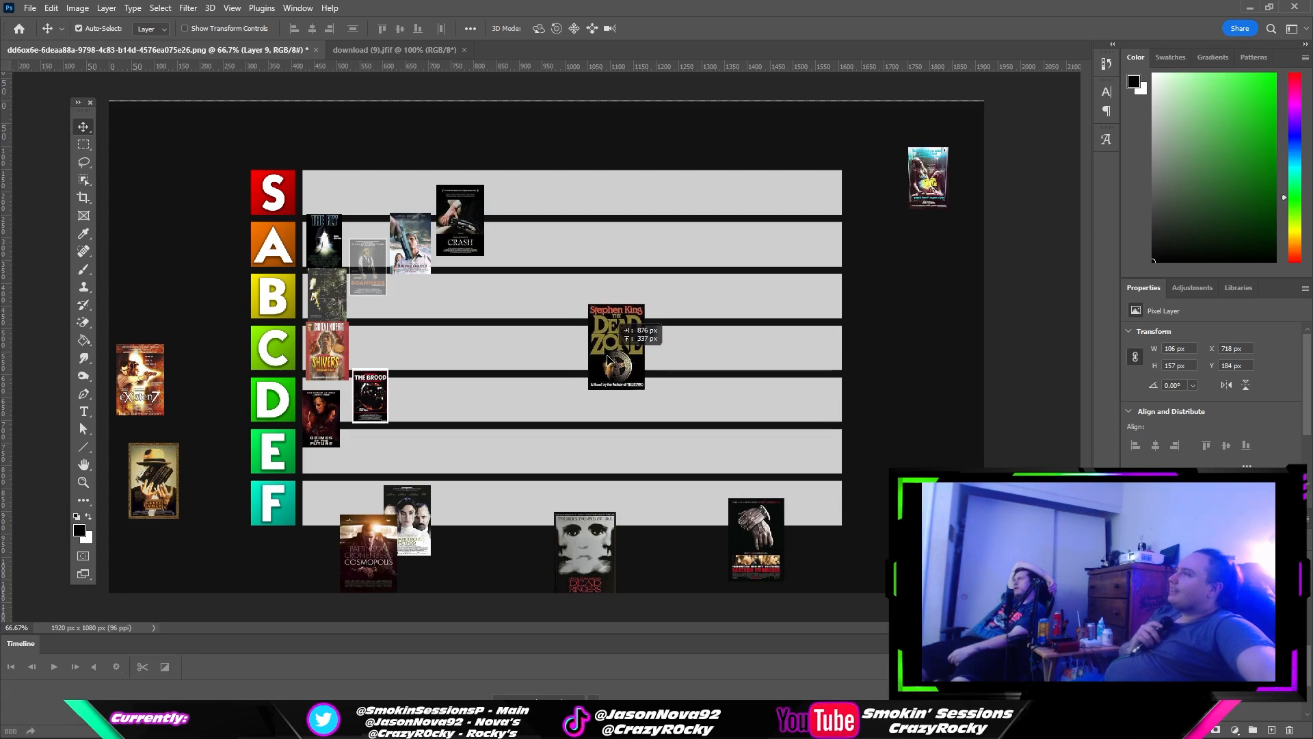
left_click(50, 8)
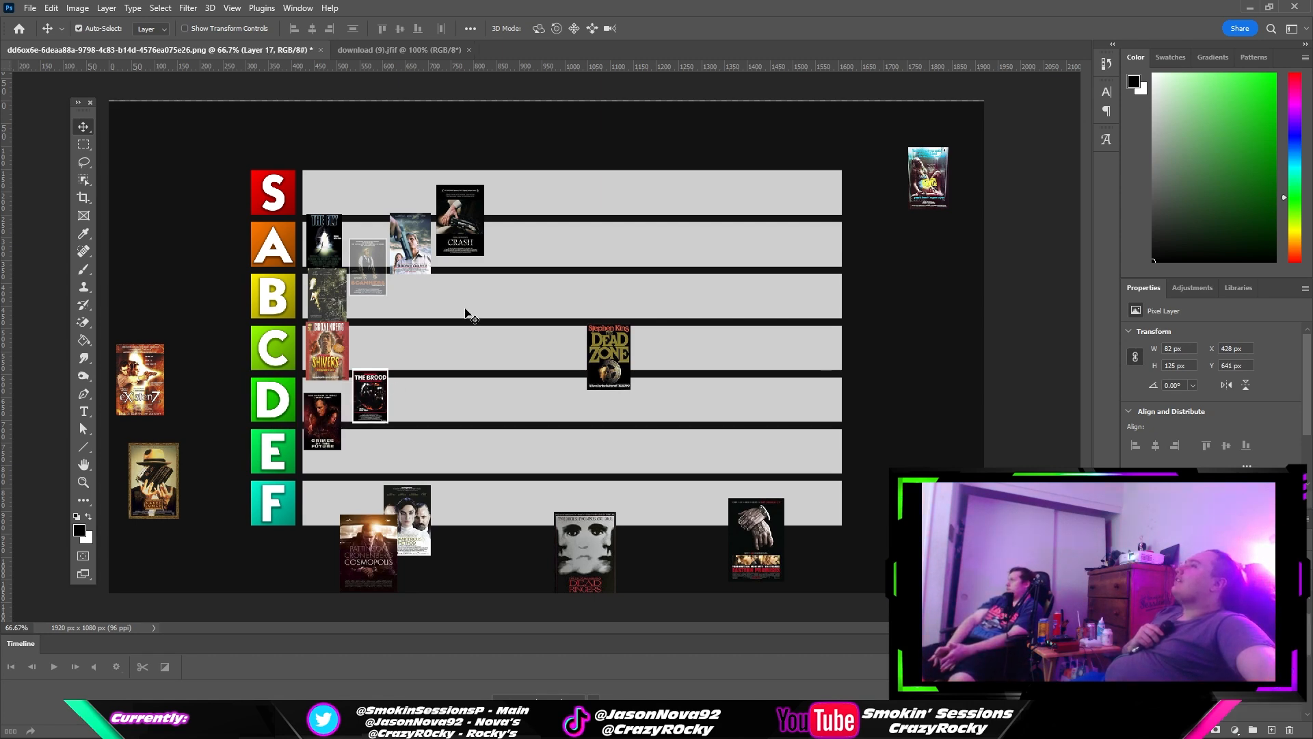
left_click_drag(609, 357, 577, 285)
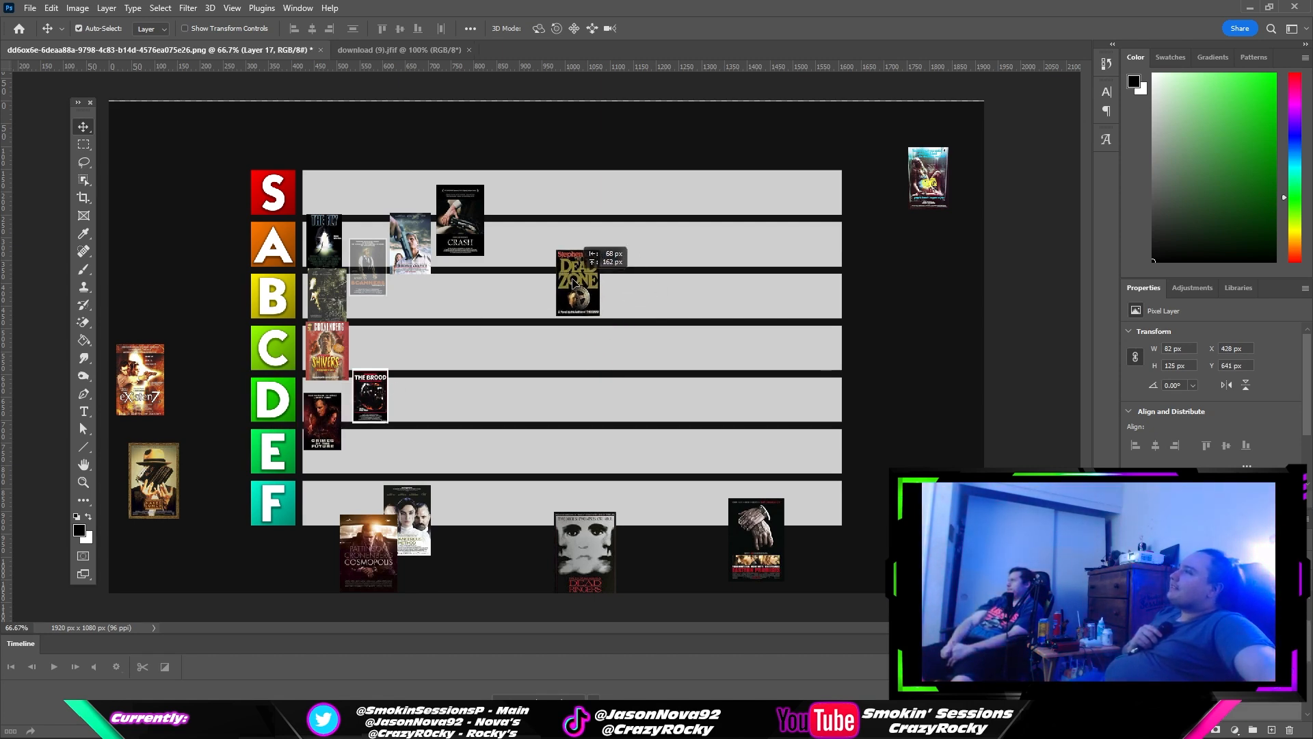
left_click_drag(576, 284, 520, 221)
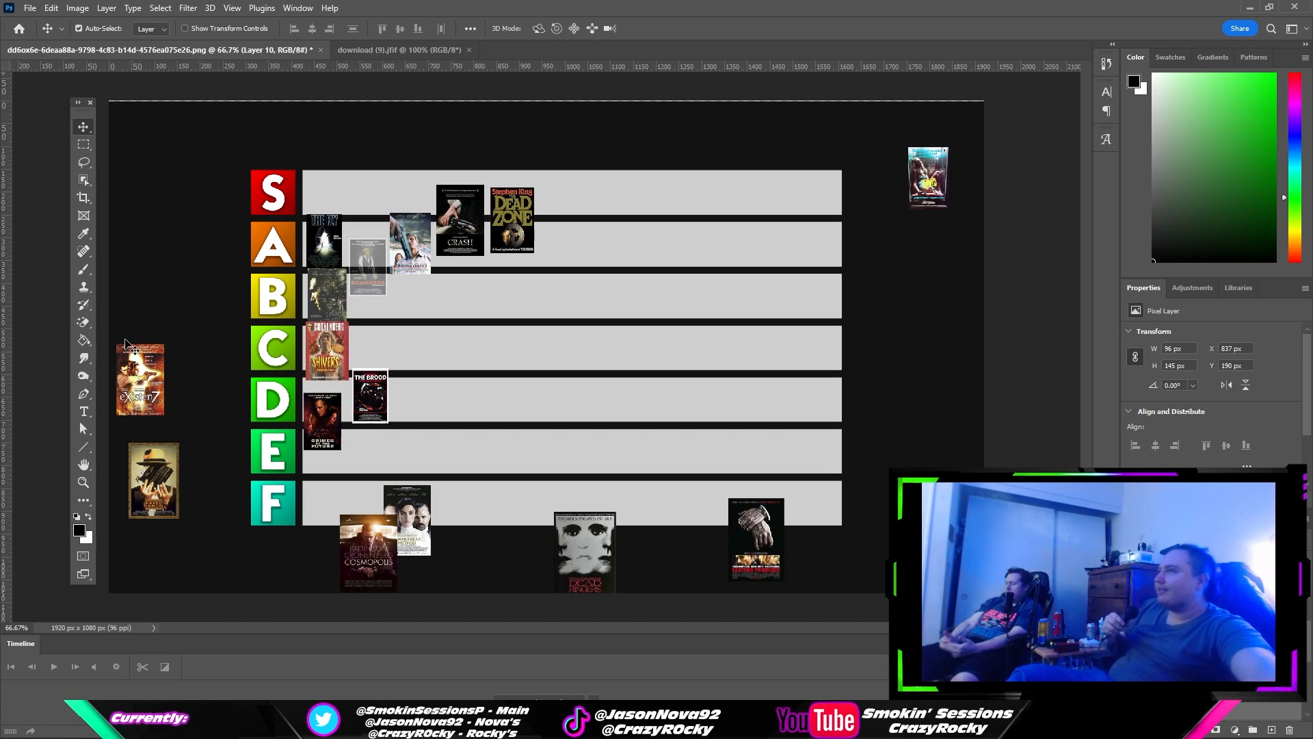
- Bring eXistenZ onto the grid and drop it into the S row after Dead Zone
left_click_drag(140, 378, 560, 372)
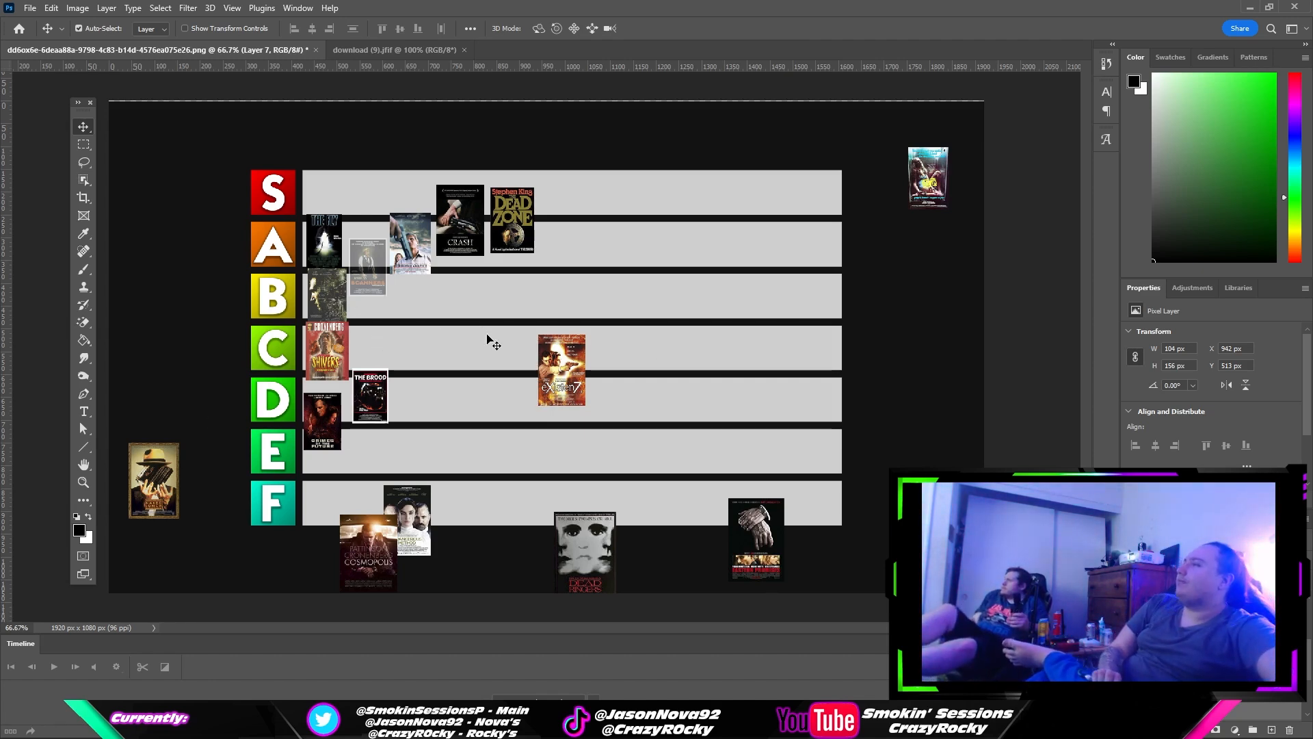
left_click_drag(561, 368, 561, 244)
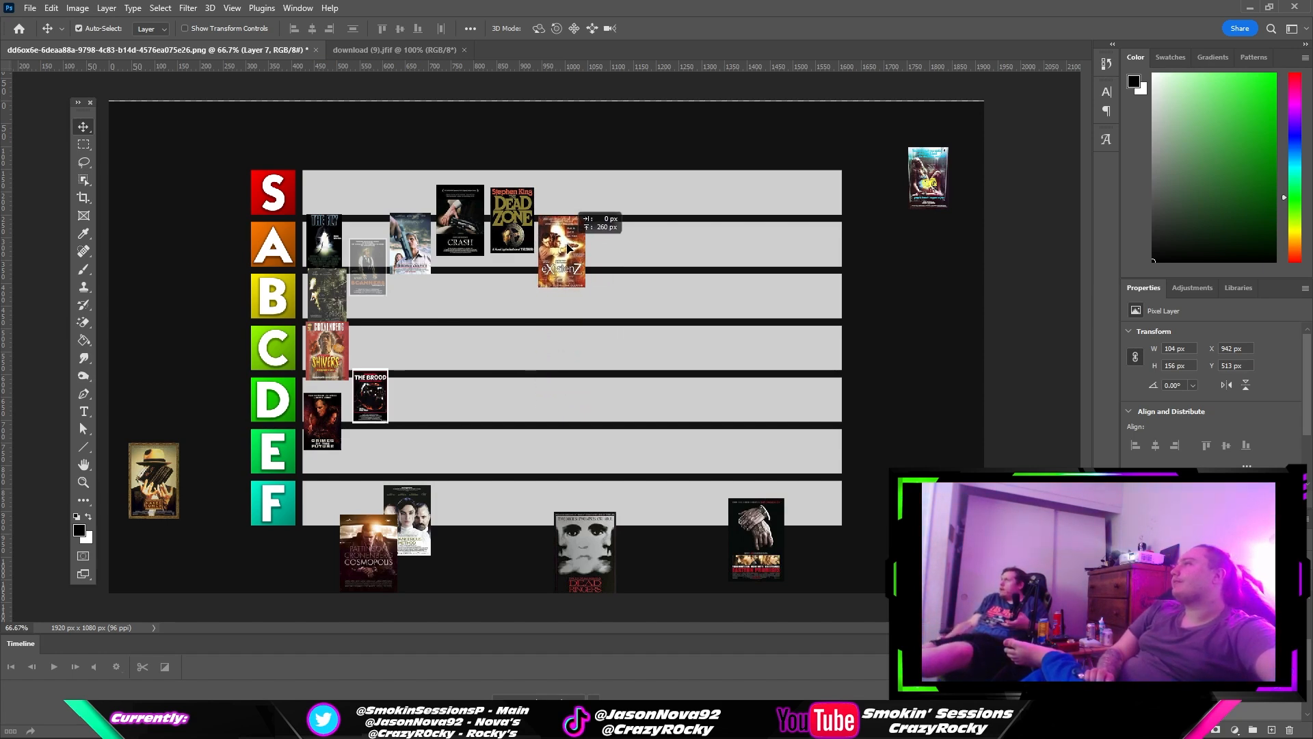
left_click_drag(561, 256, 561, 188)
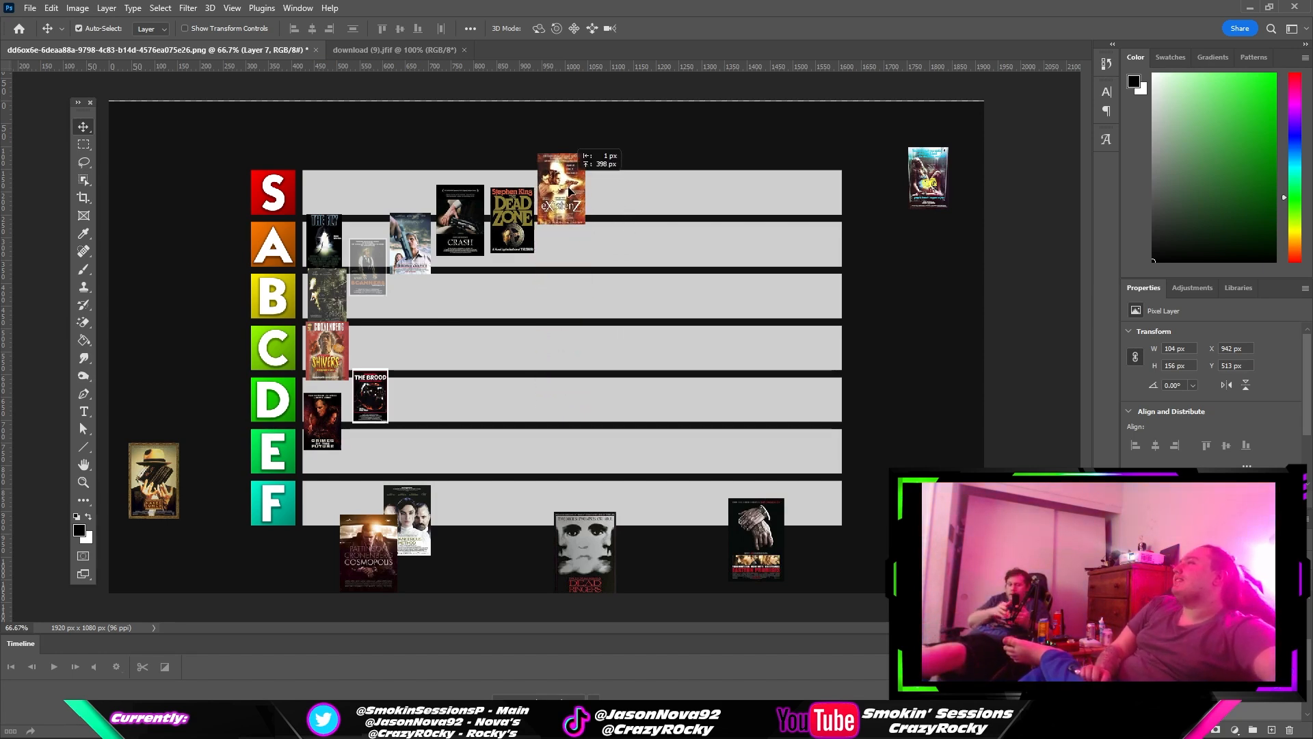
left_click_drag(560, 192, 561, 220)
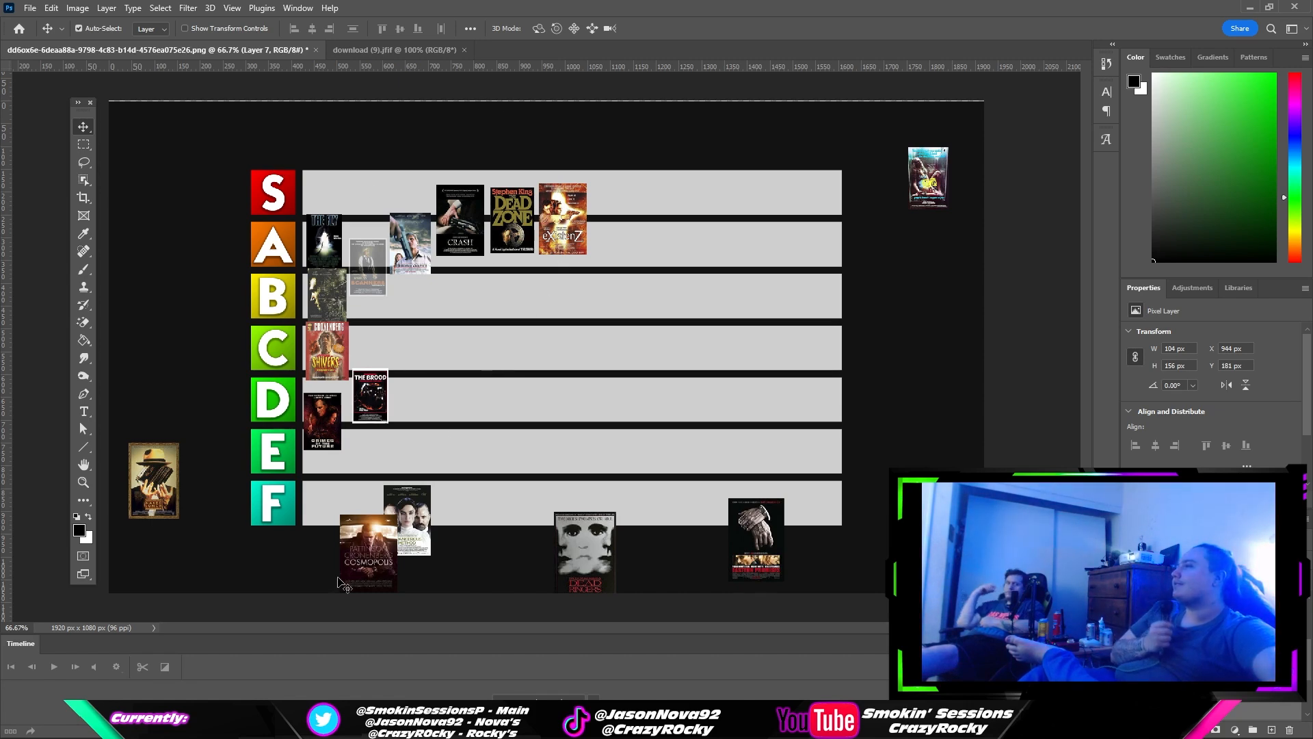
- Park the three-faces poster above the grid and pull Cosmopolis up onto the D row
left_click_drag(367, 548, 423, 516)
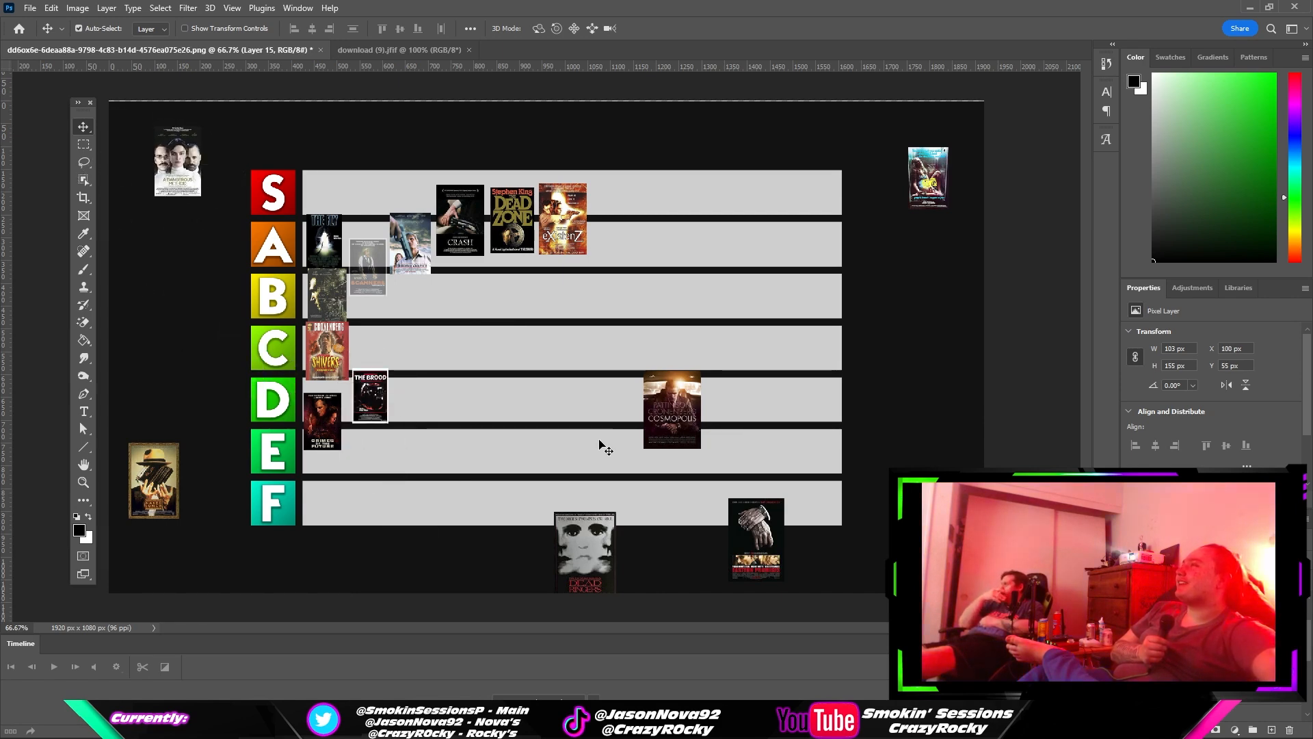
left_click_drag(672, 411, 632, 377)
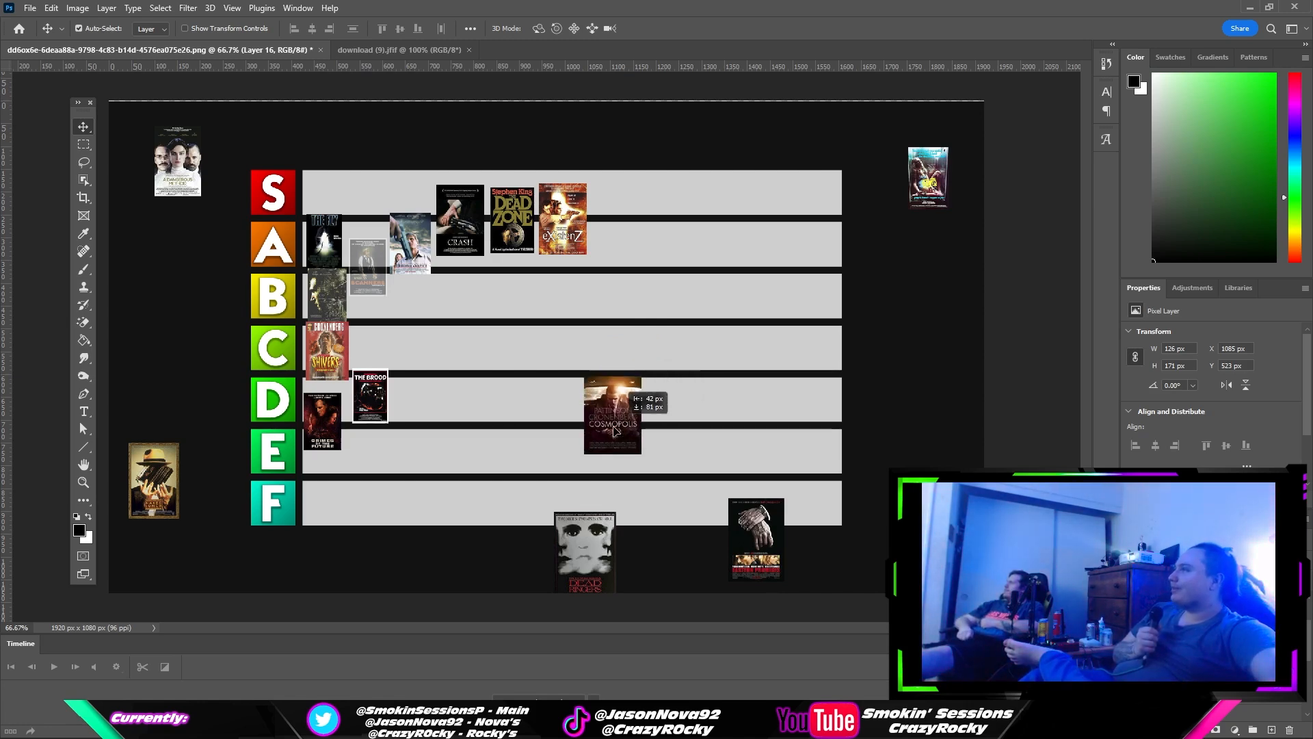
left_click_drag(612, 423, 547, 394)
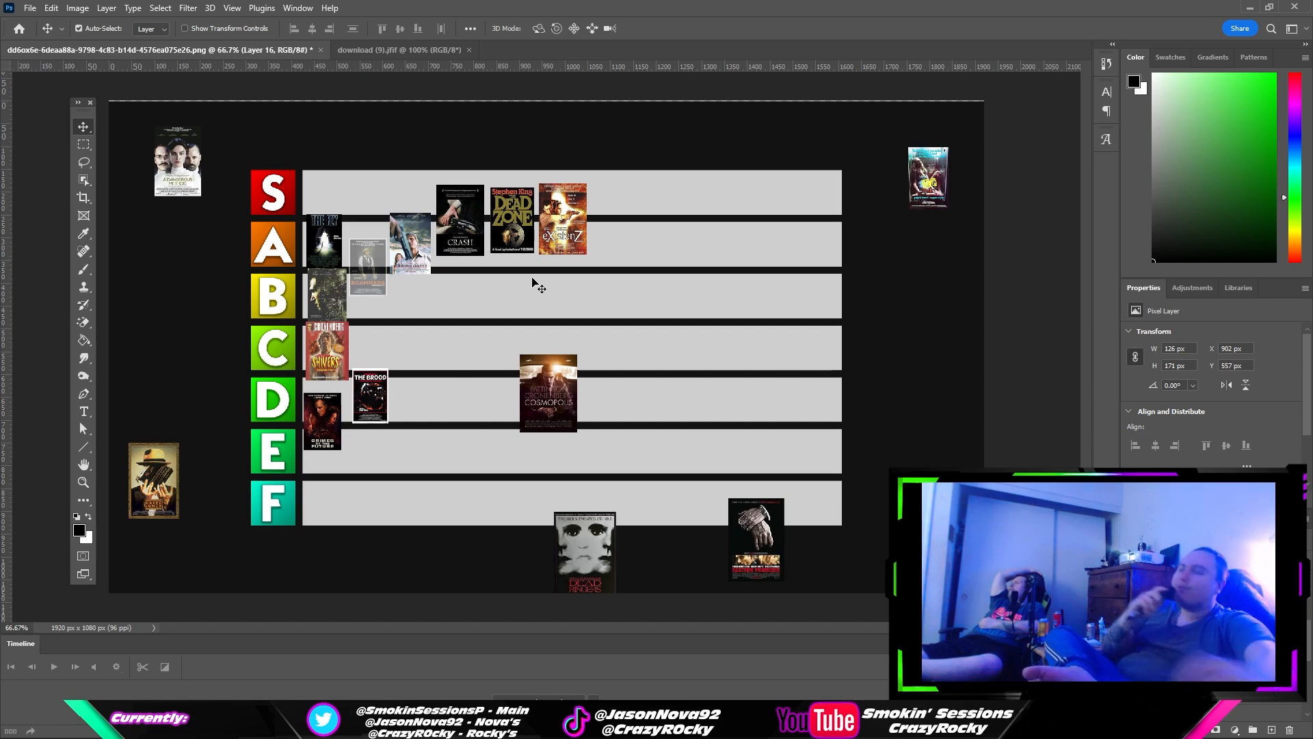
mouse_move(489, 343)
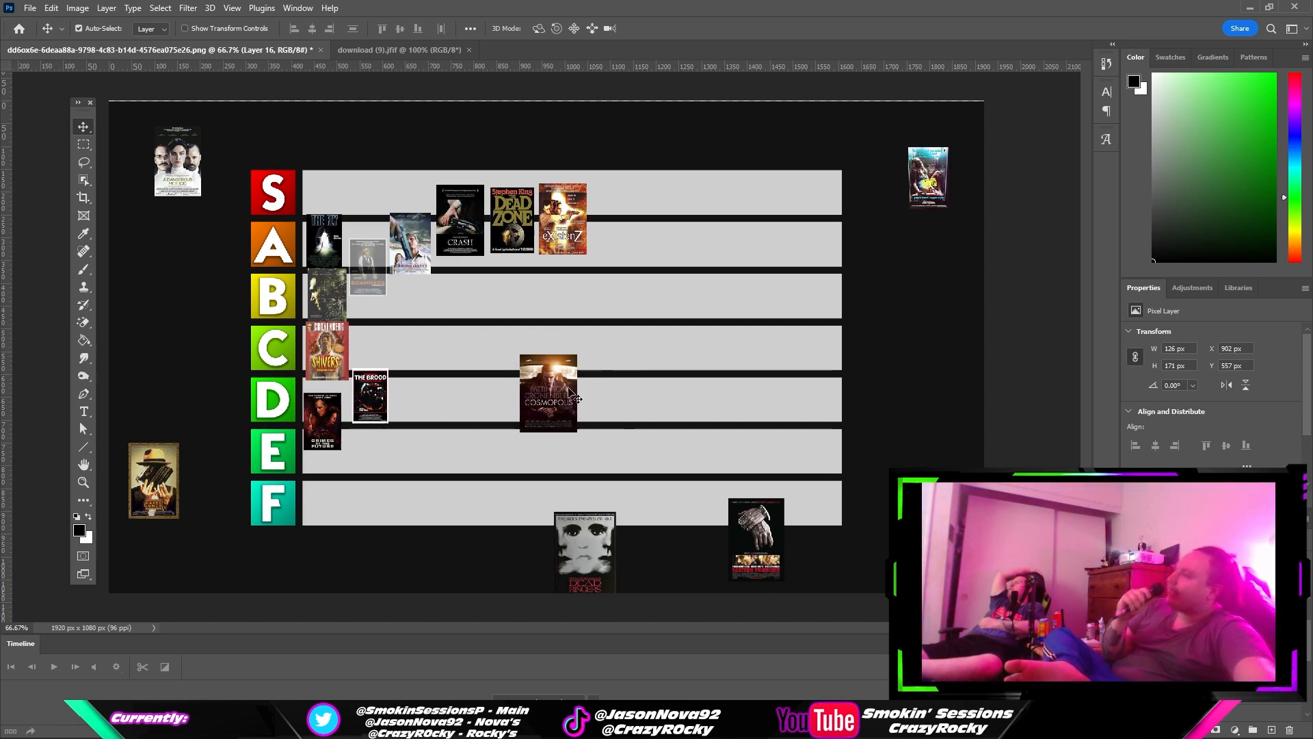
- Move Cosmopolis to the start of the F row and shrink it to row height with Free Transform
left_click_drag(547, 394, 563, 407)
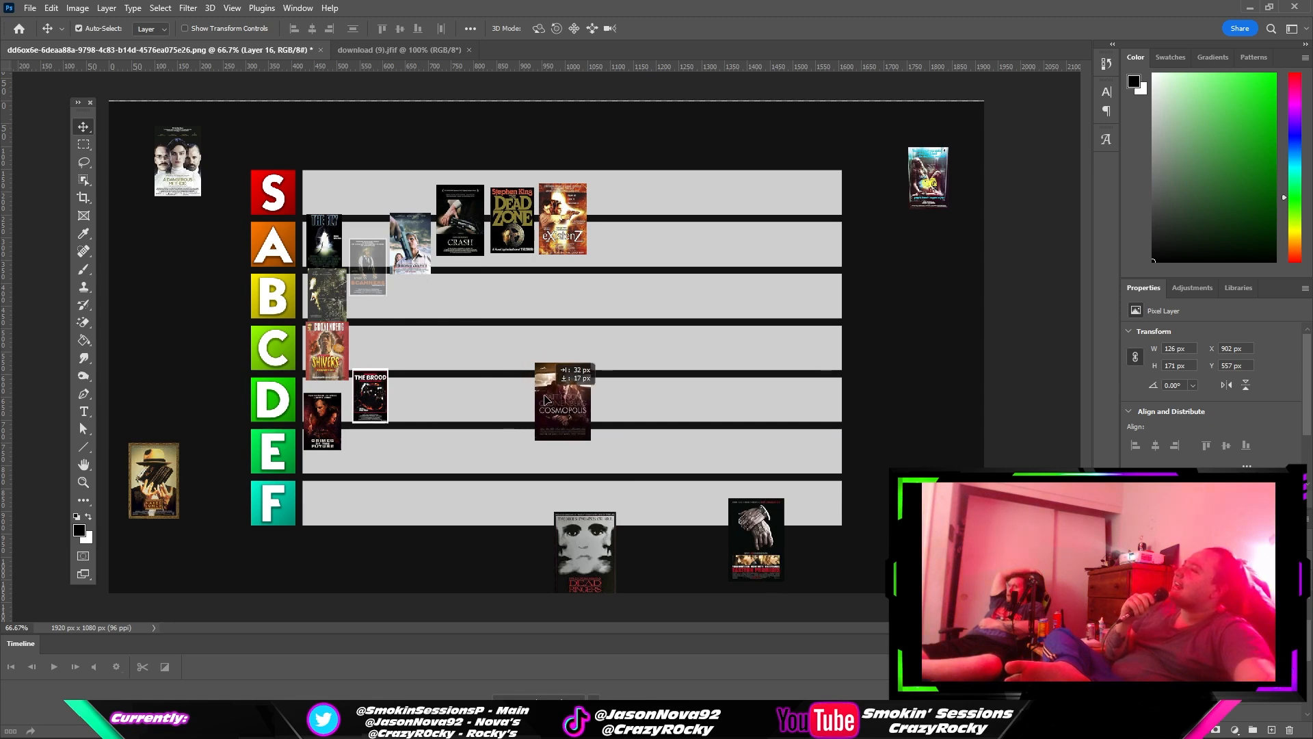
left_click_drag(561, 398, 327, 515)
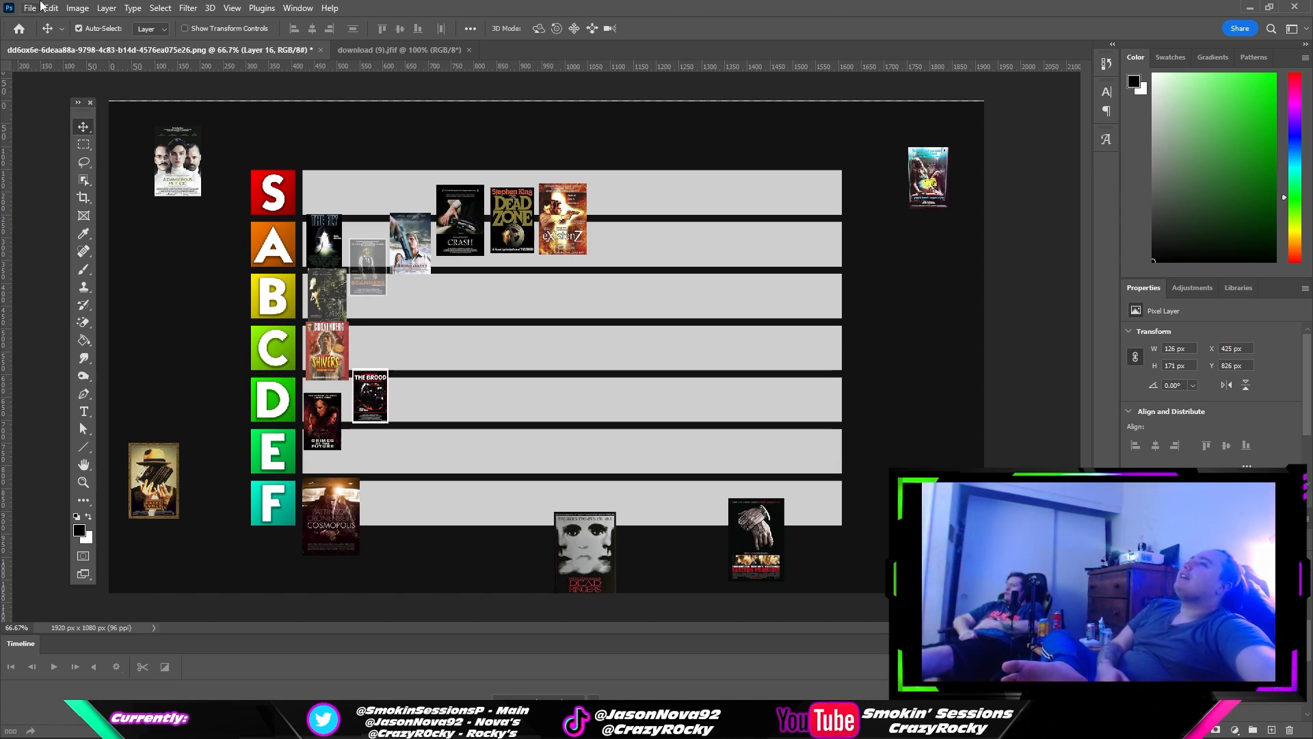
left_click(50, 9)
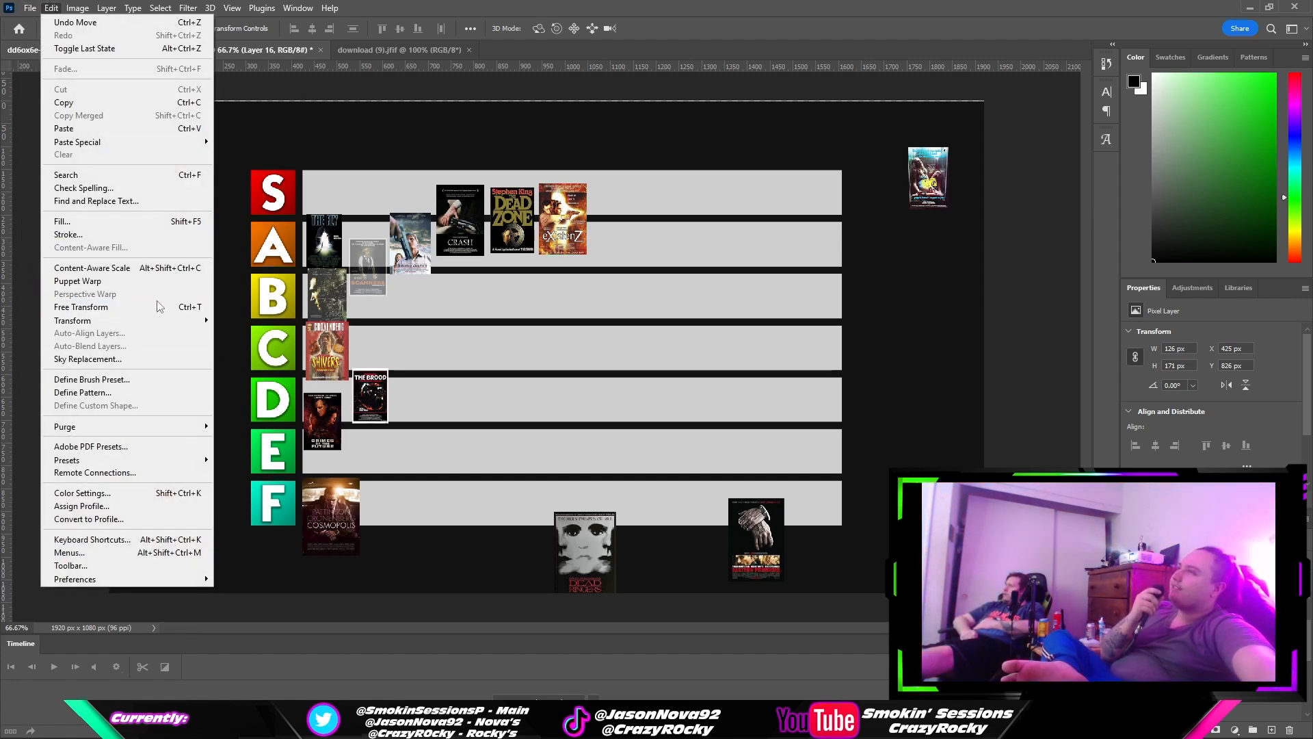
left_click(80, 307)
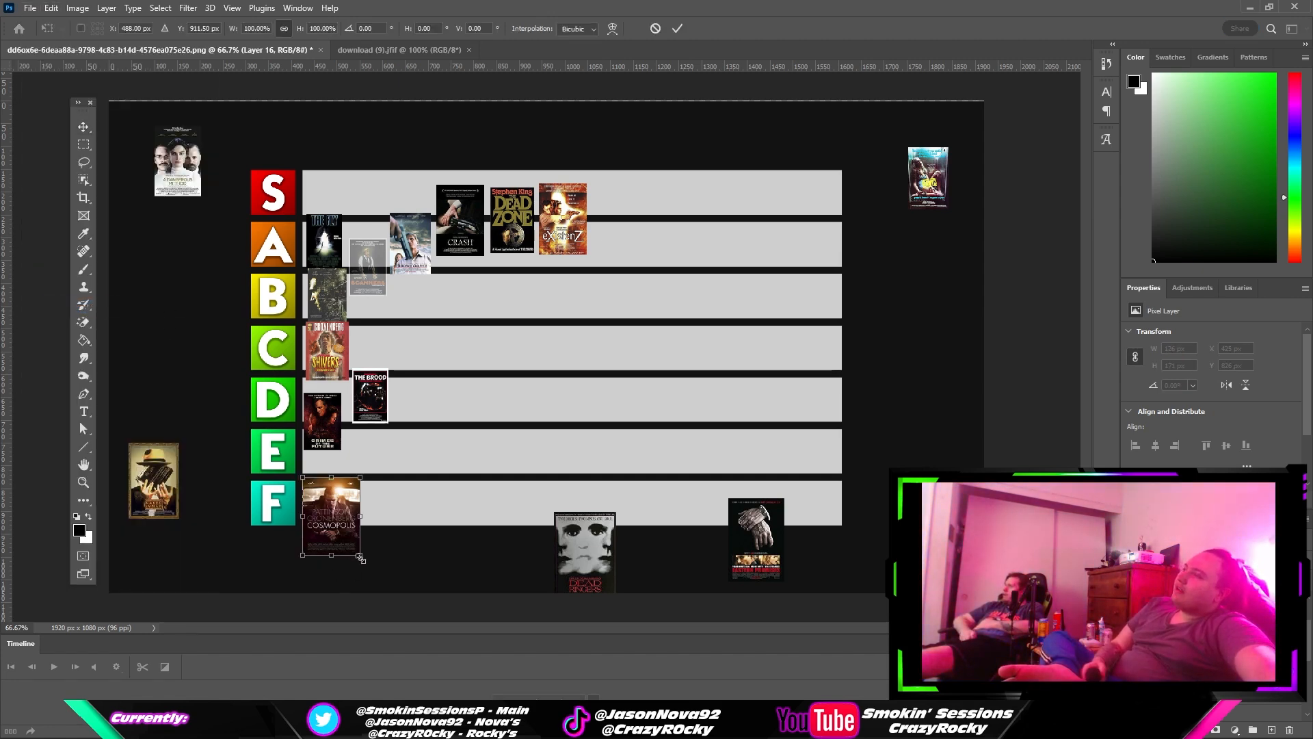
left_click_drag(360, 558, 338, 536)
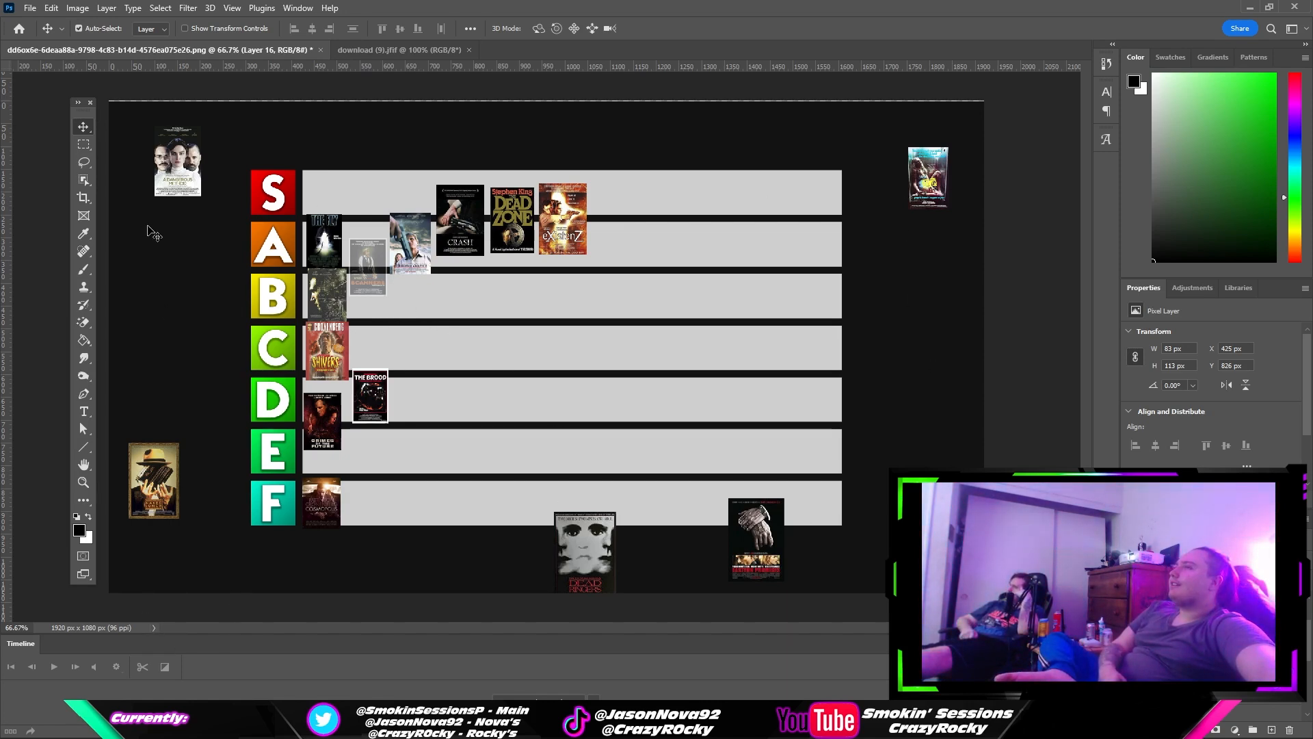
- Drag the hatted-figure poster from the B row down into the C row beside the first poster
left_click_drag(153, 480, 627, 312)
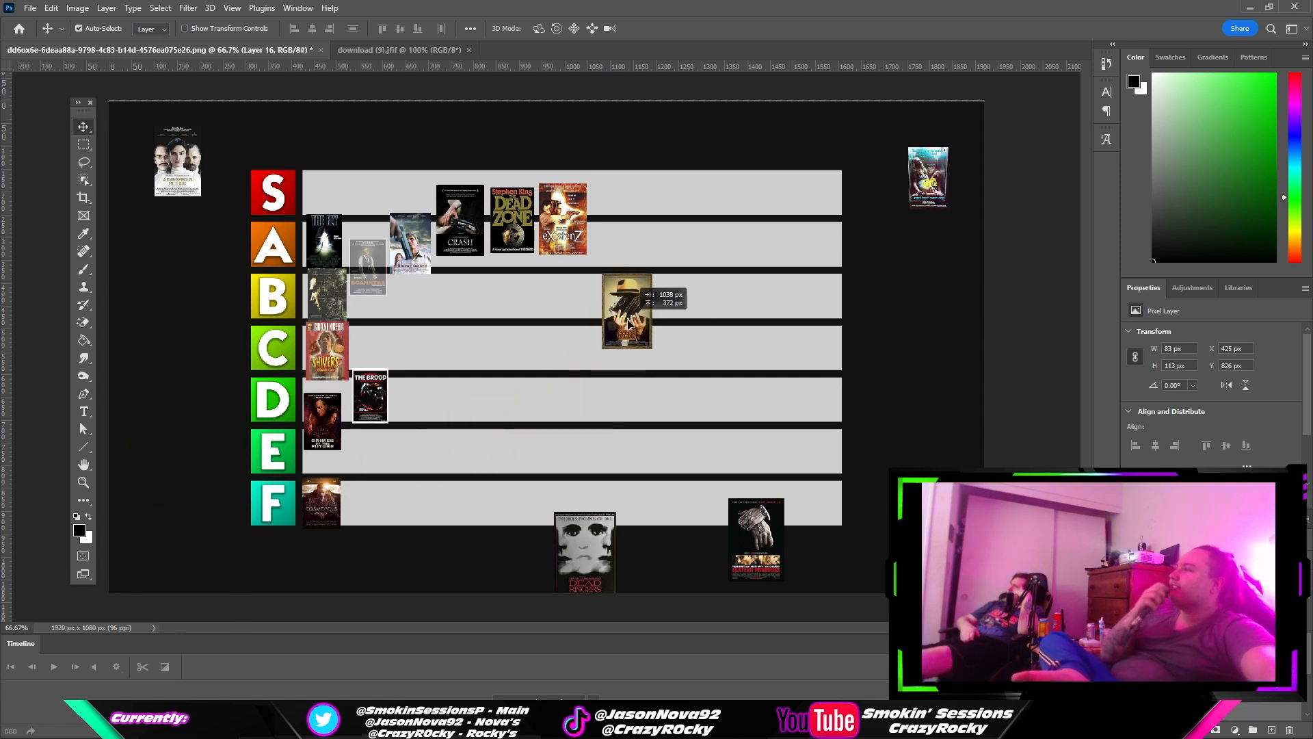
left_click_drag(626, 312, 599, 316)
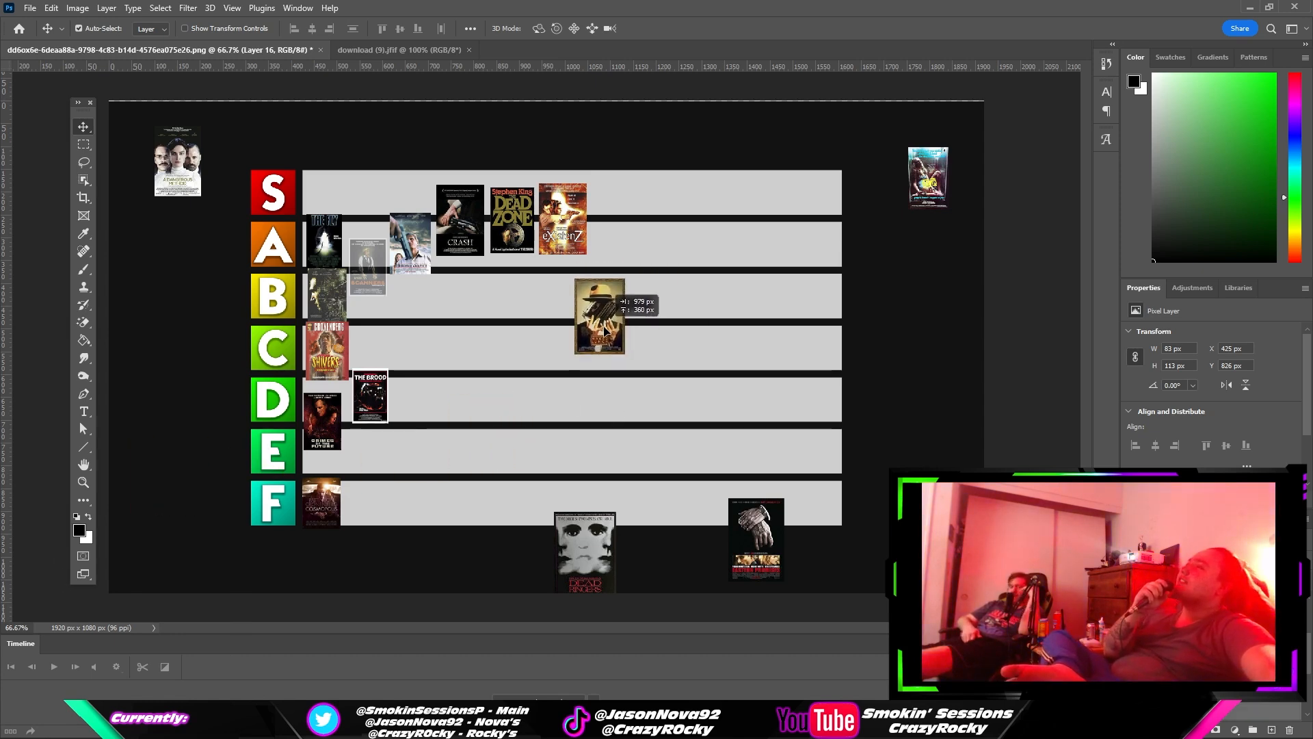
left_click_drag(599, 316, 573, 360)
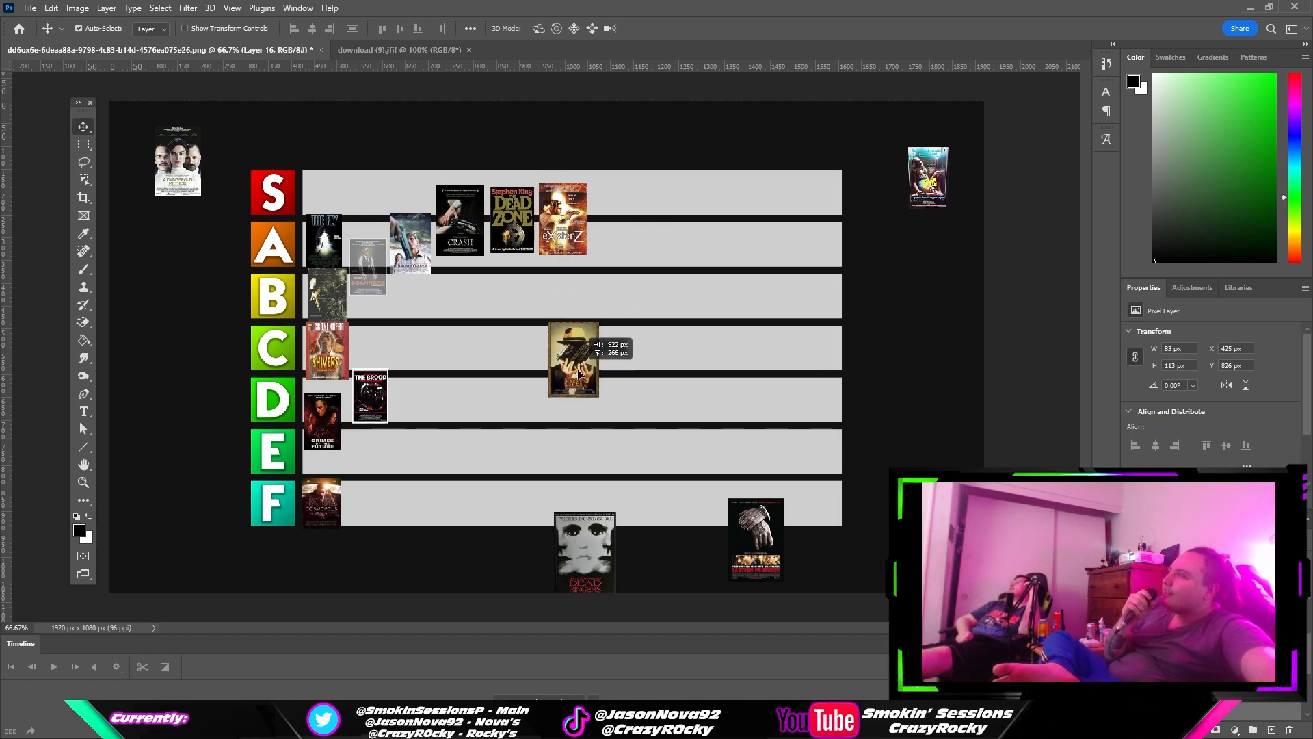
left_click_drag(573, 359, 587, 326)
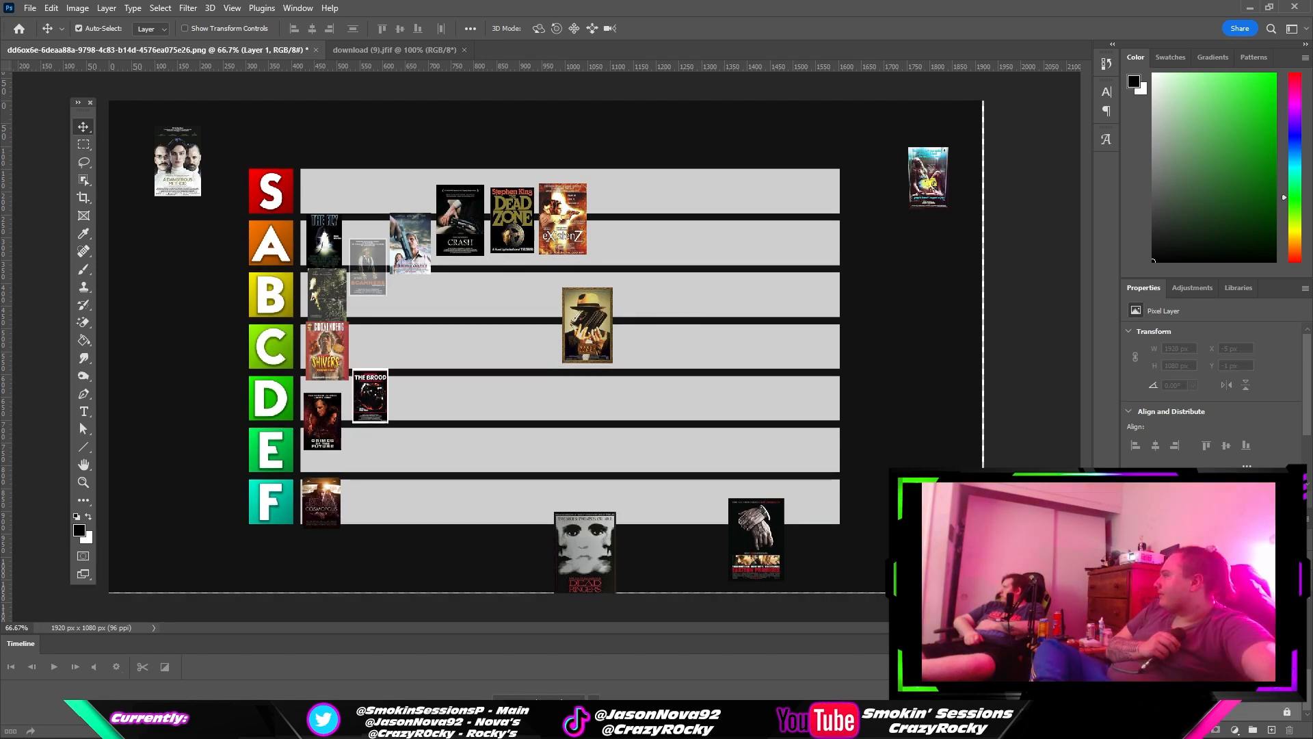
mouse_move(945, 398)
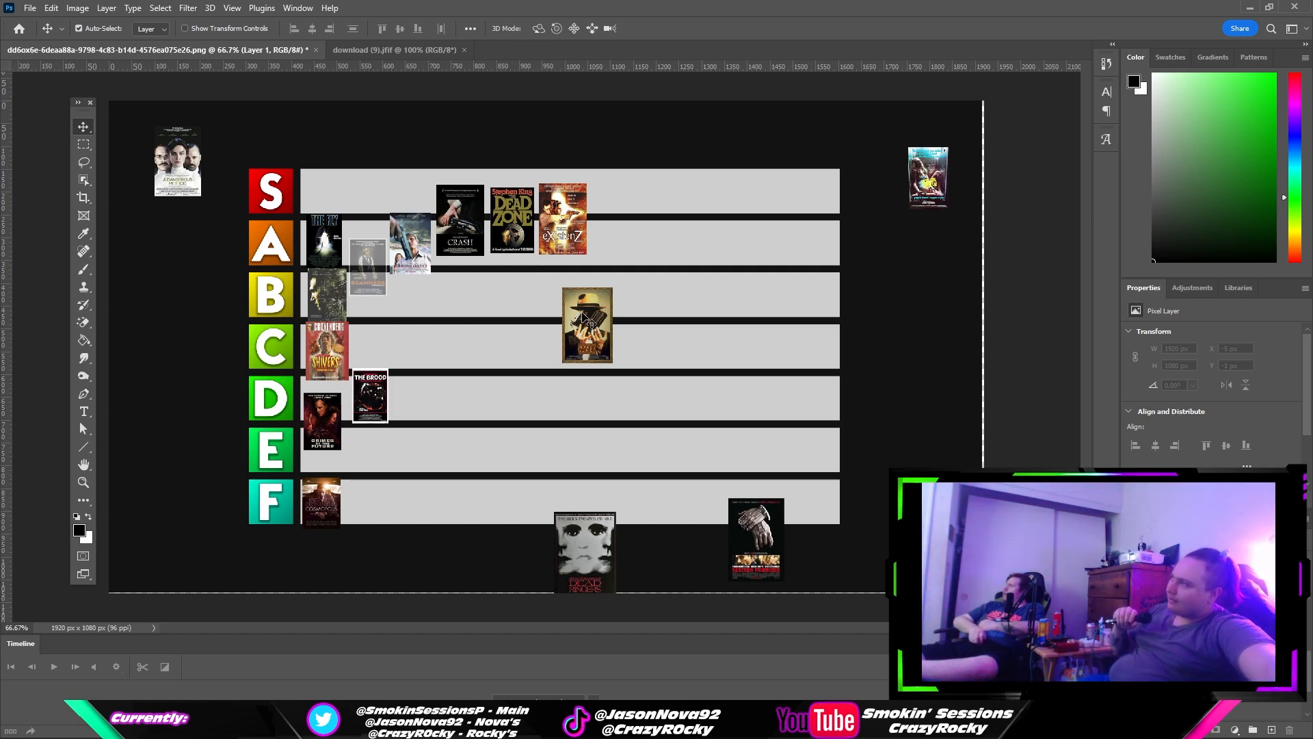
left_click_drag(586, 326, 410, 347)
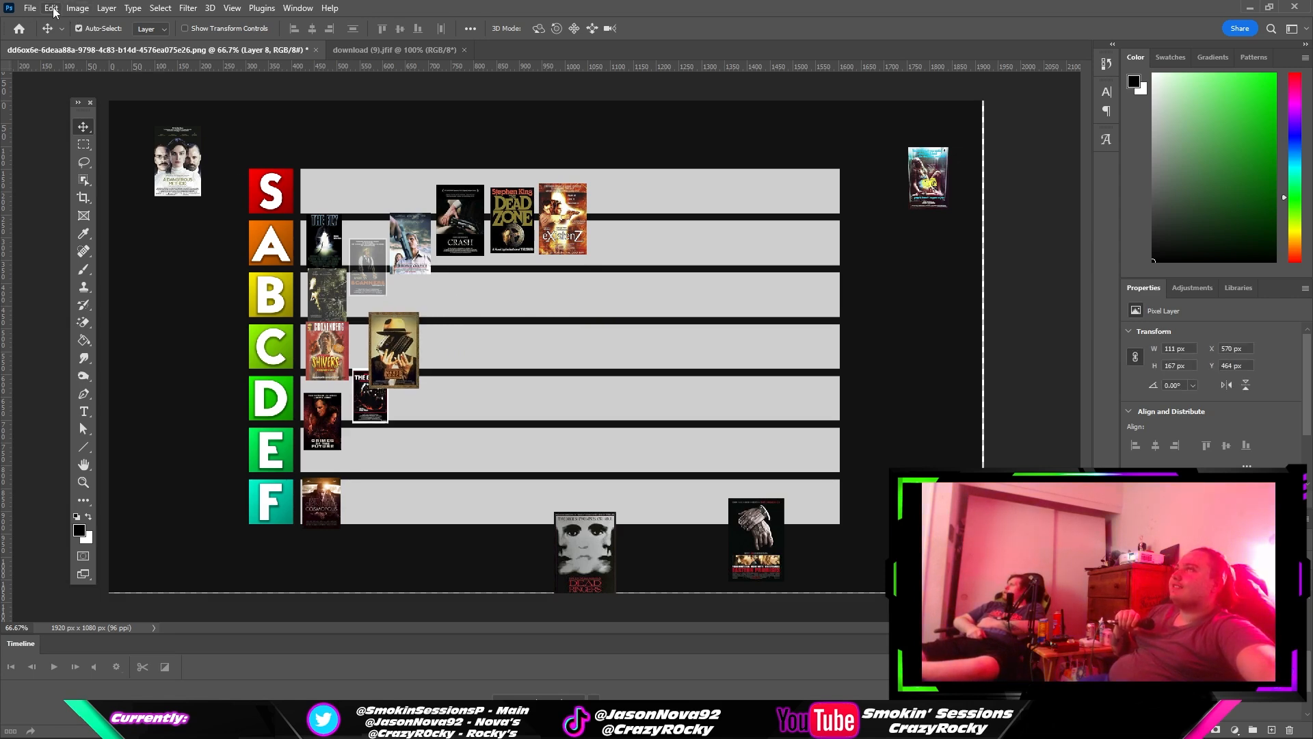
- Shrink the hatted-figure poster to row height via Free Transform and seat it second in the C row
left_click(29, 8)
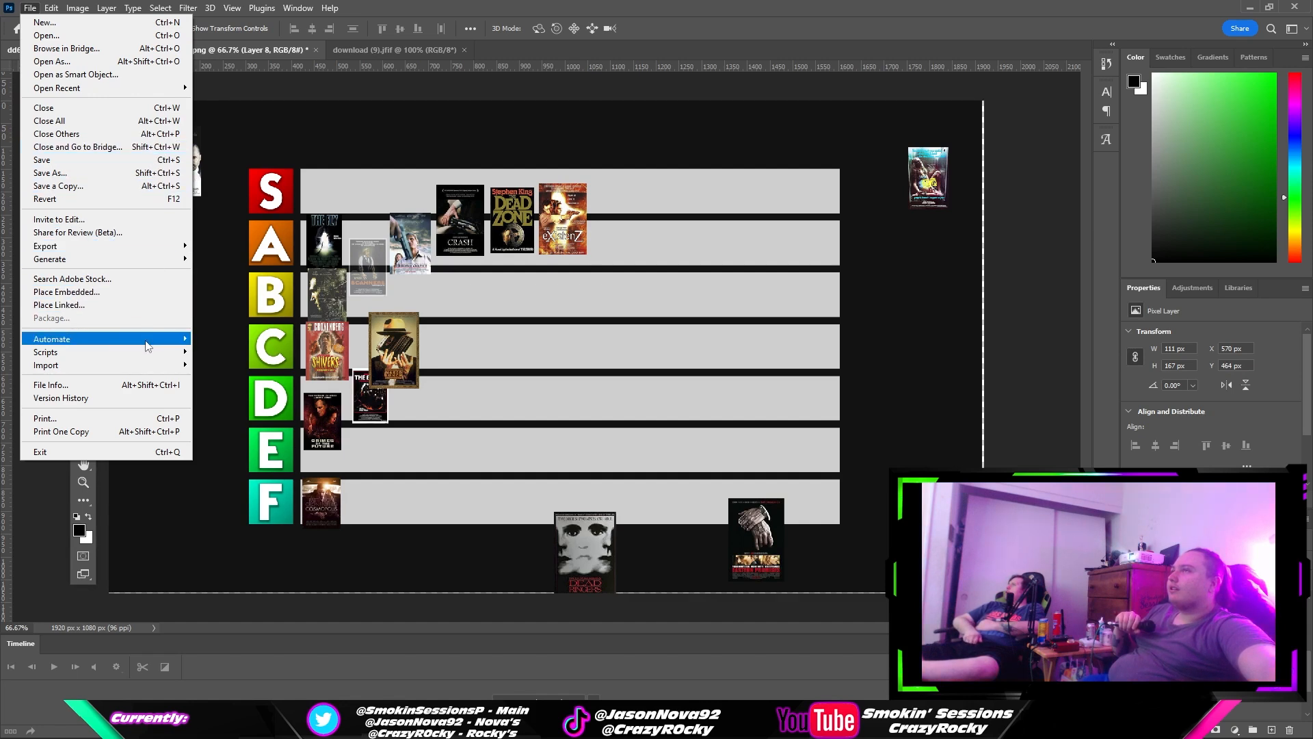
mouse_move(77, 146)
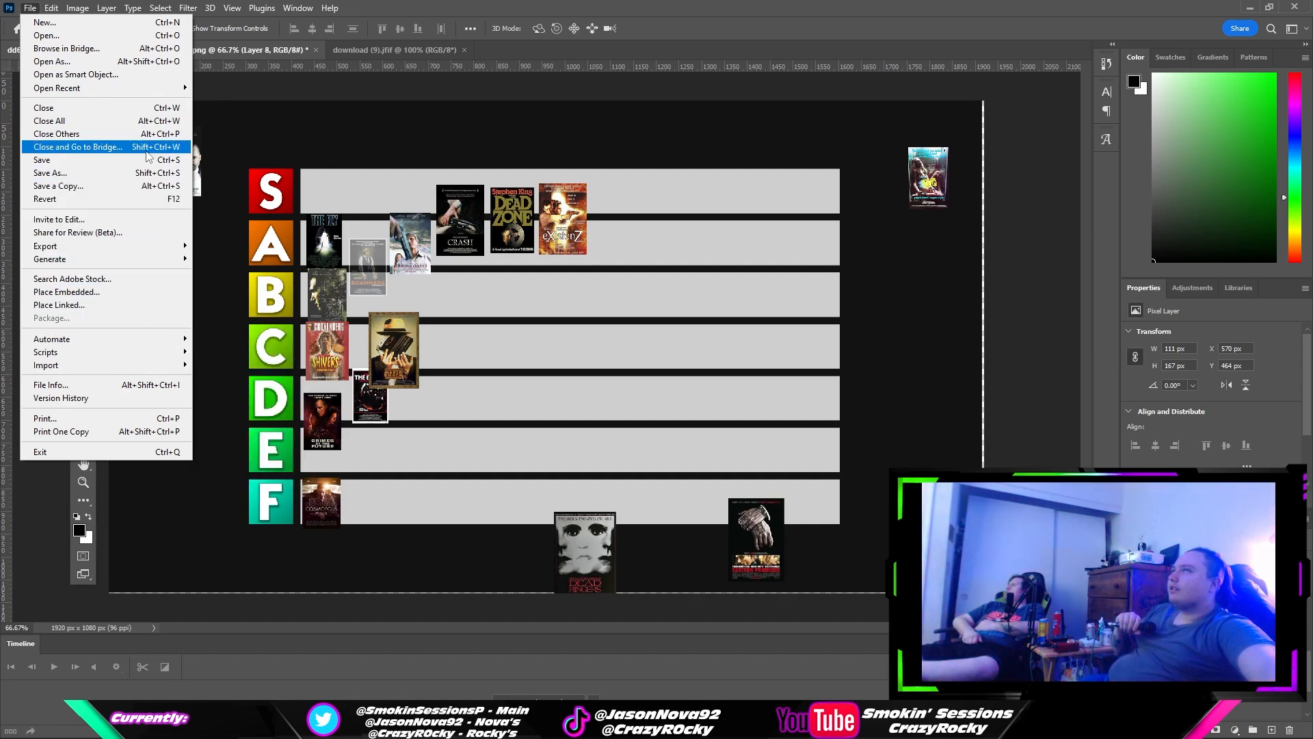
mouse_move(47, 352)
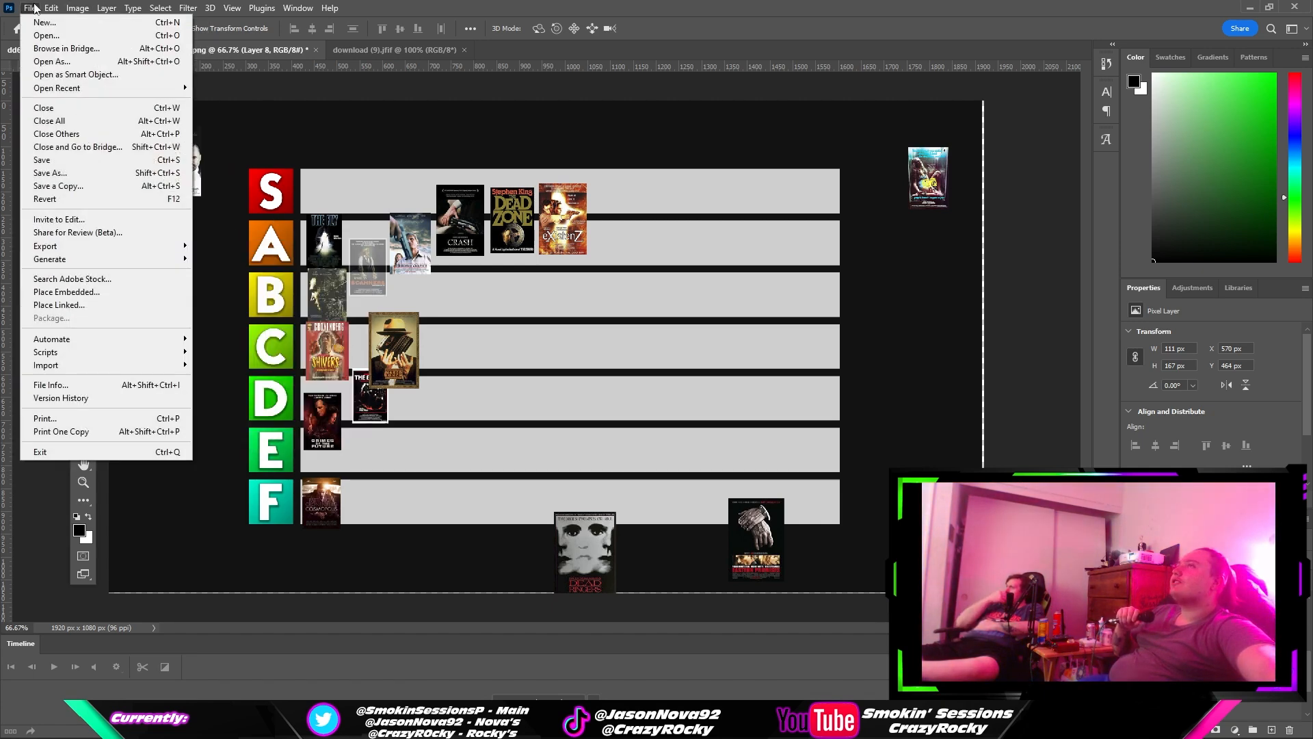
left_click(52, 8)
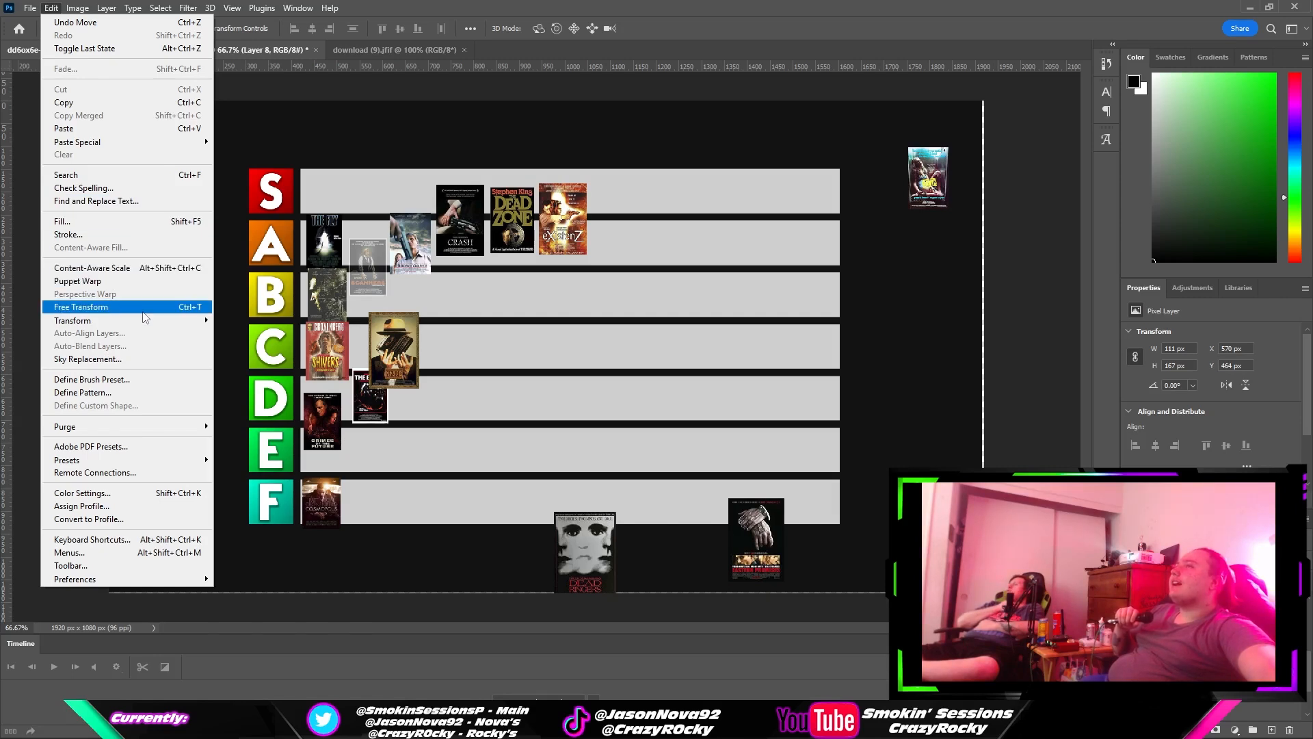
left_click(80, 306)
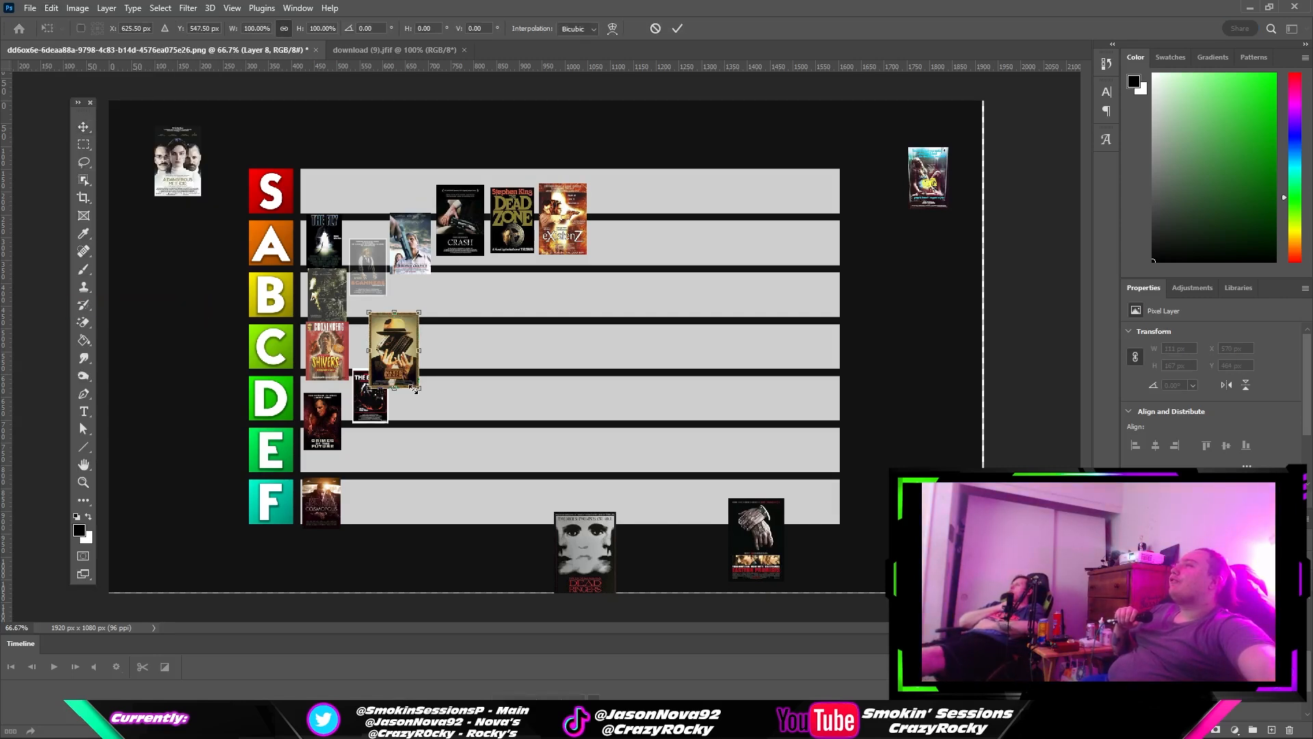
left_click_drag(417, 387, 404, 359)
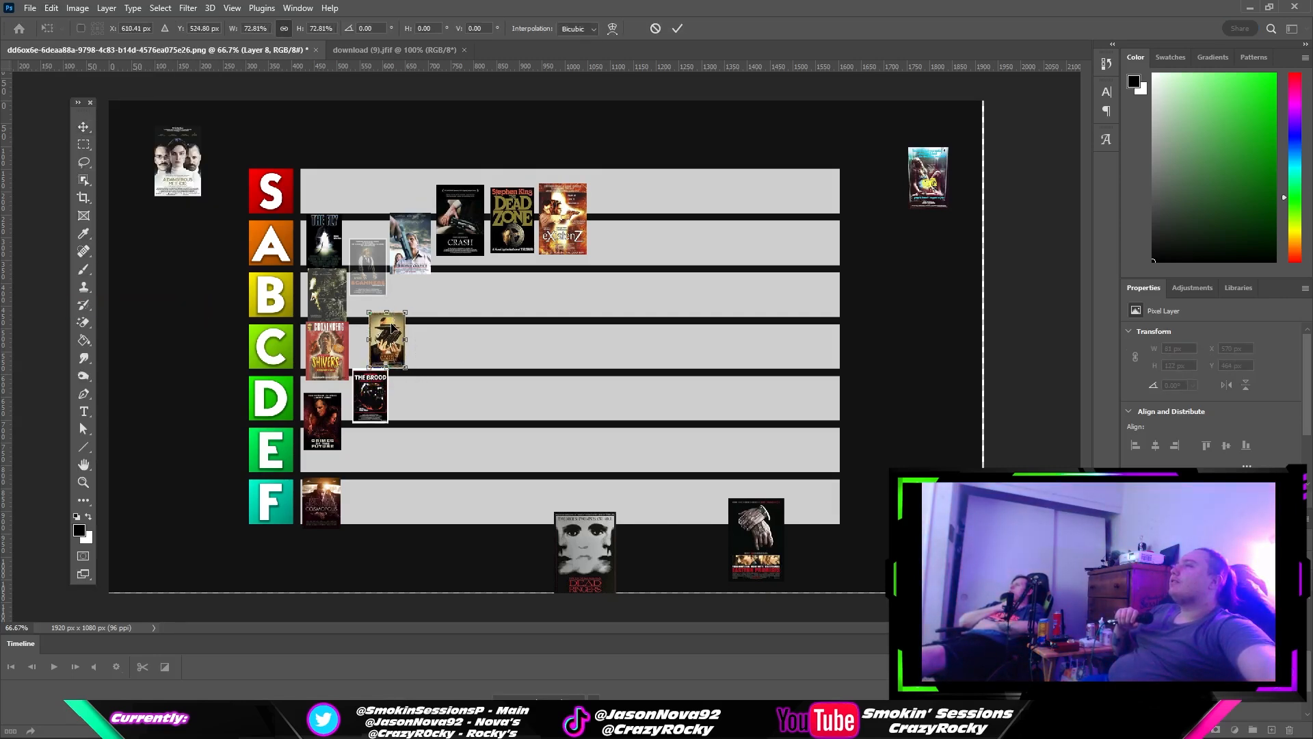
left_click_drag(387, 339, 368, 344)
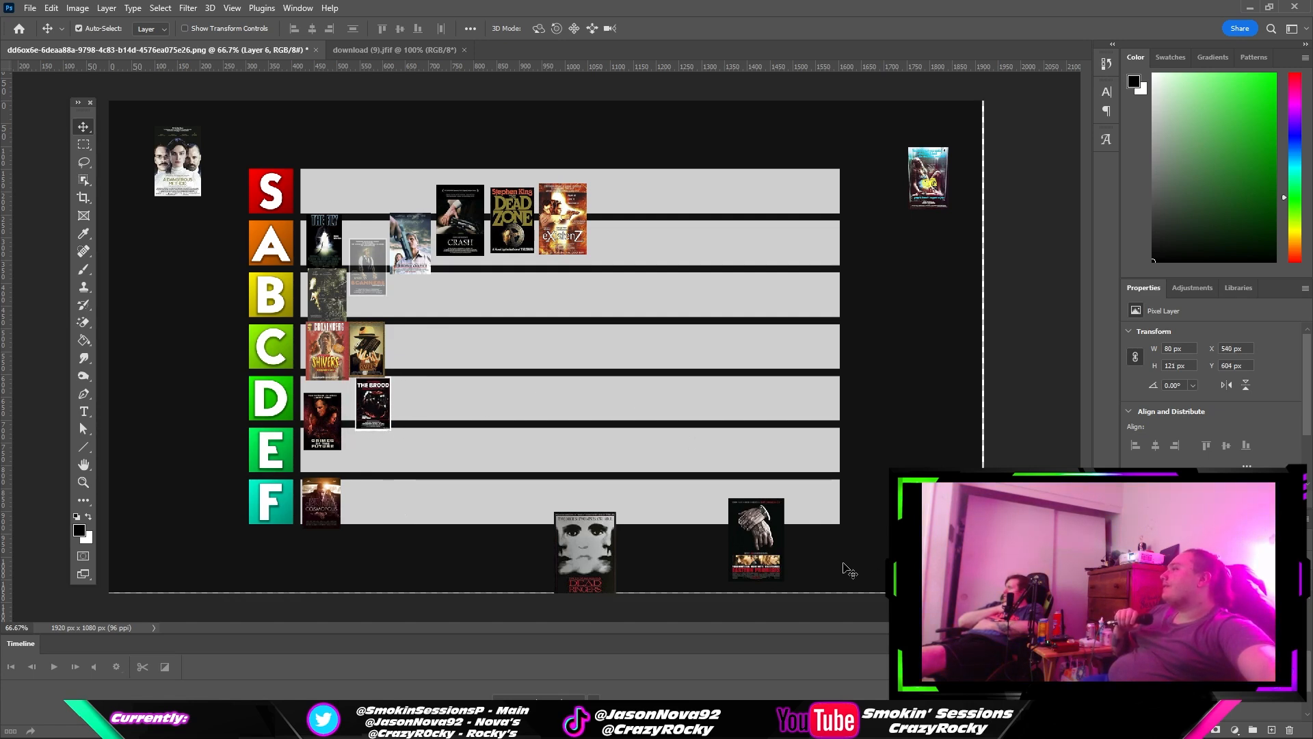
mouse_move(921, 90)
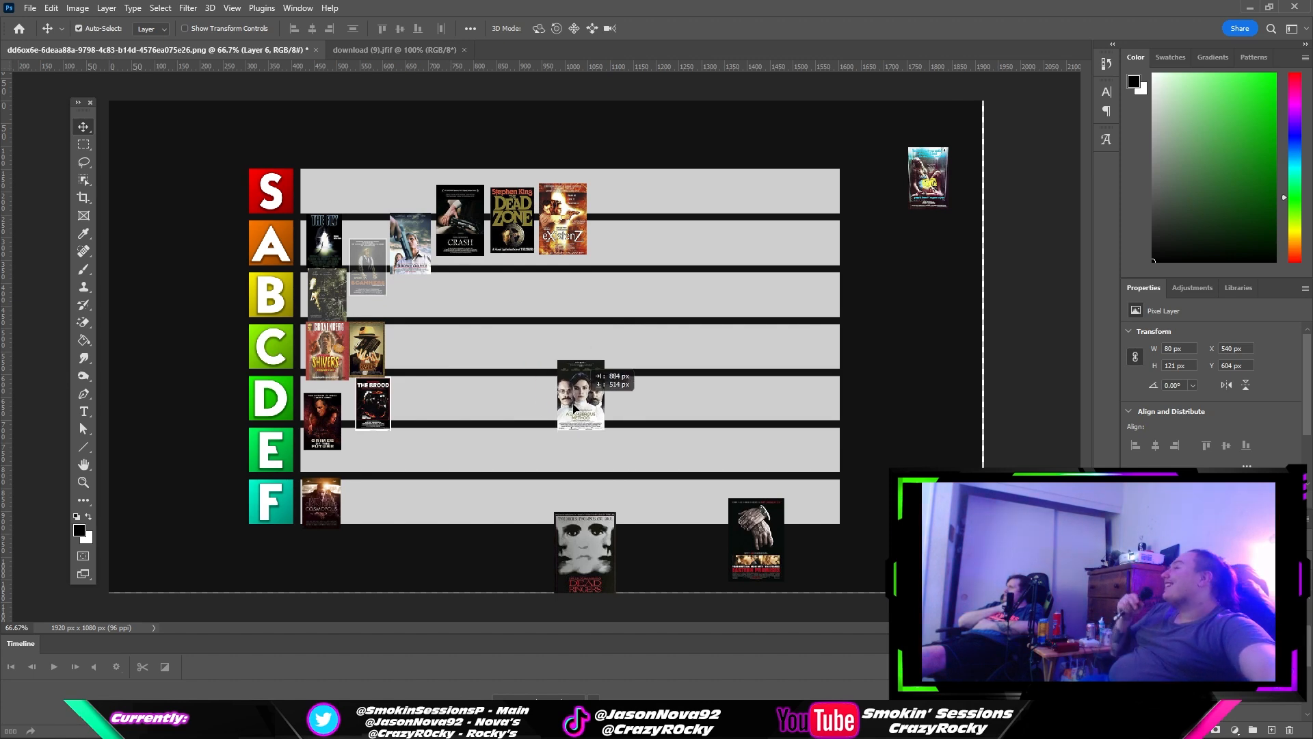
- Try the three-faces poster in the E row, then set it beside the D-tier posters and shrink it
left_click_drag(580, 394, 636, 465)
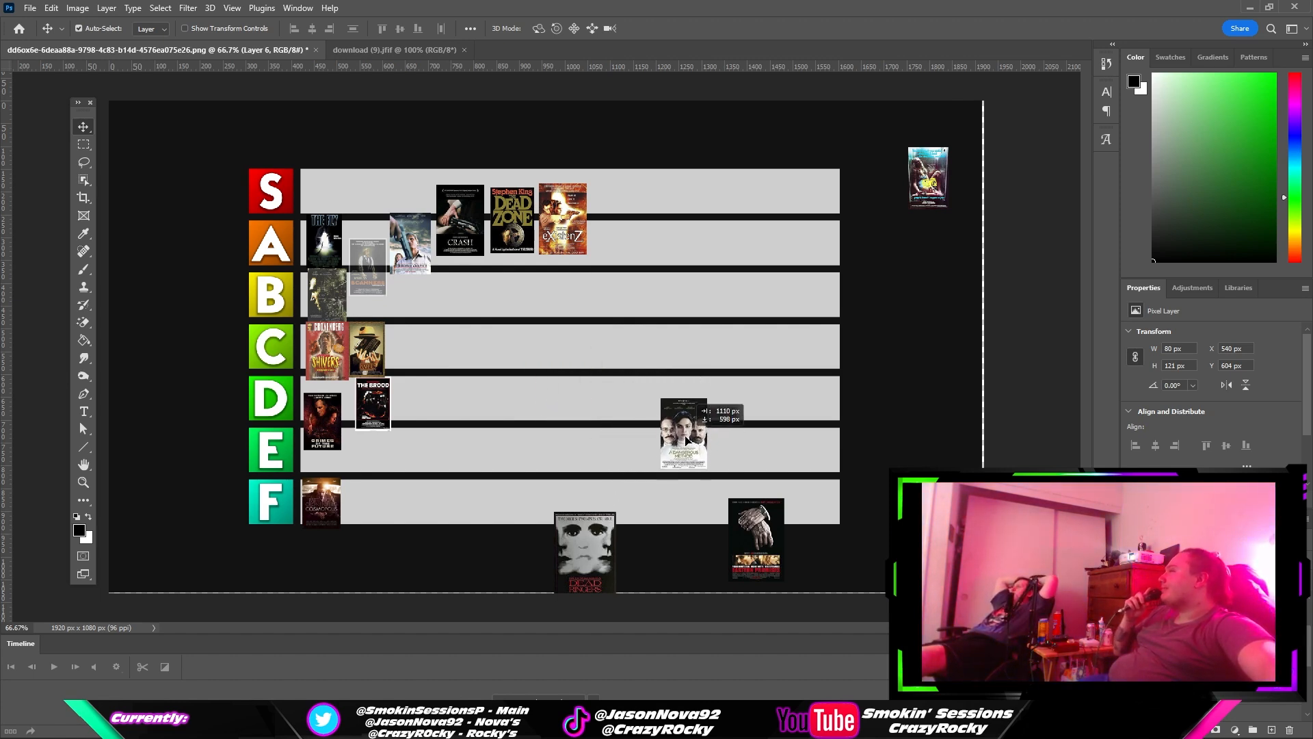
left_click_drag(682, 435, 658, 378)
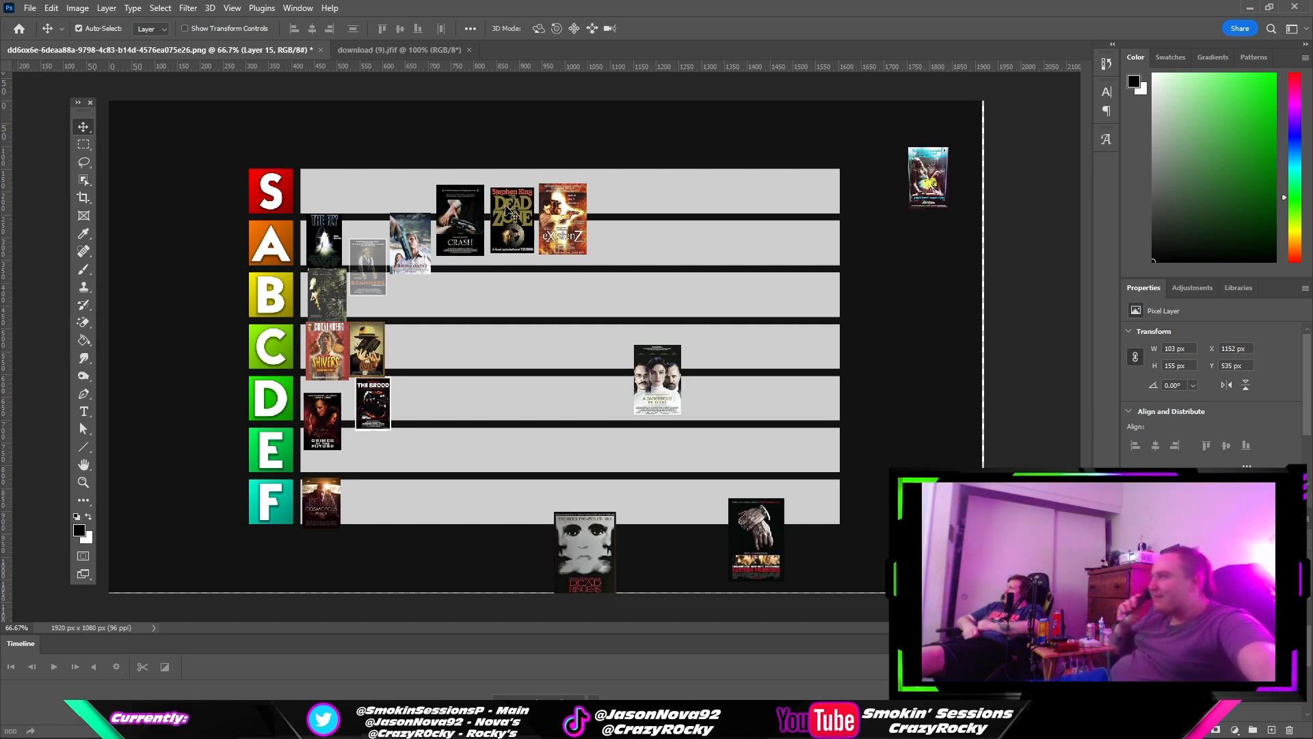
left_click_drag(658, 382, 482, 410)
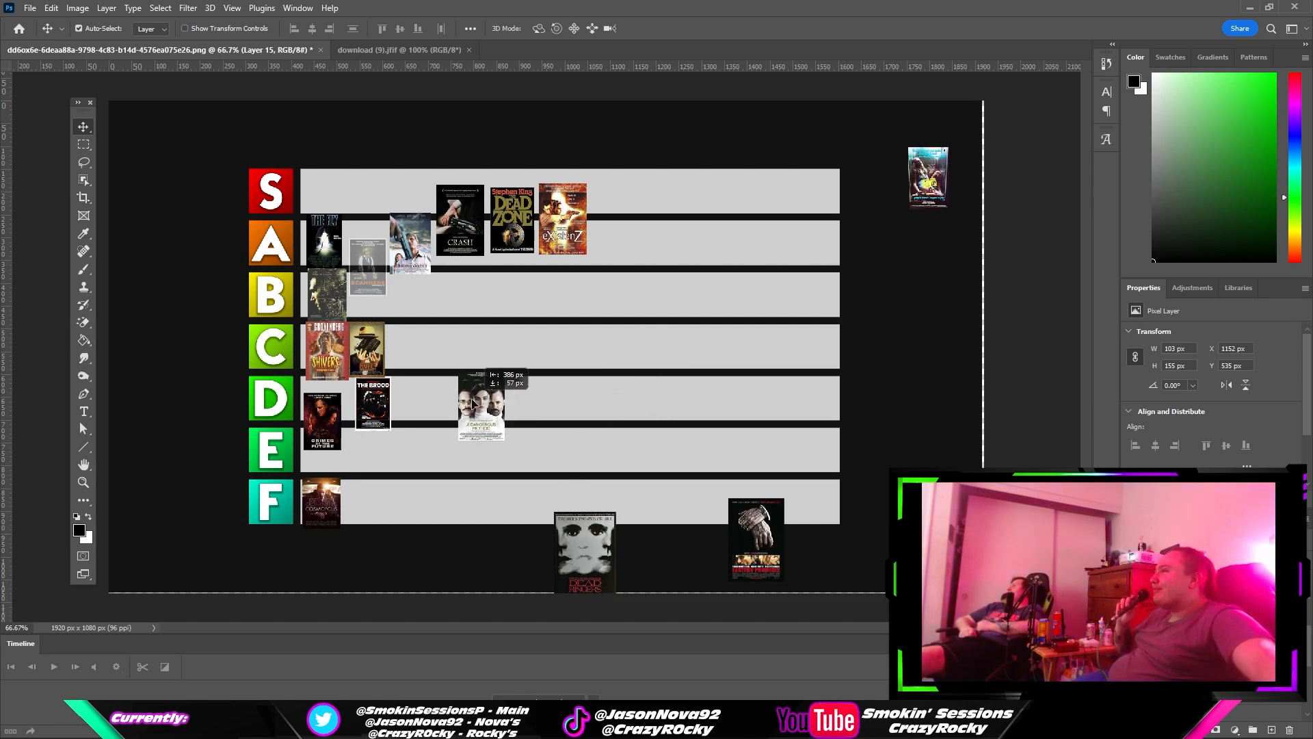
left_click_drag(481, 402, 418, 394)
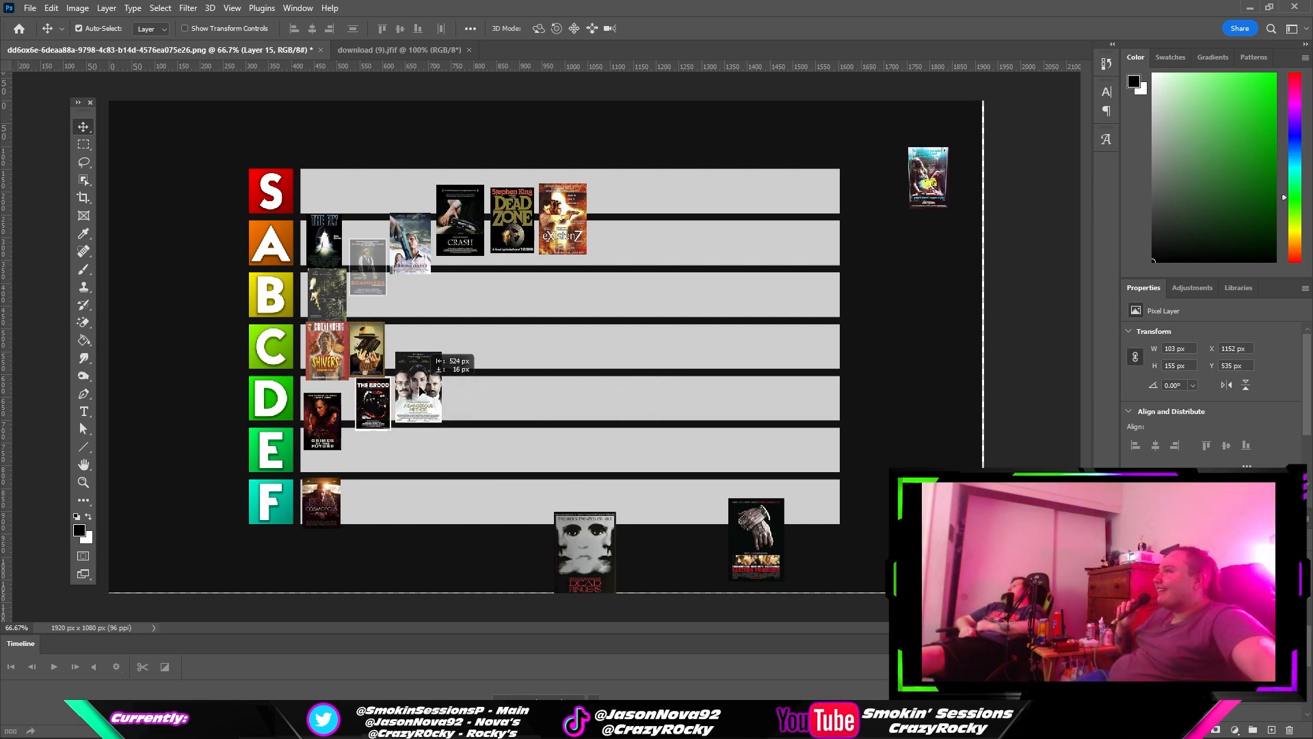
left_click_drag(419, 394, 422, 377)
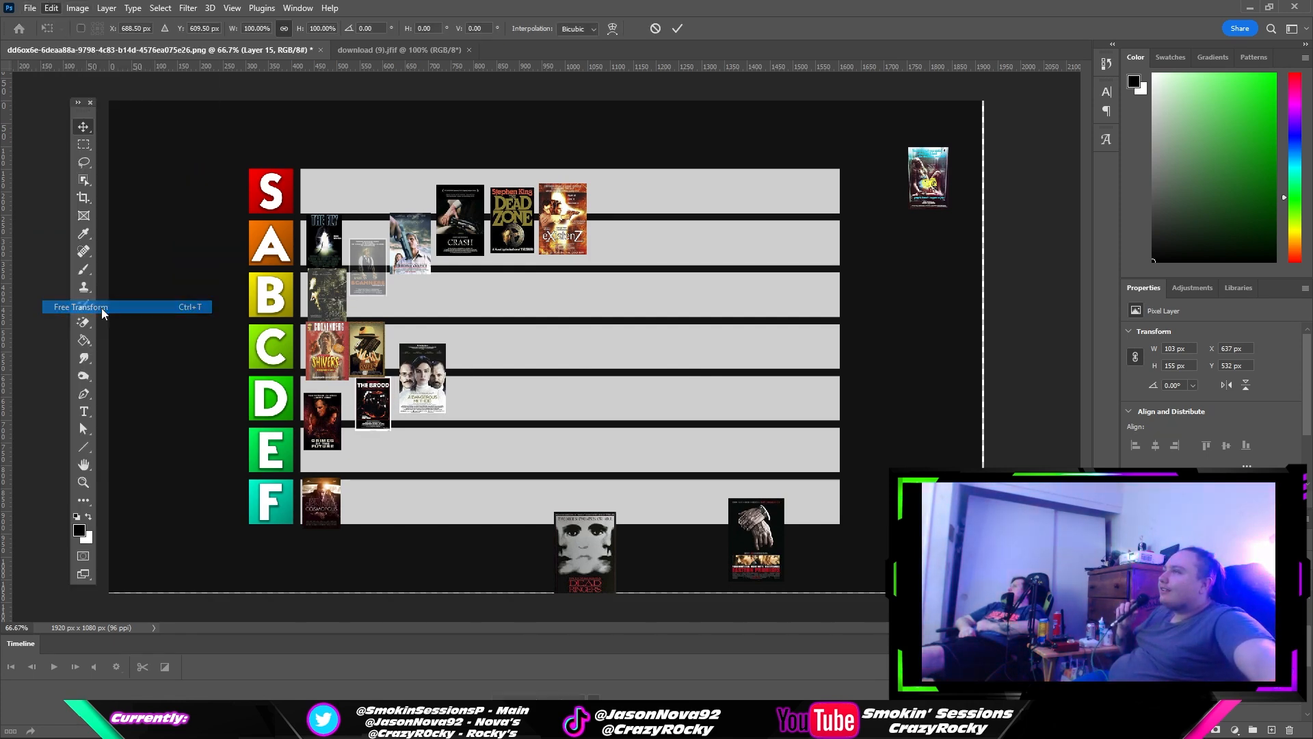
left_click_drag(439, 403, 434, 414)
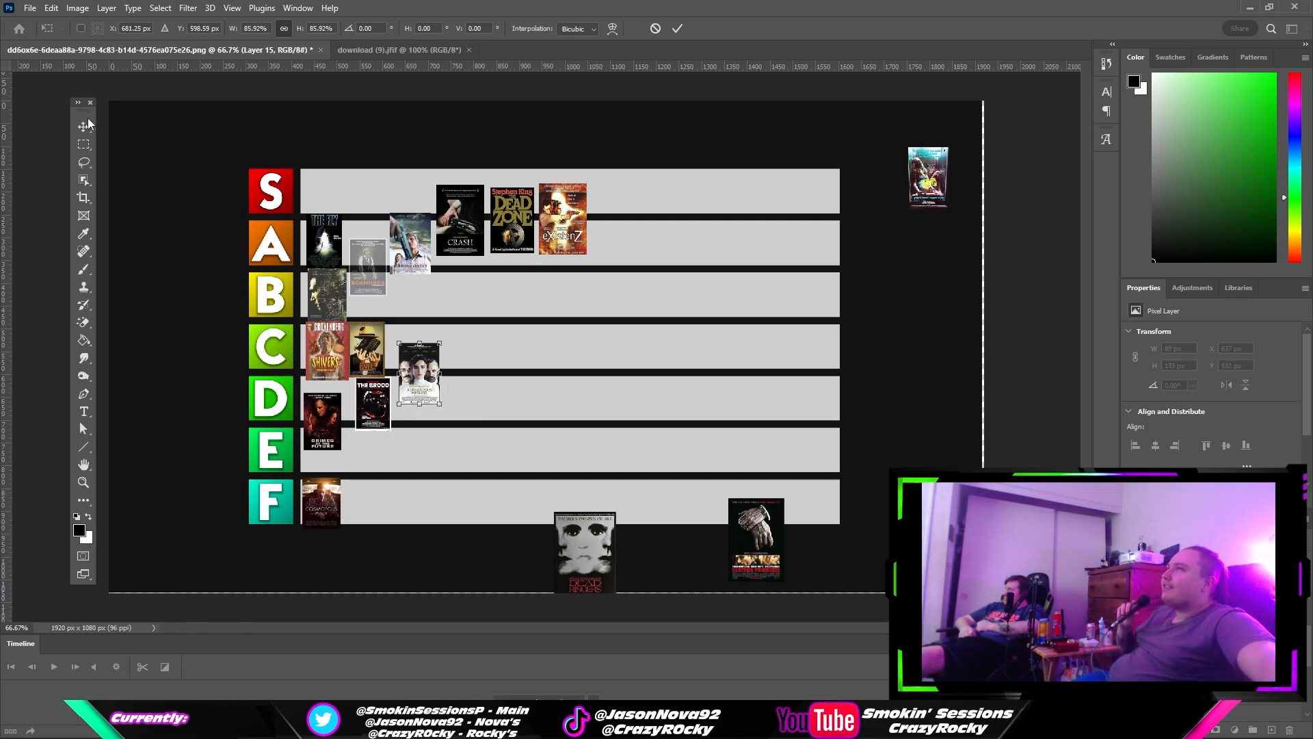
- Lift the gloved-hand and twin-faces posters onto the board and put the hand poster first in the S row
left_click(84, 126)
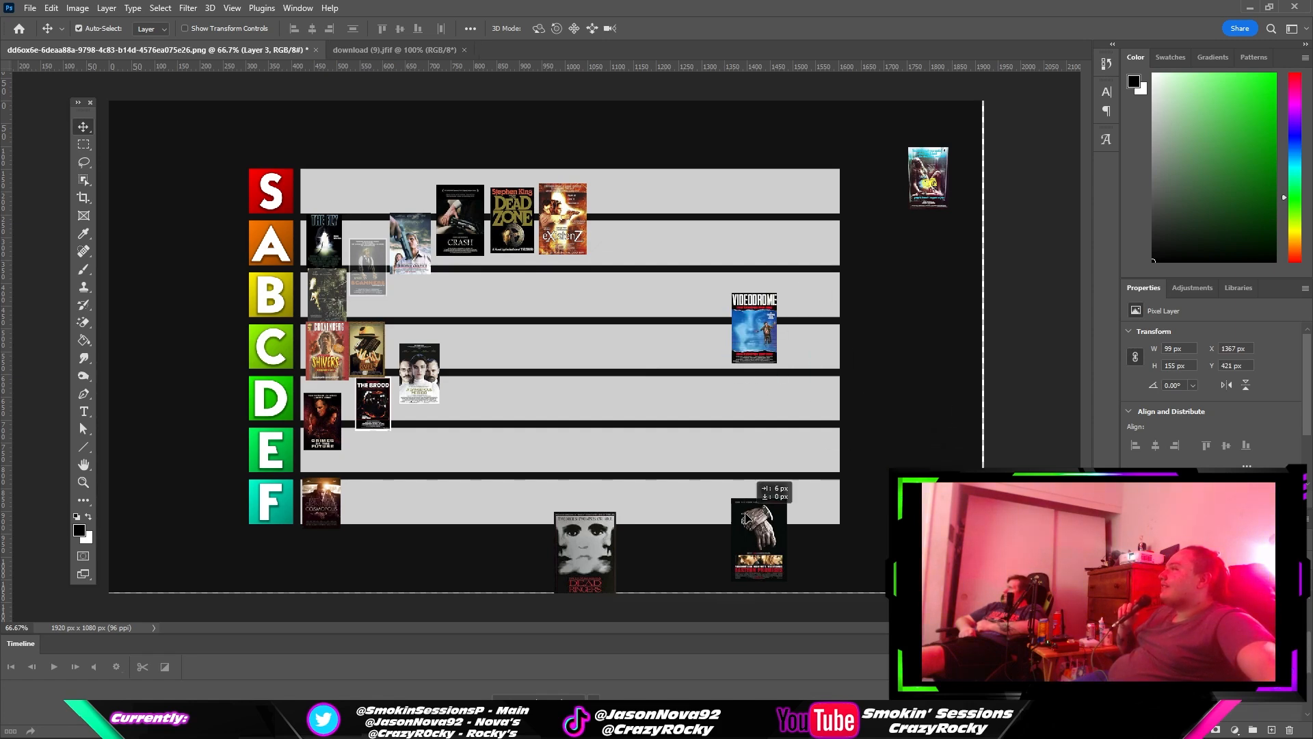
left_click_drag(756, 536, 674, 368)
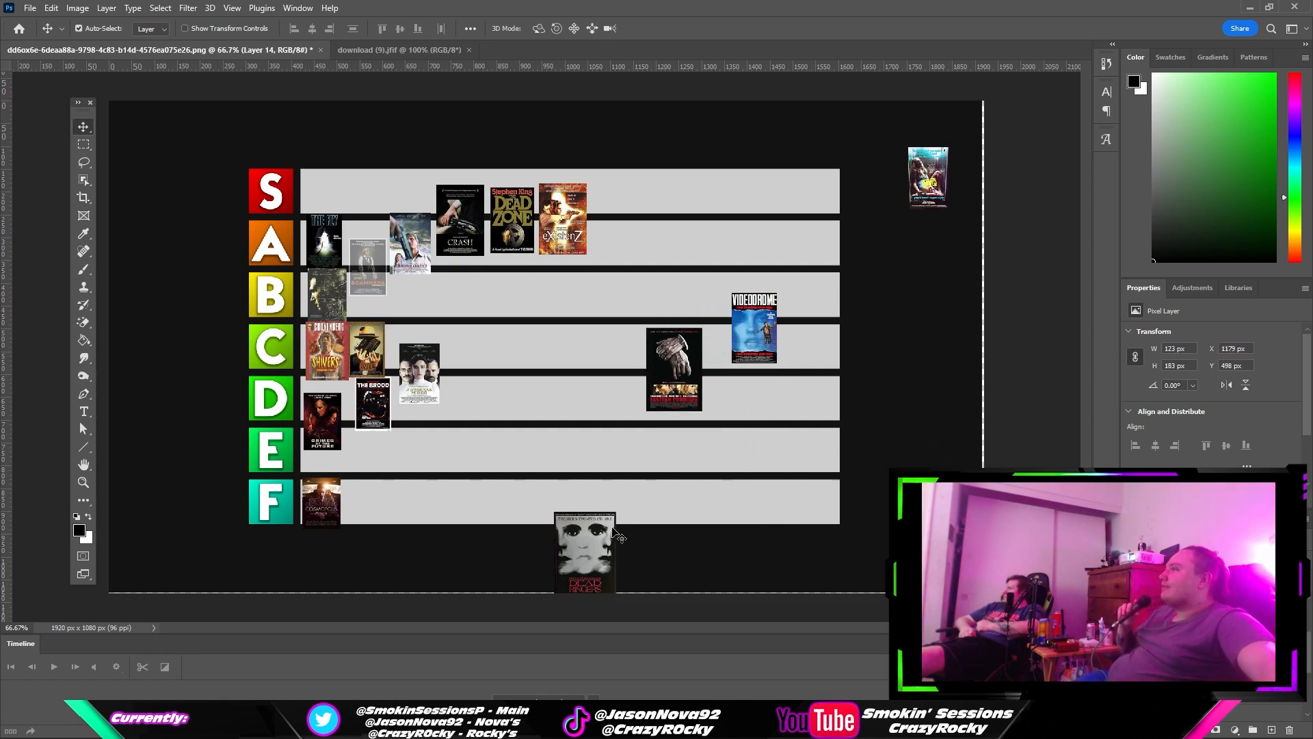
left_click_drag(585, 553, 591, 390)
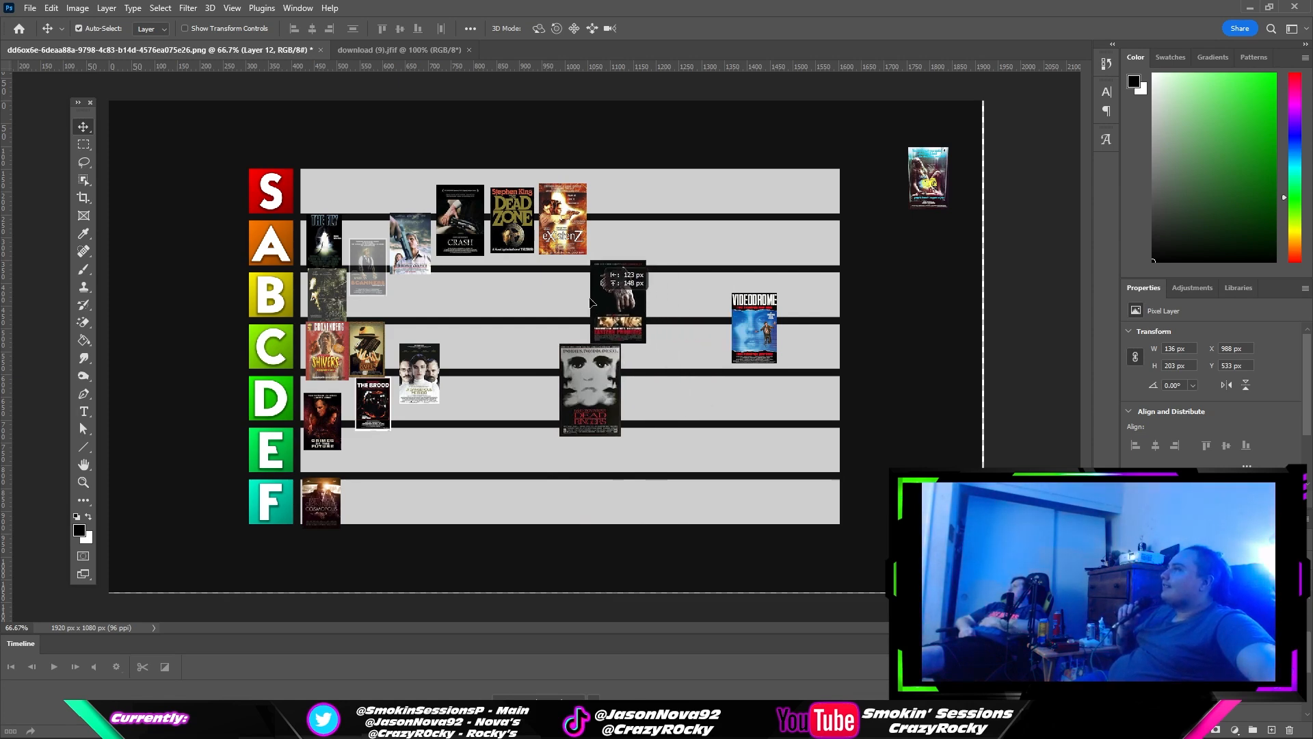
left_click_drag(619, 301, 328, 181)
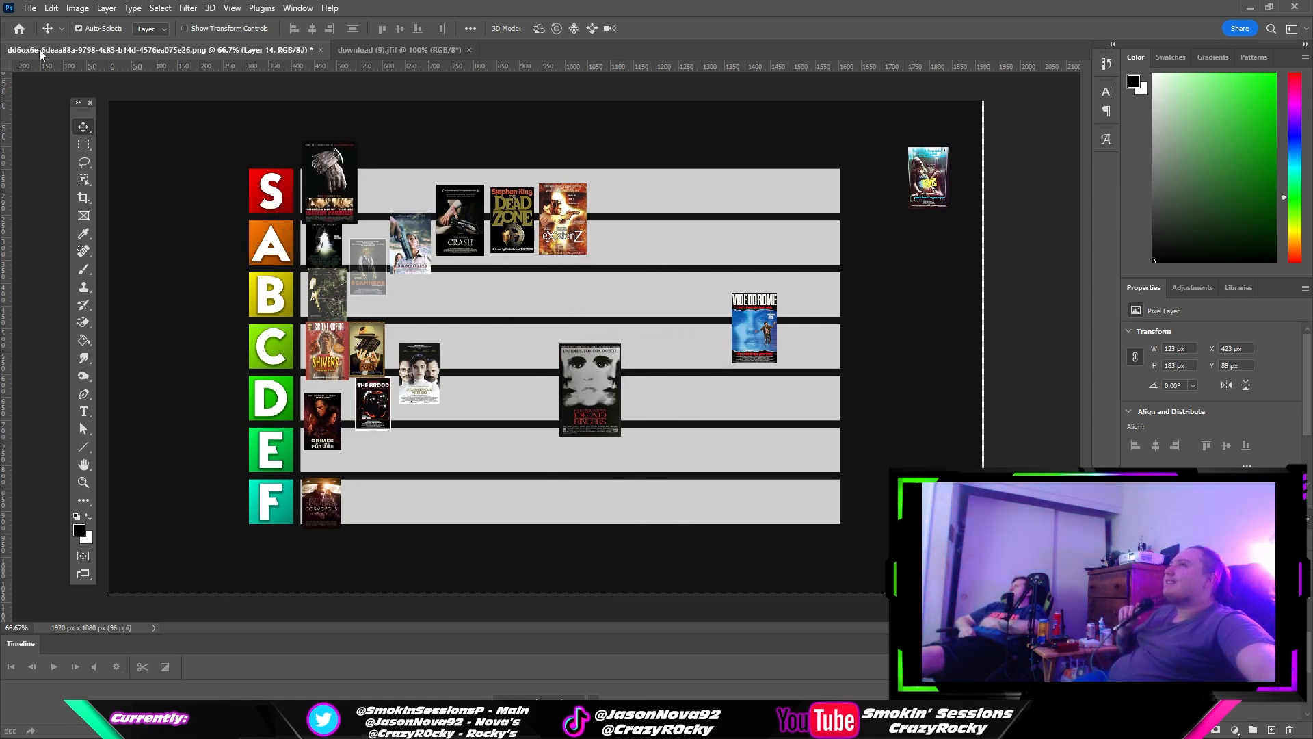
left_click(50, 8)
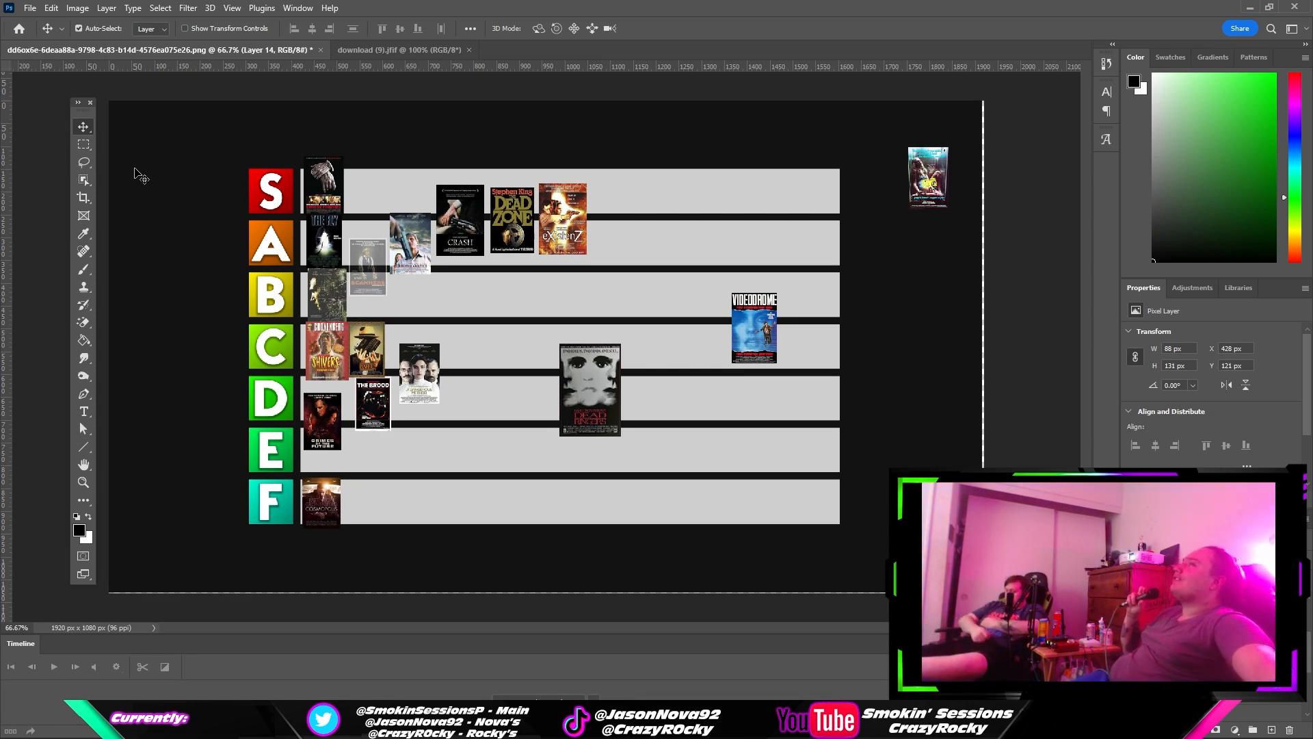
mouse_move(710, 426)
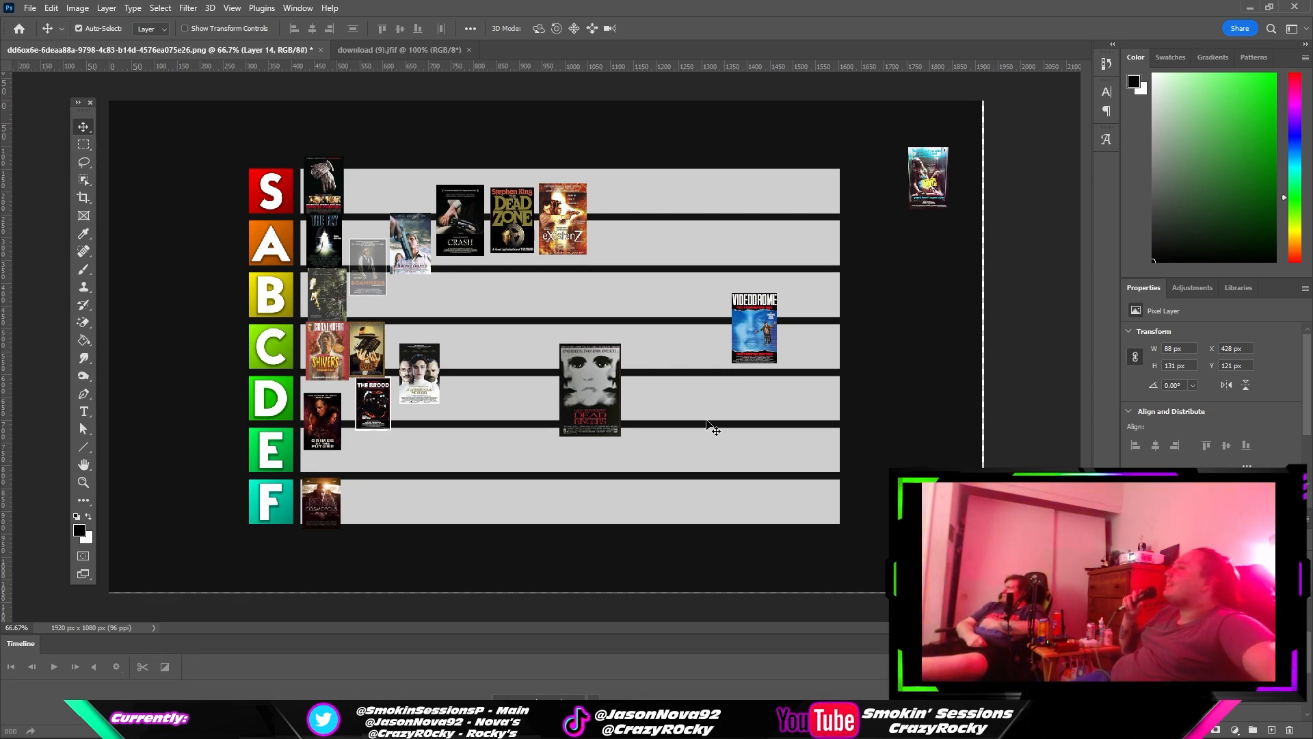
mouse_move(632, 422)
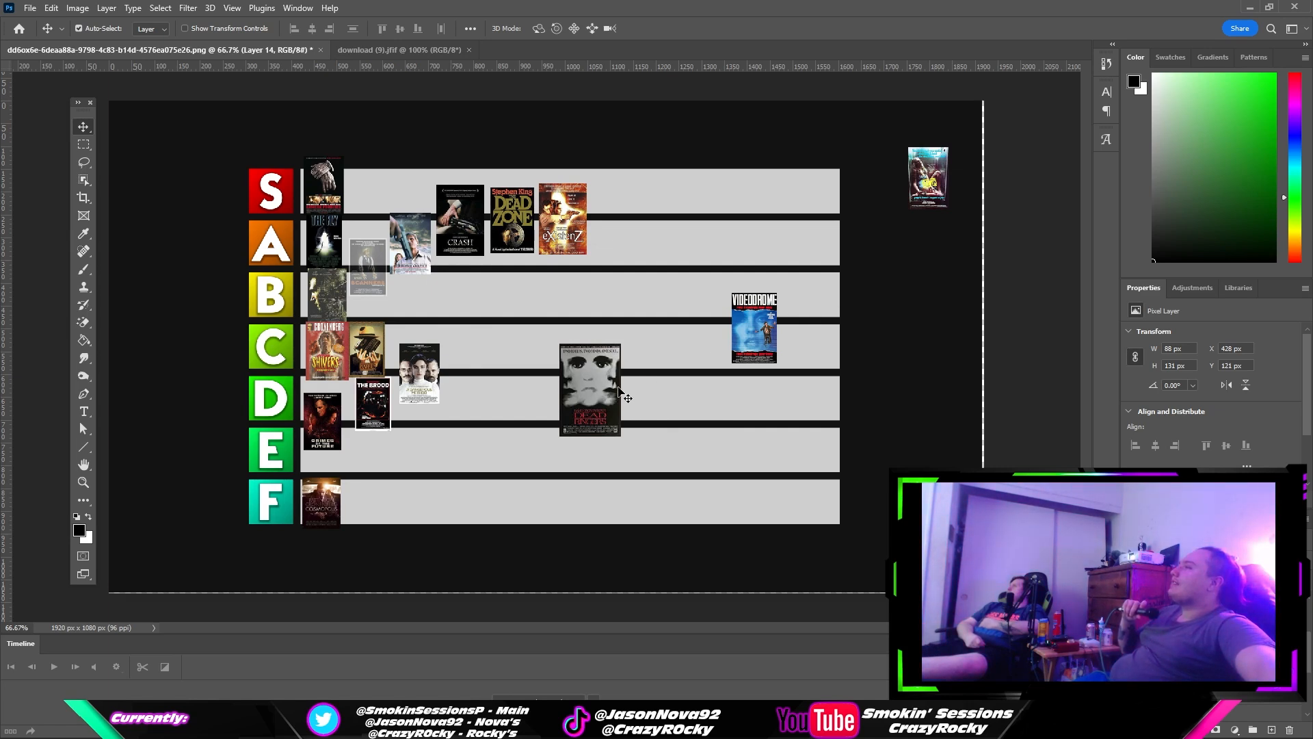
- Shrink the twin-faces poster and settle it second in the S row, matching its neighbour's size
left_click_drag(591, 390, 580, 348)
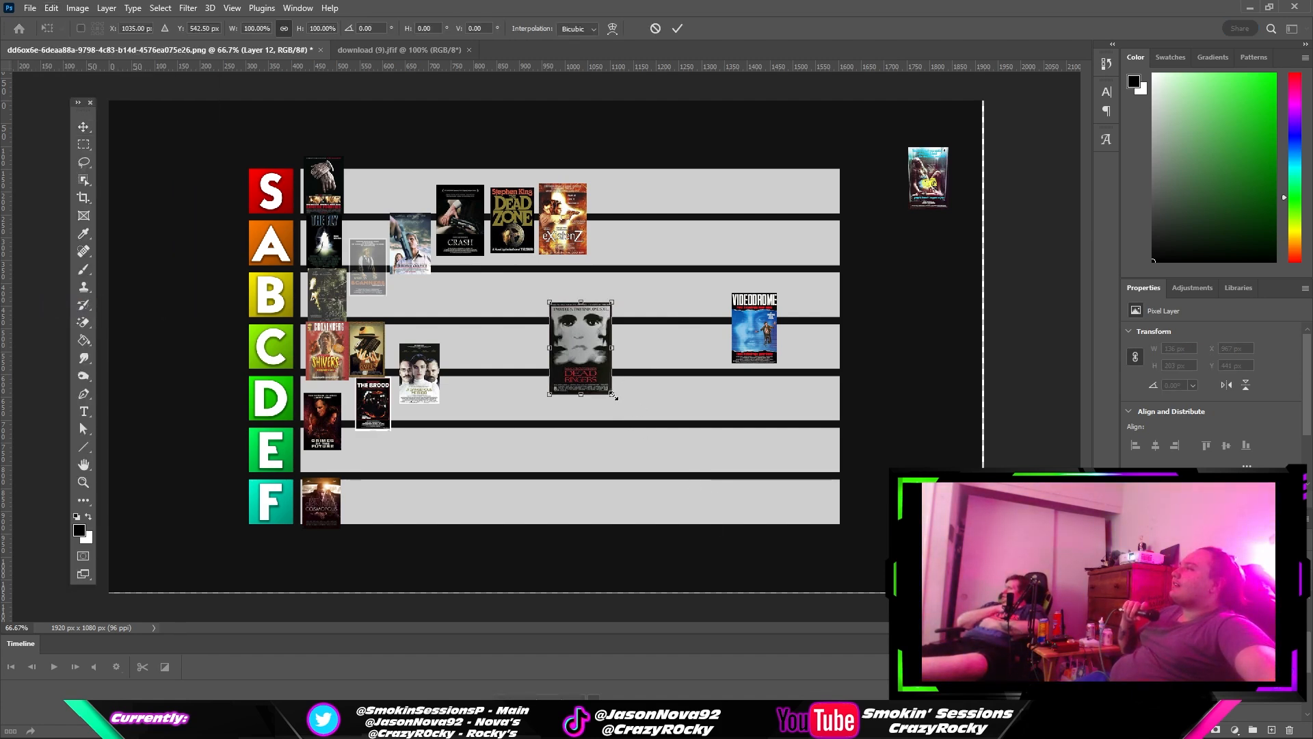
left_click_drag(614, 394, 576, 370)
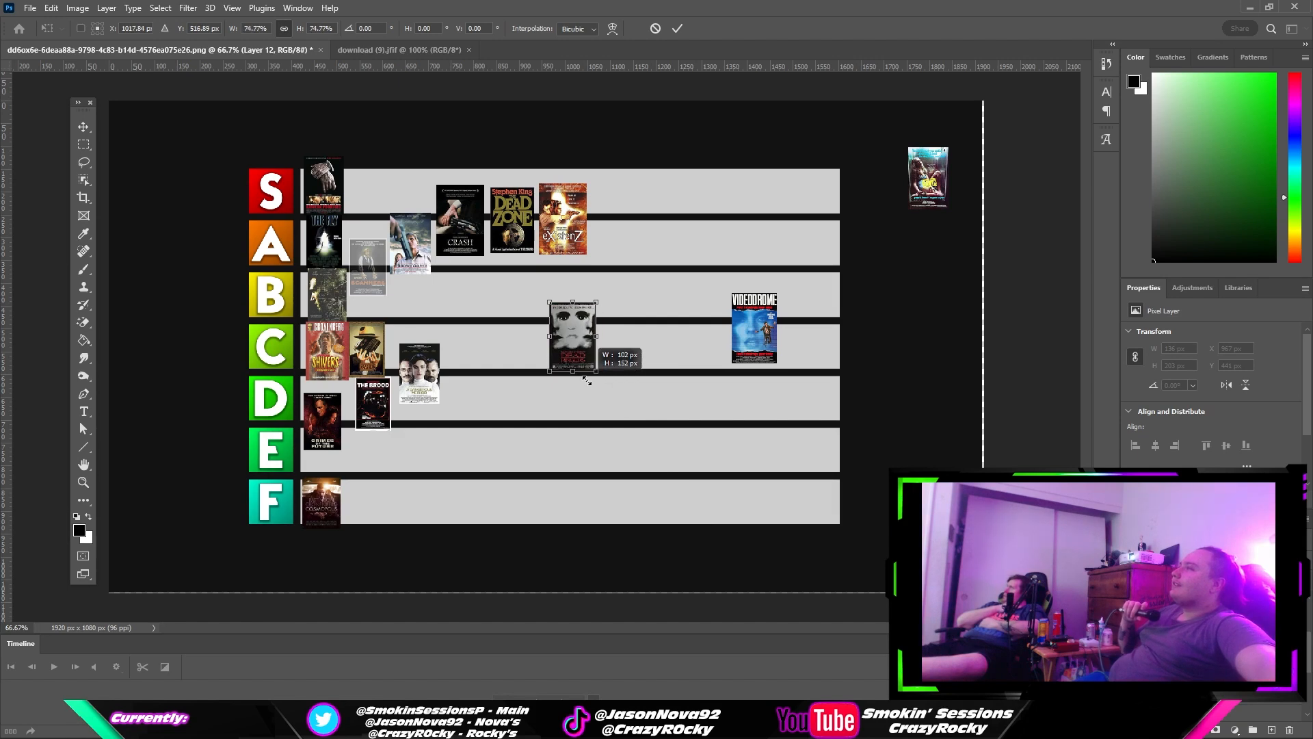
left_click_drag(572, 335, 406, 177)
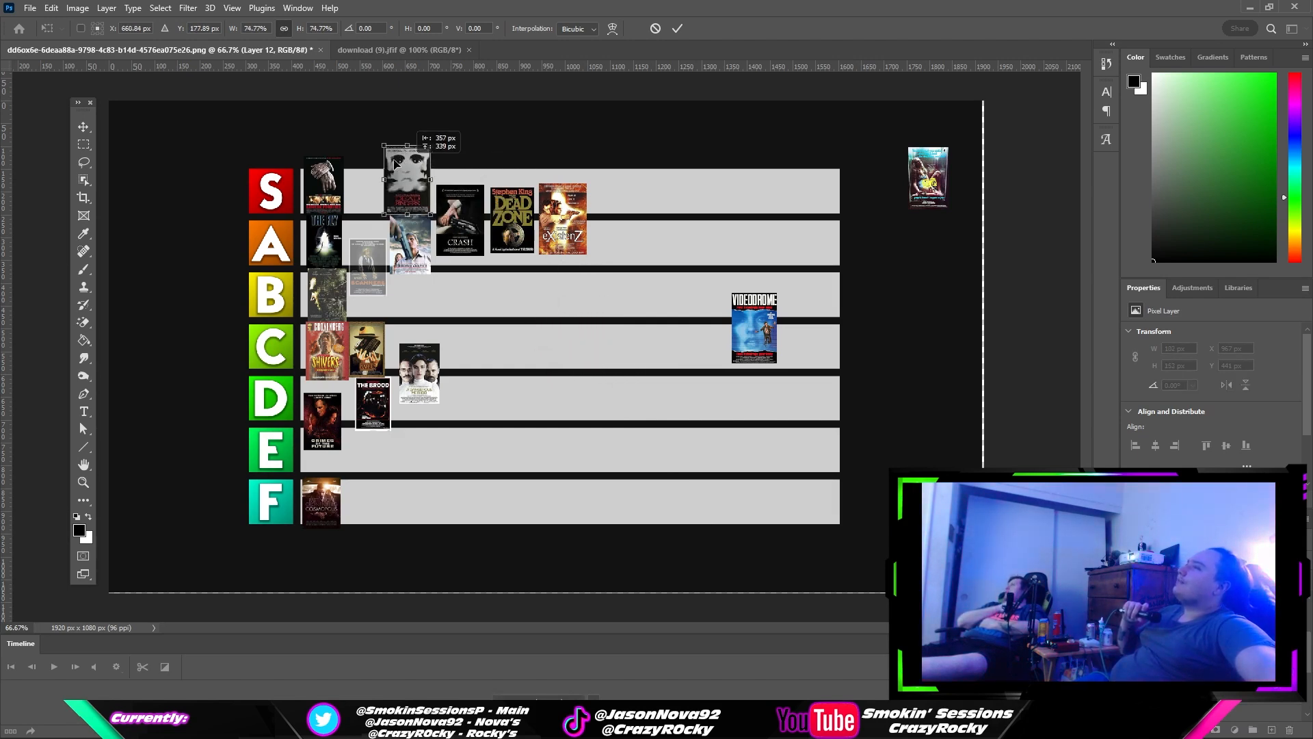
left_click_drag(406, 177, 364, 167)
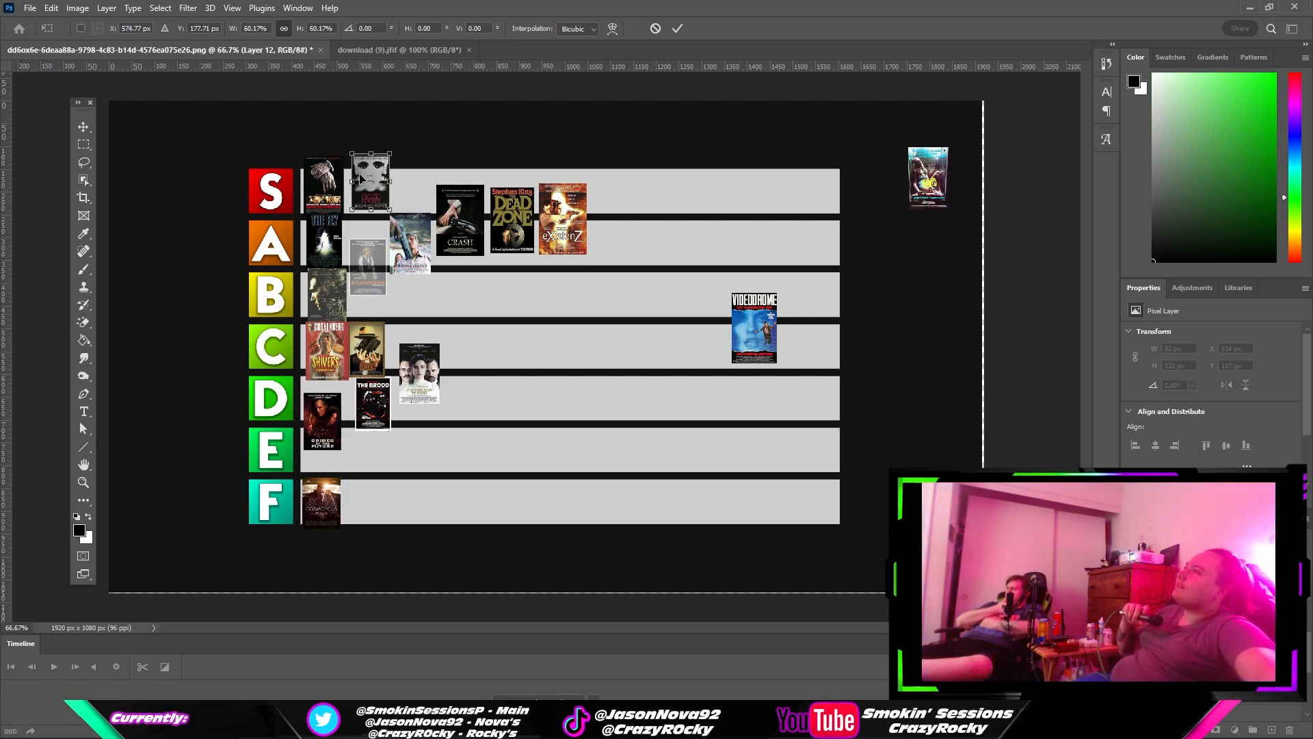
left_click_drag(368, 182, 350, 183)
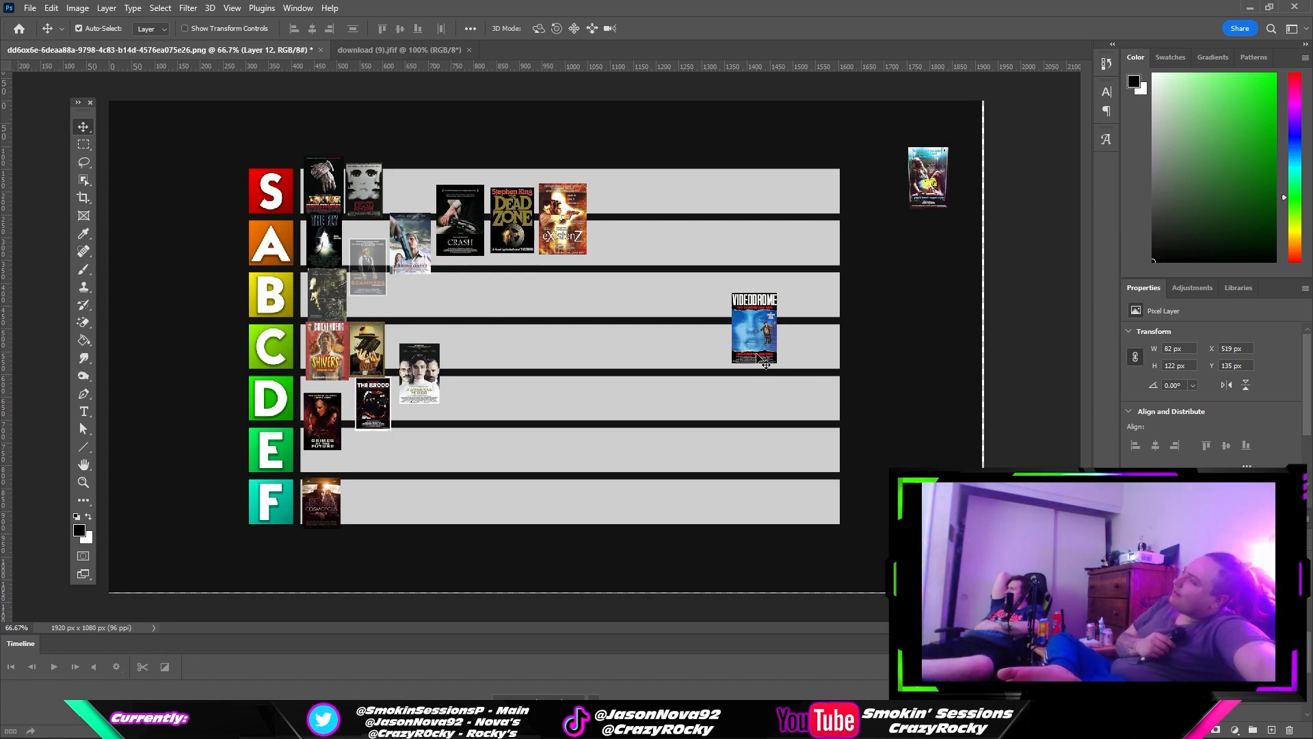
- Drag Videodrome into third place in the S row beside the twin-faces poster
left_click_drag(754, 331, 431, 193)
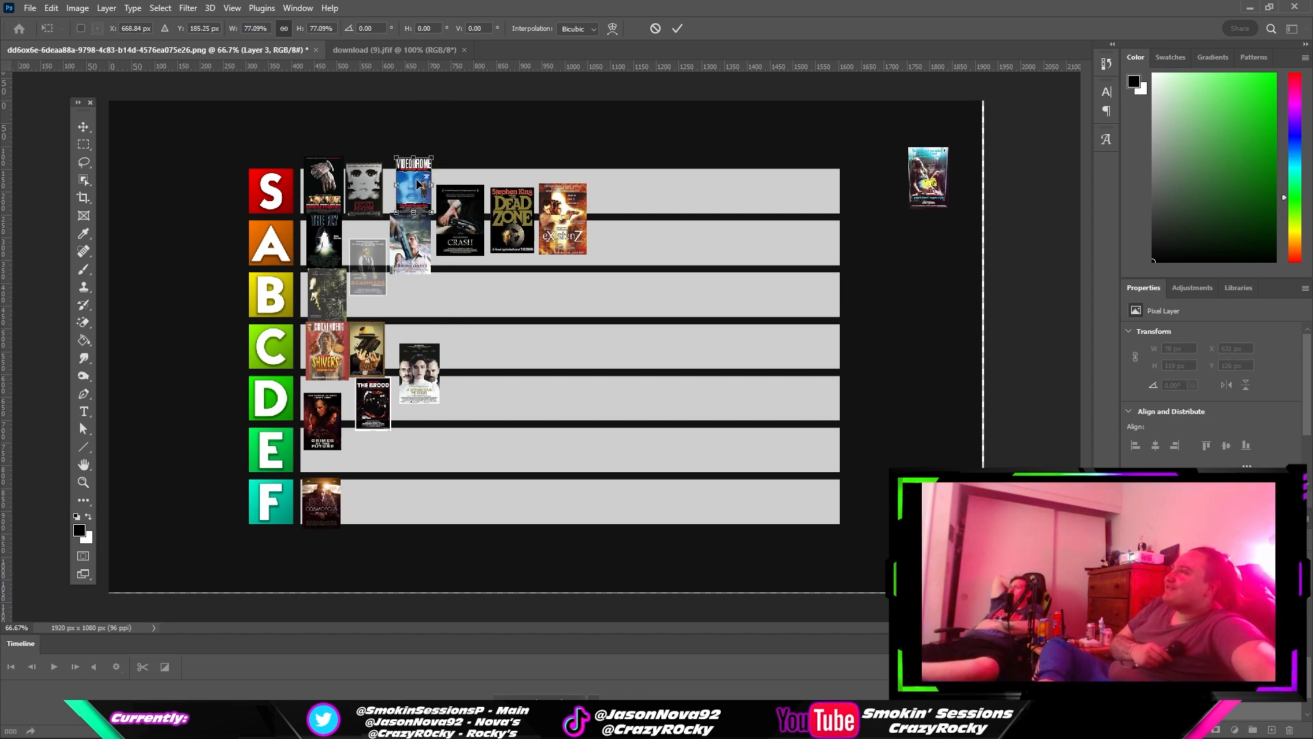
left_click_drag(411, 180, 407, 189)
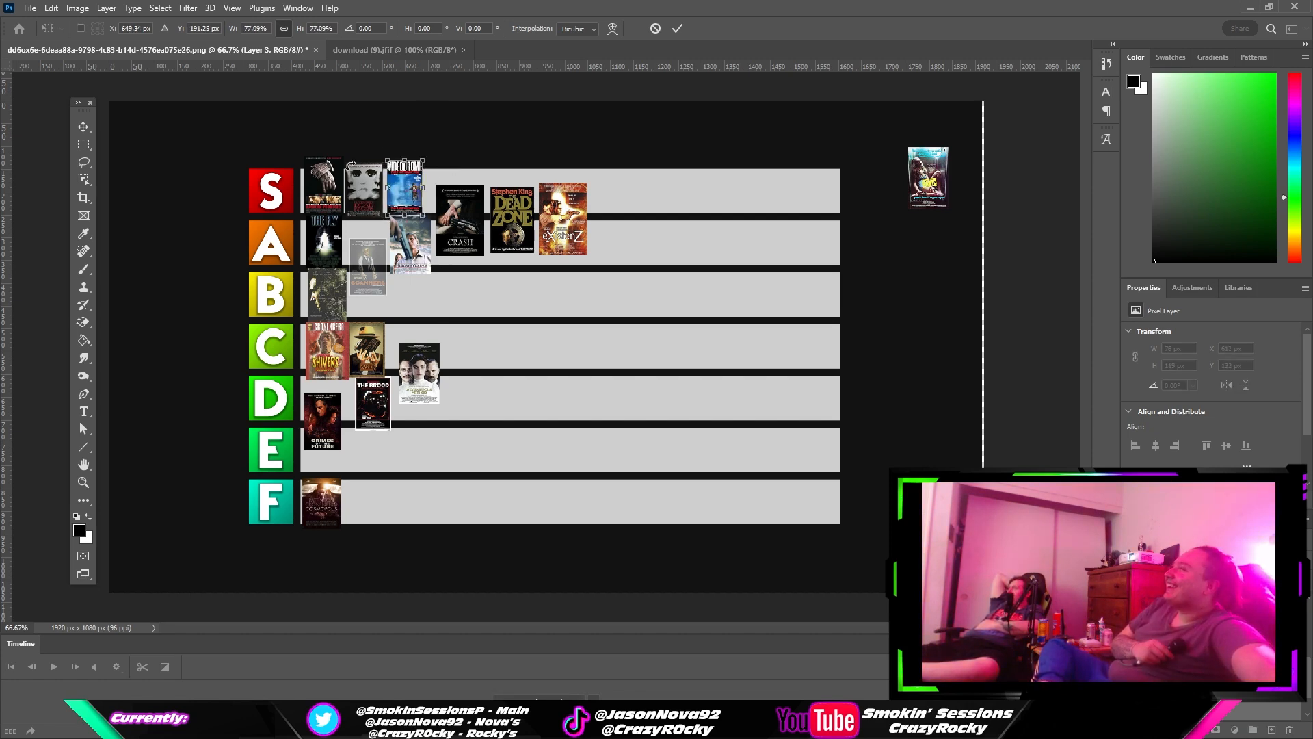
left_click(83, 126)
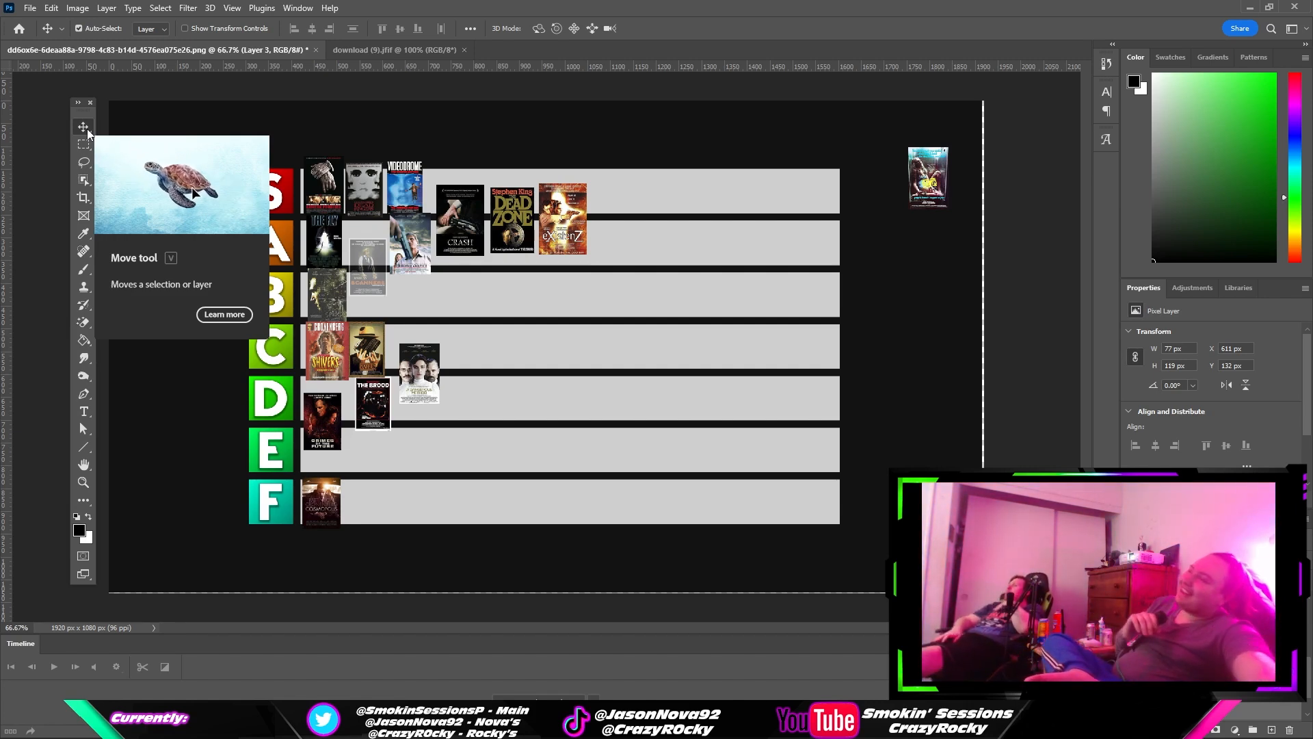
mouse_move(540, 502)
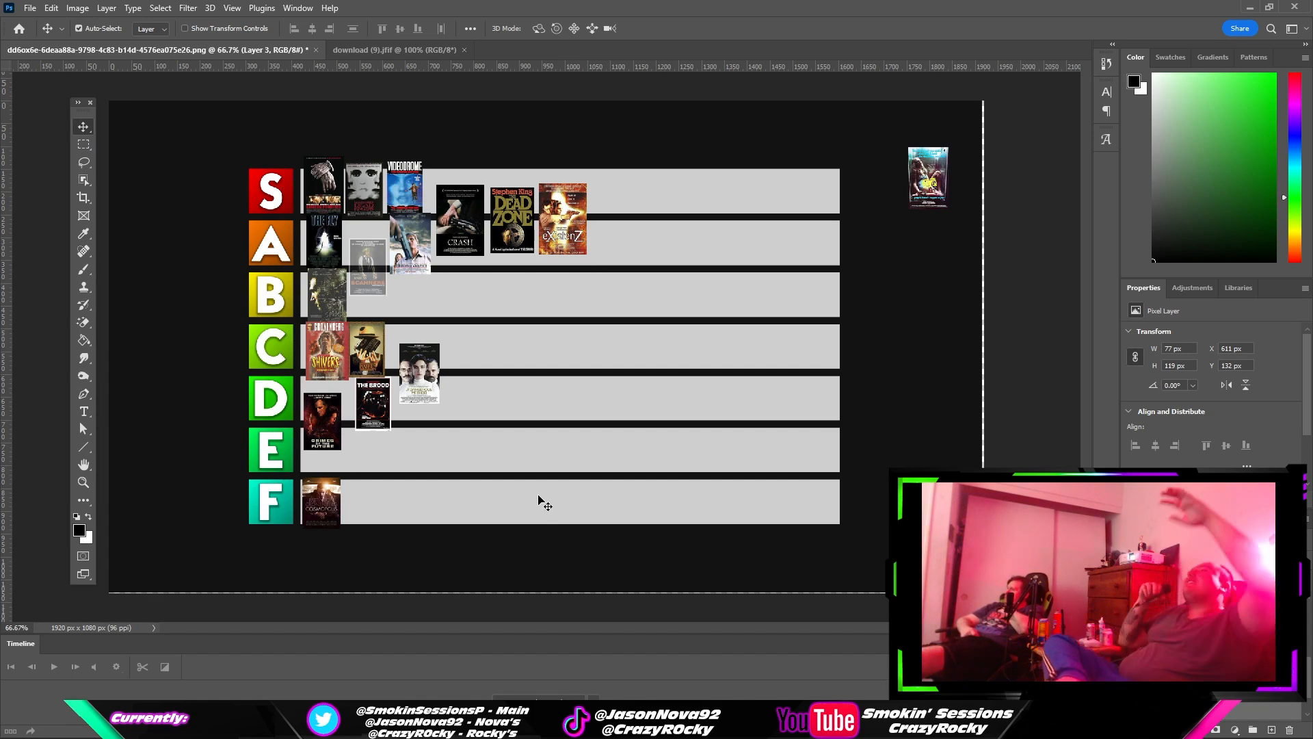